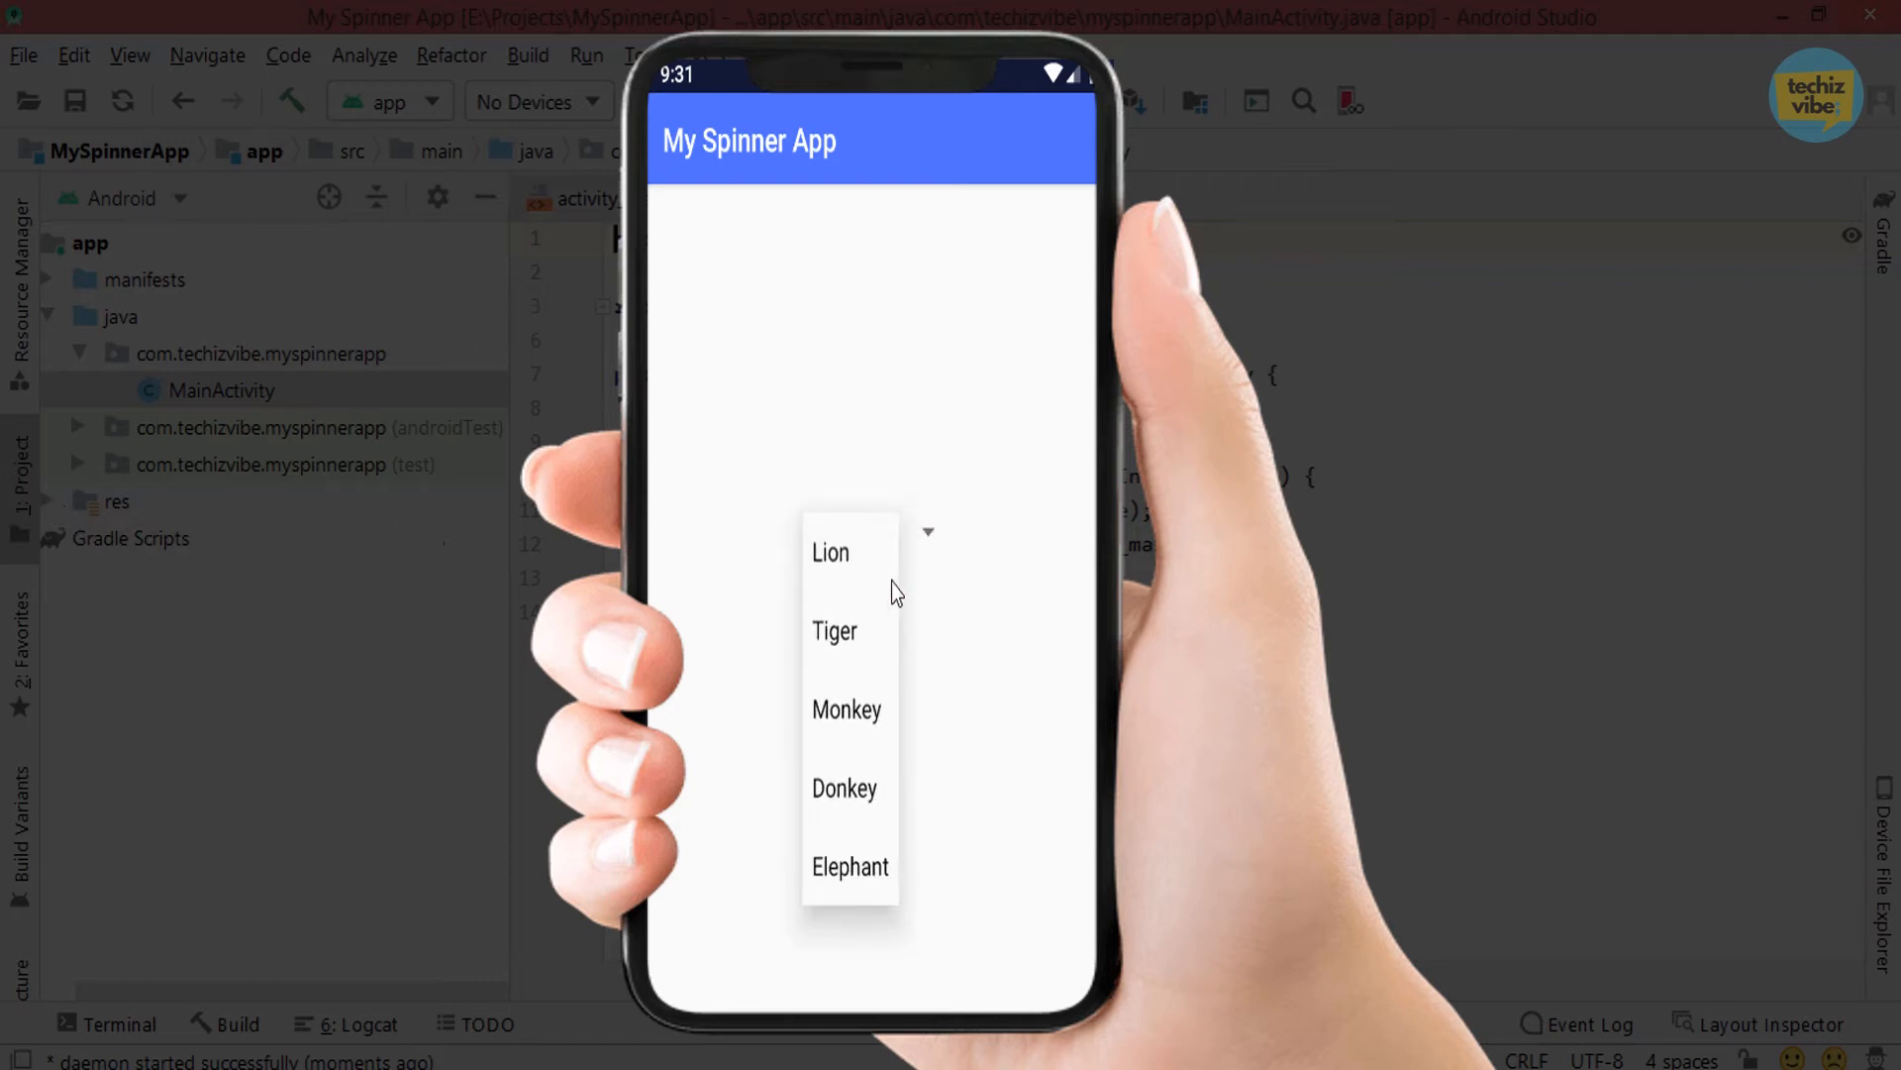
Delete the default Hello World TextView and look over strings.xml and MainActivity.java
click(833, 631)
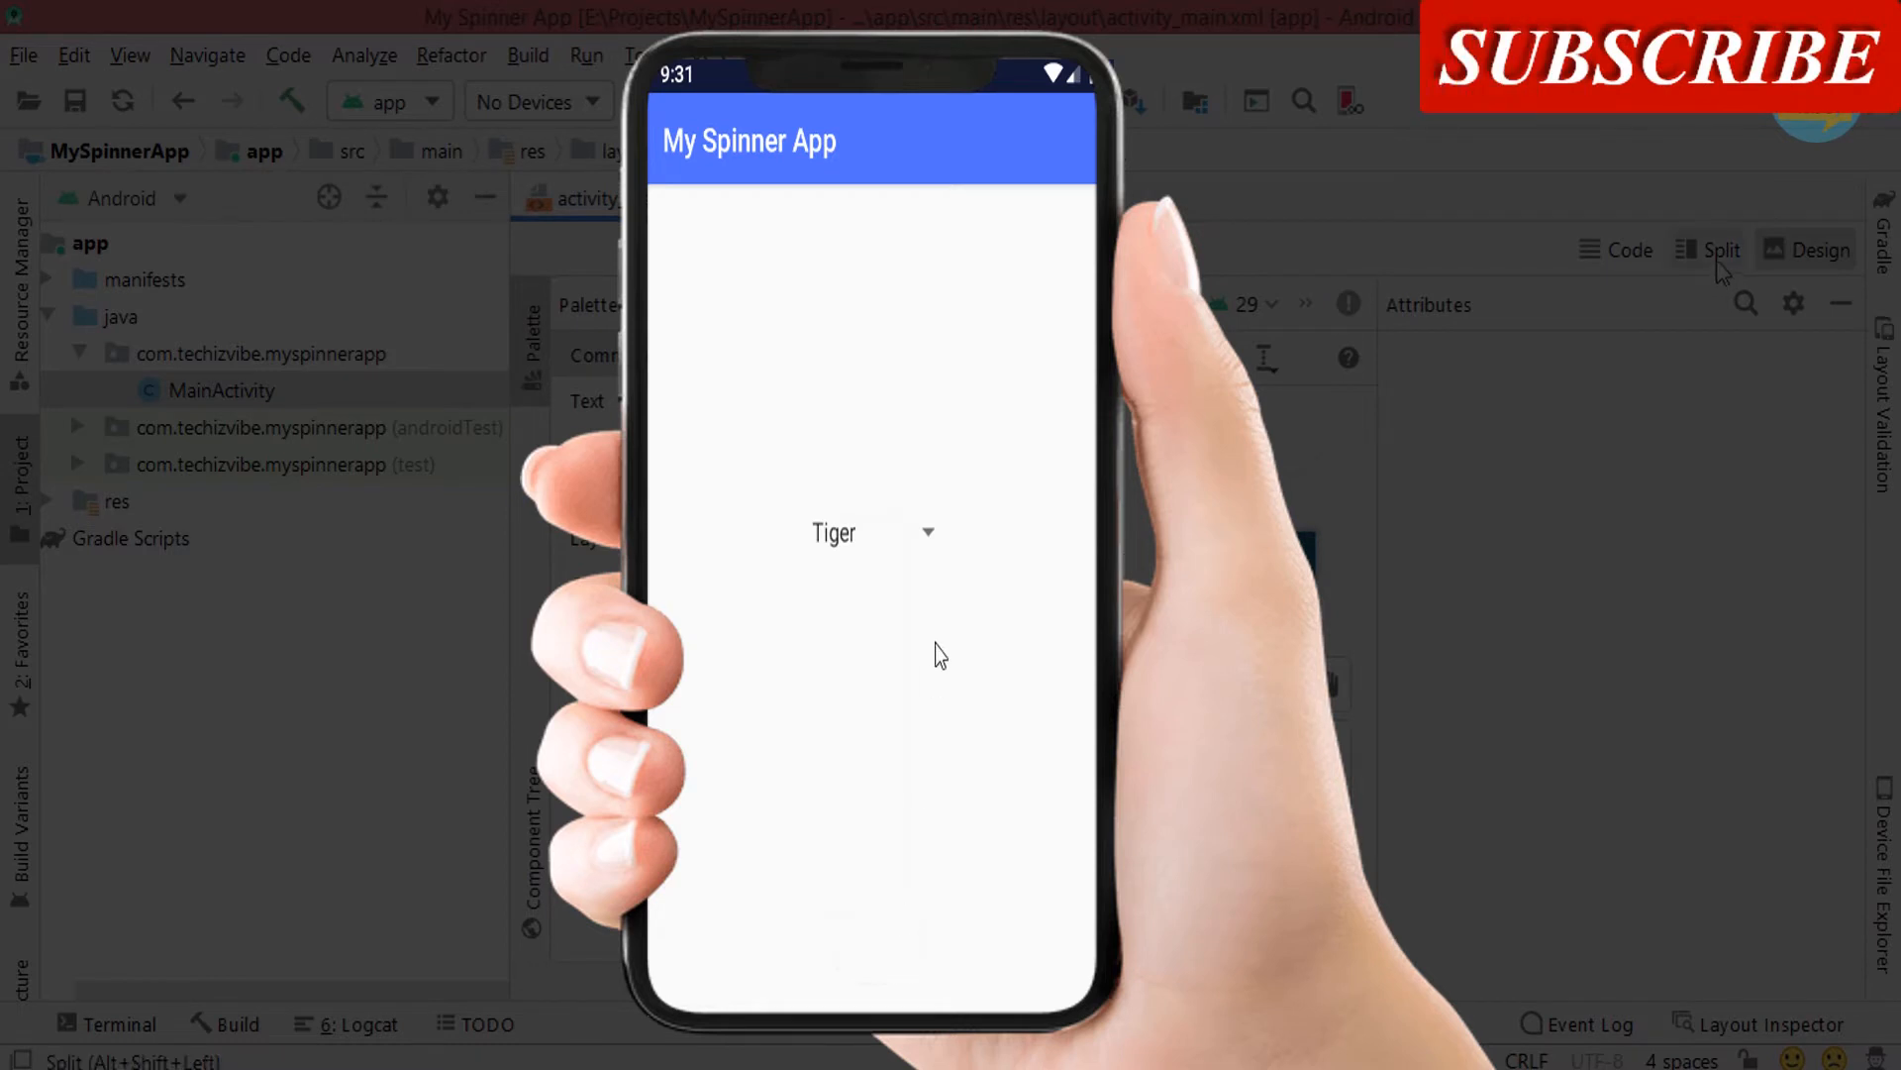
click(832, 532)
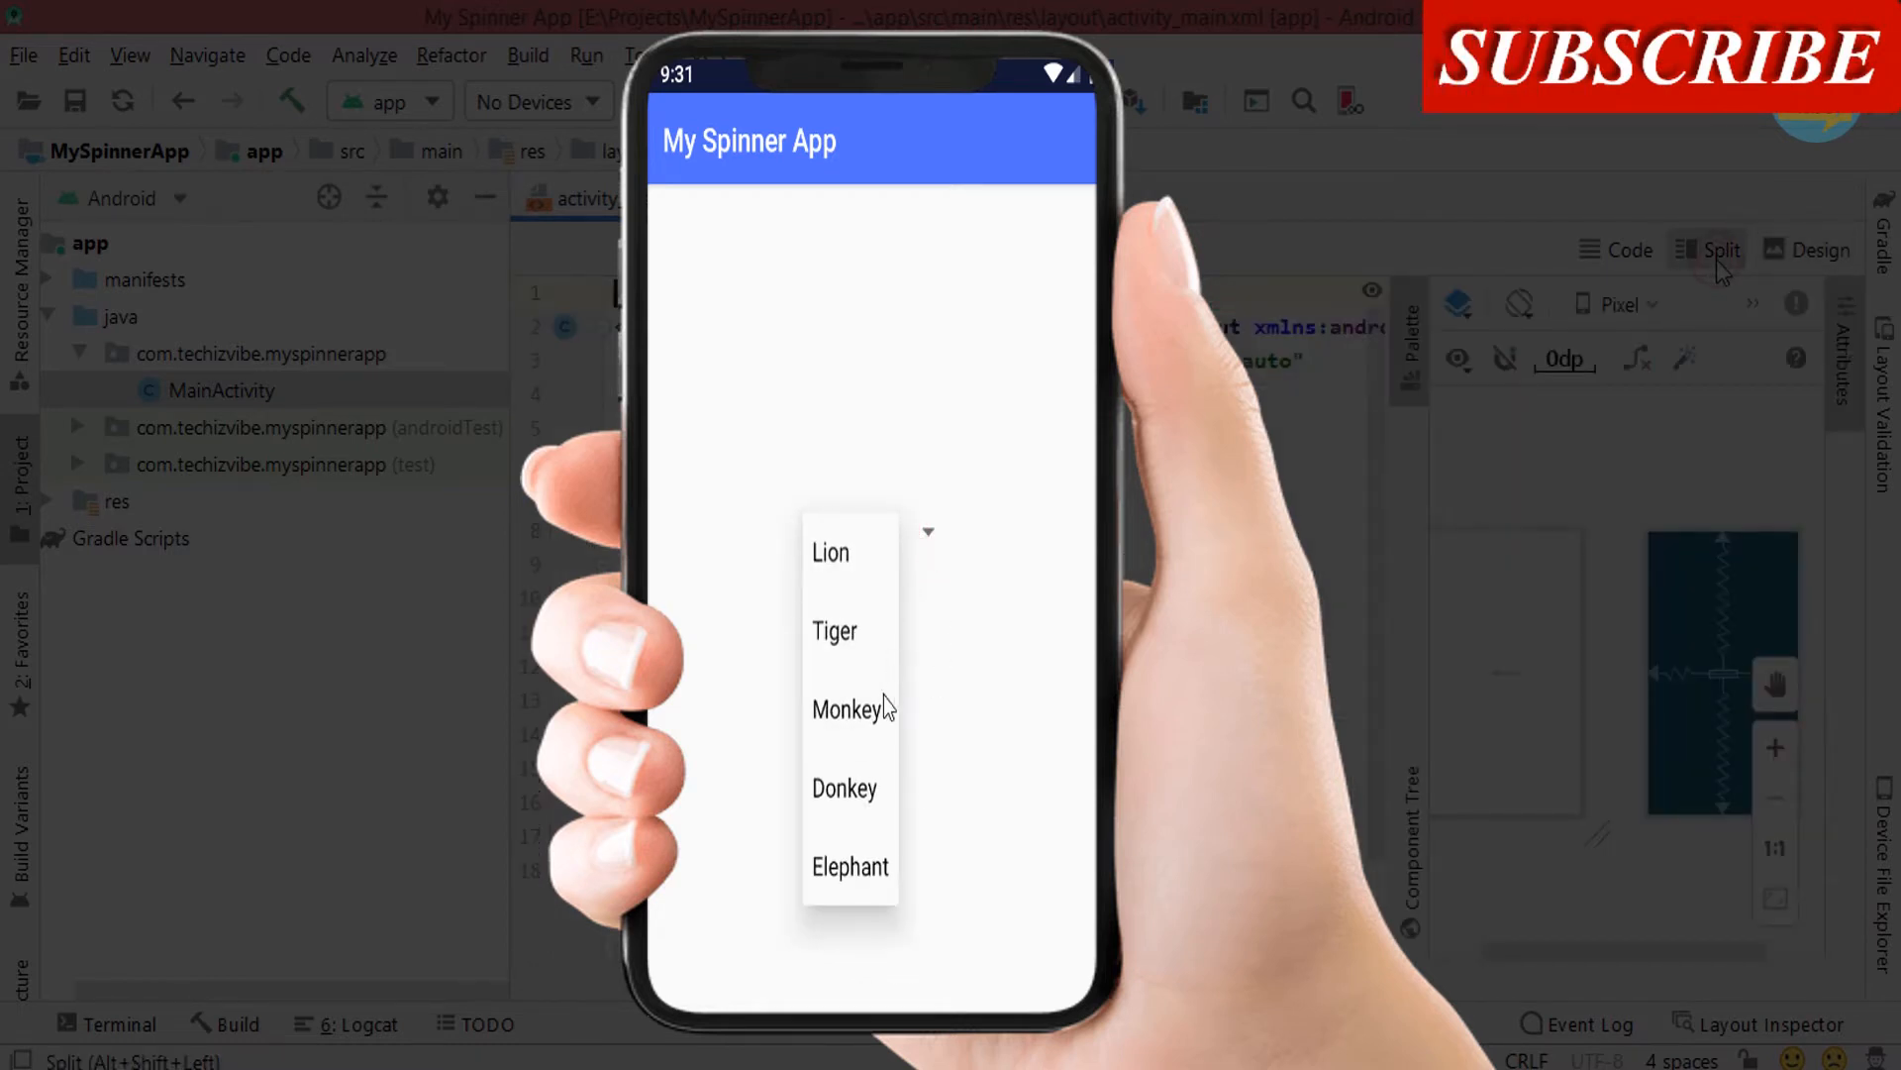
click(852, 709)
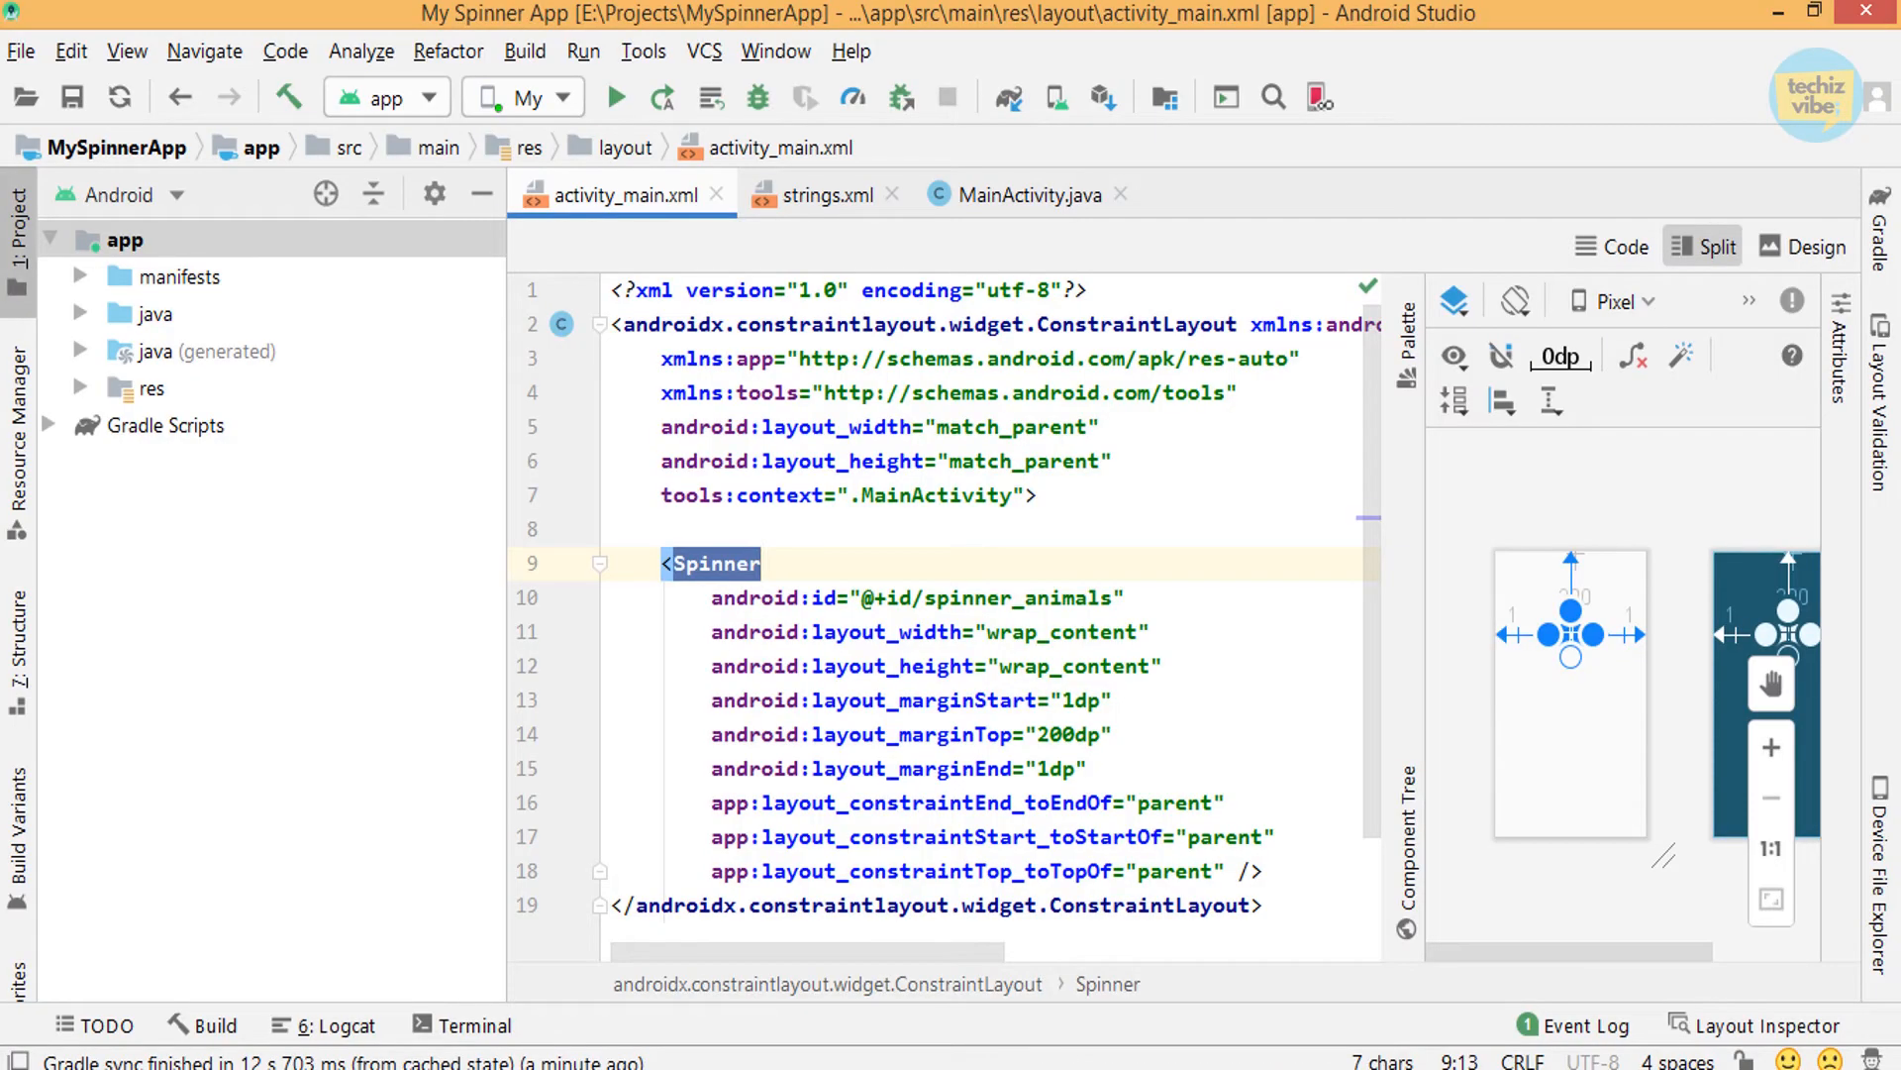
mouse_move(607, 491)
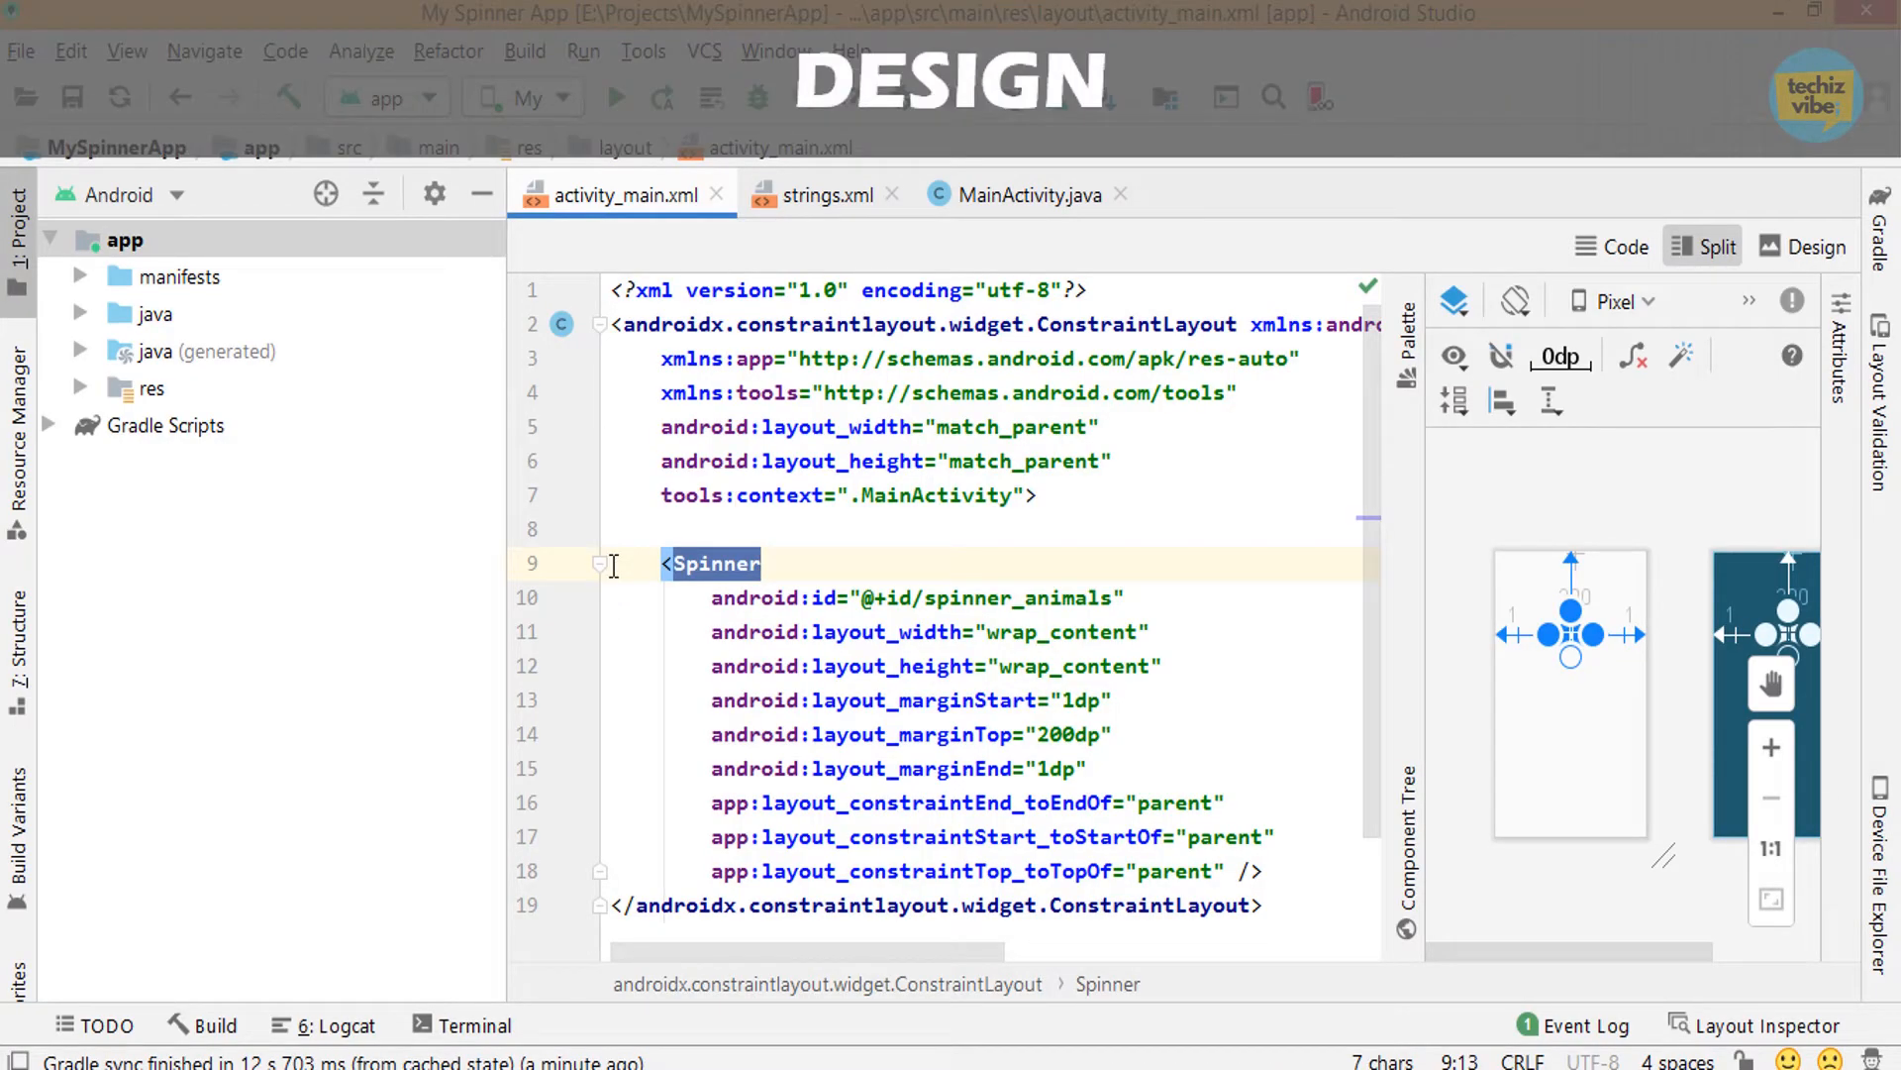
click(830, 195)
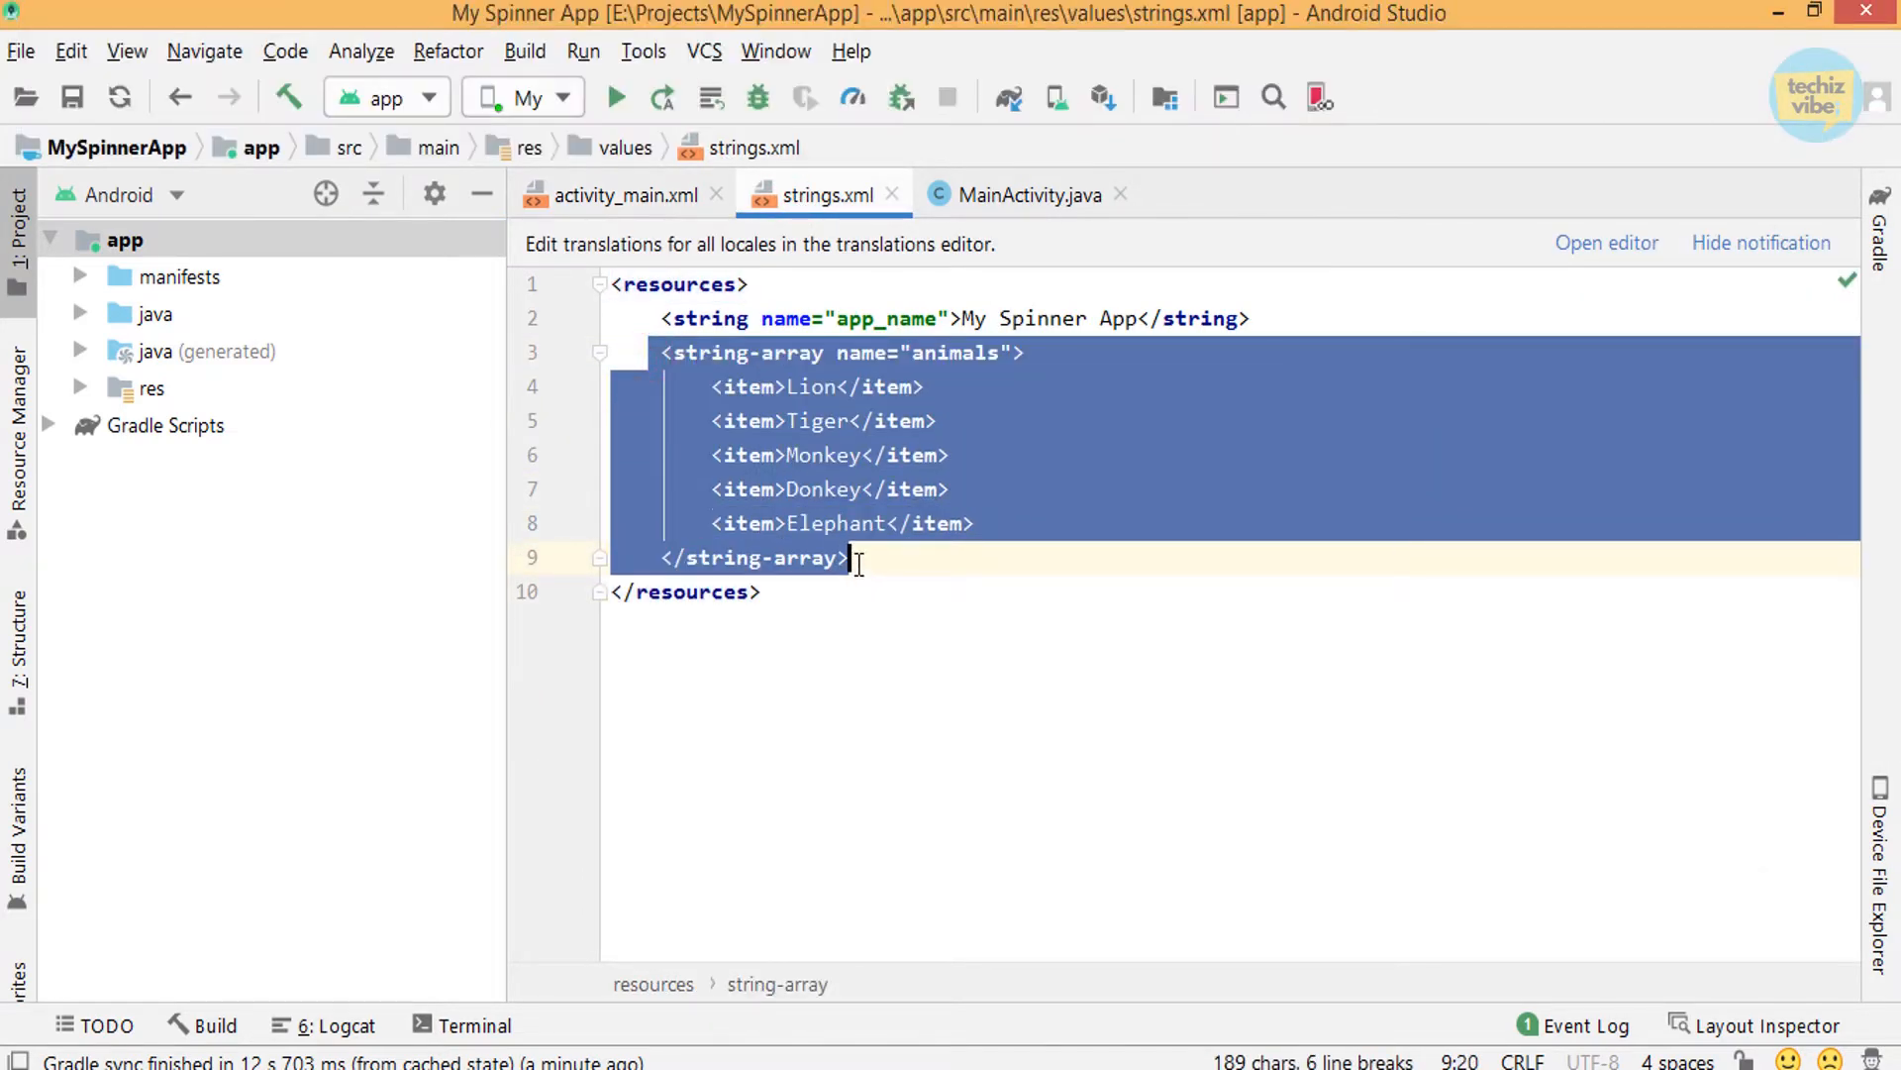
click(1026, 195)
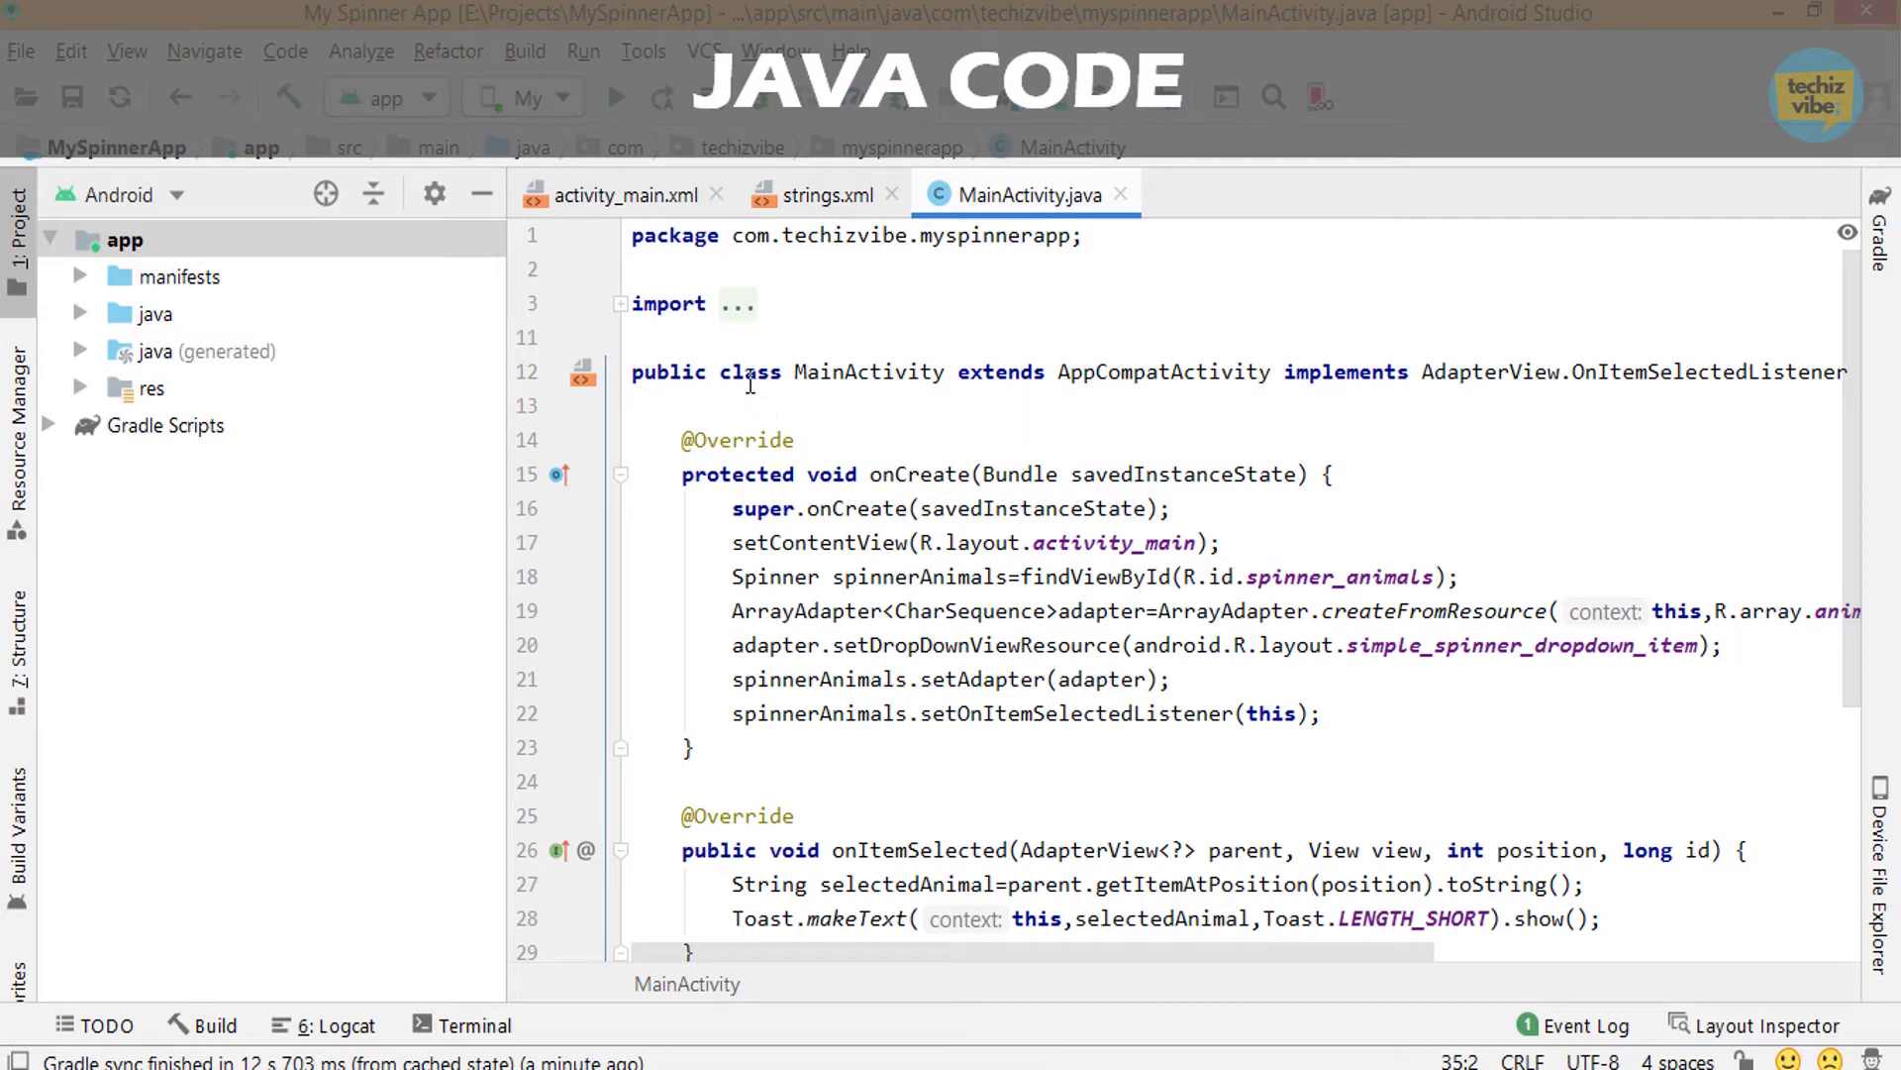
scroll(down, 3)
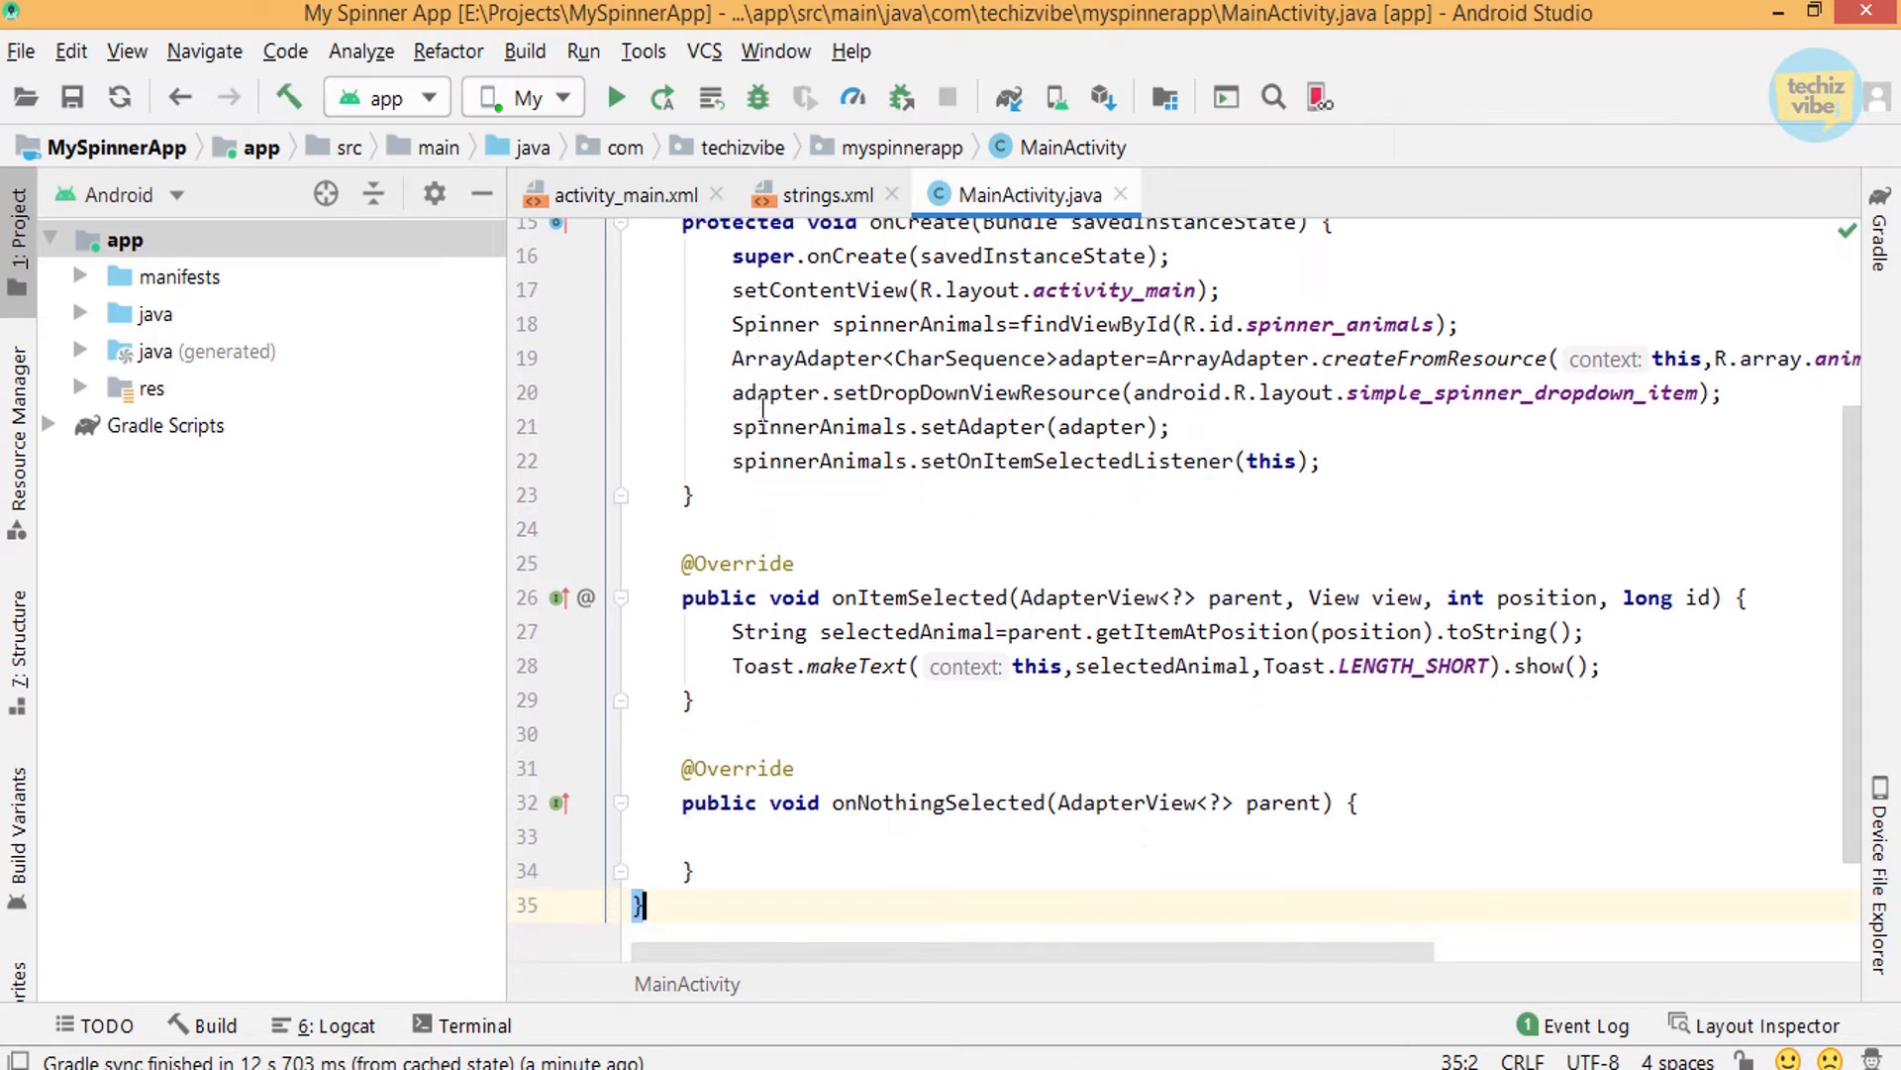
click(621, 196)
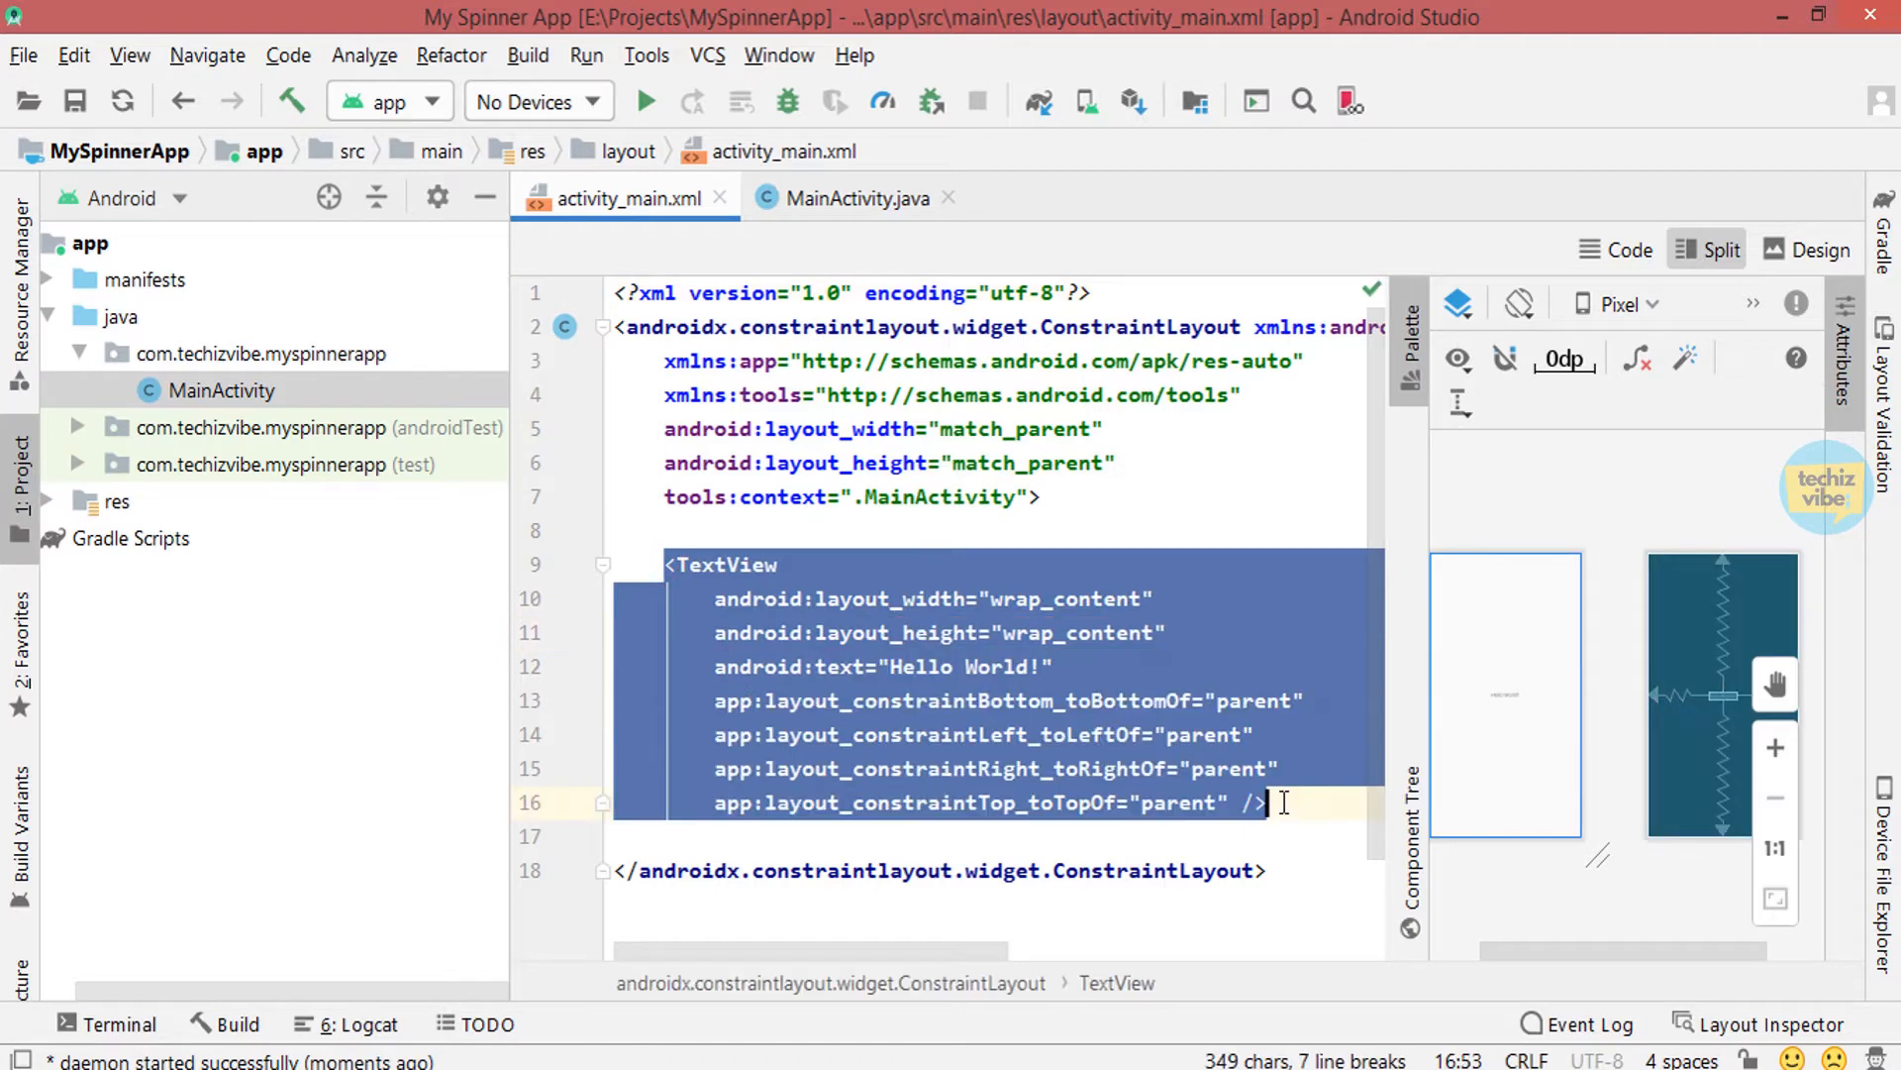
Add a Spinner in Design view, set its id to spinner_animals and constrain it to the parent
click(1818, 249)
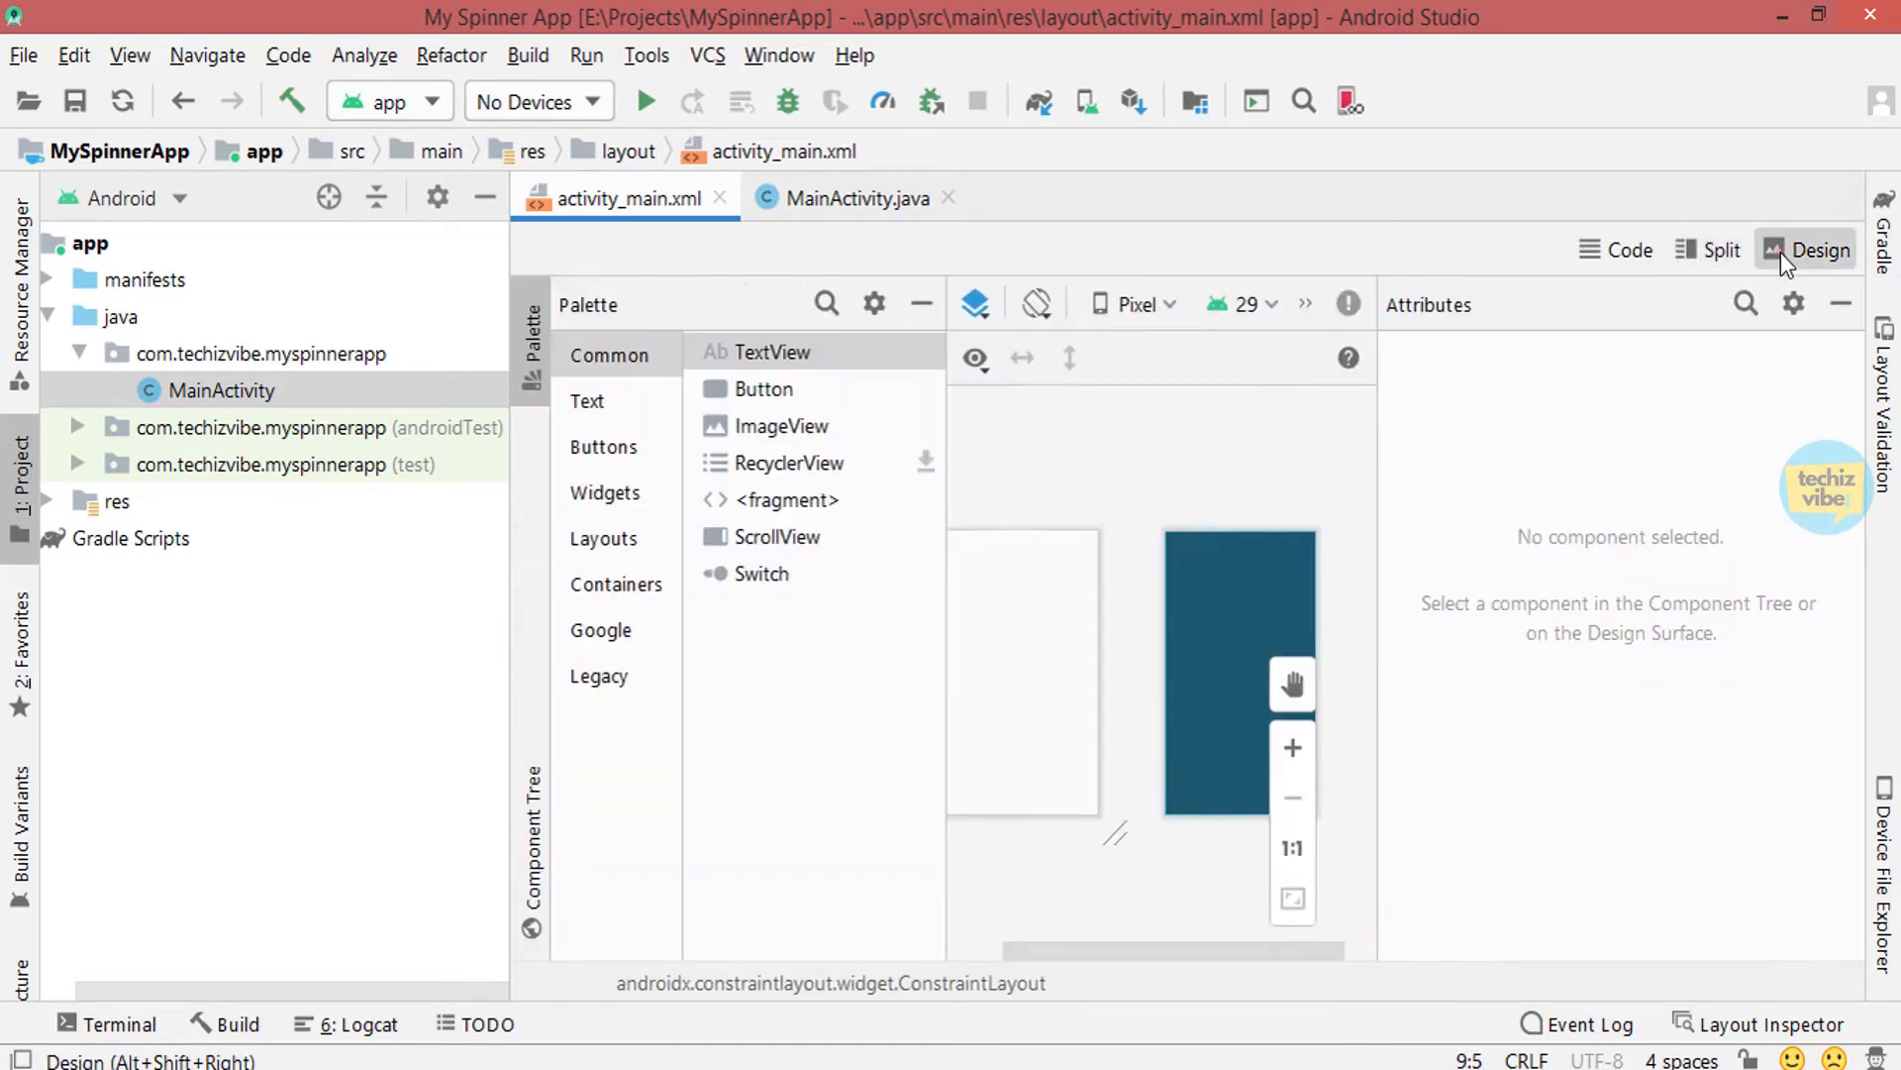
click(616, 583)
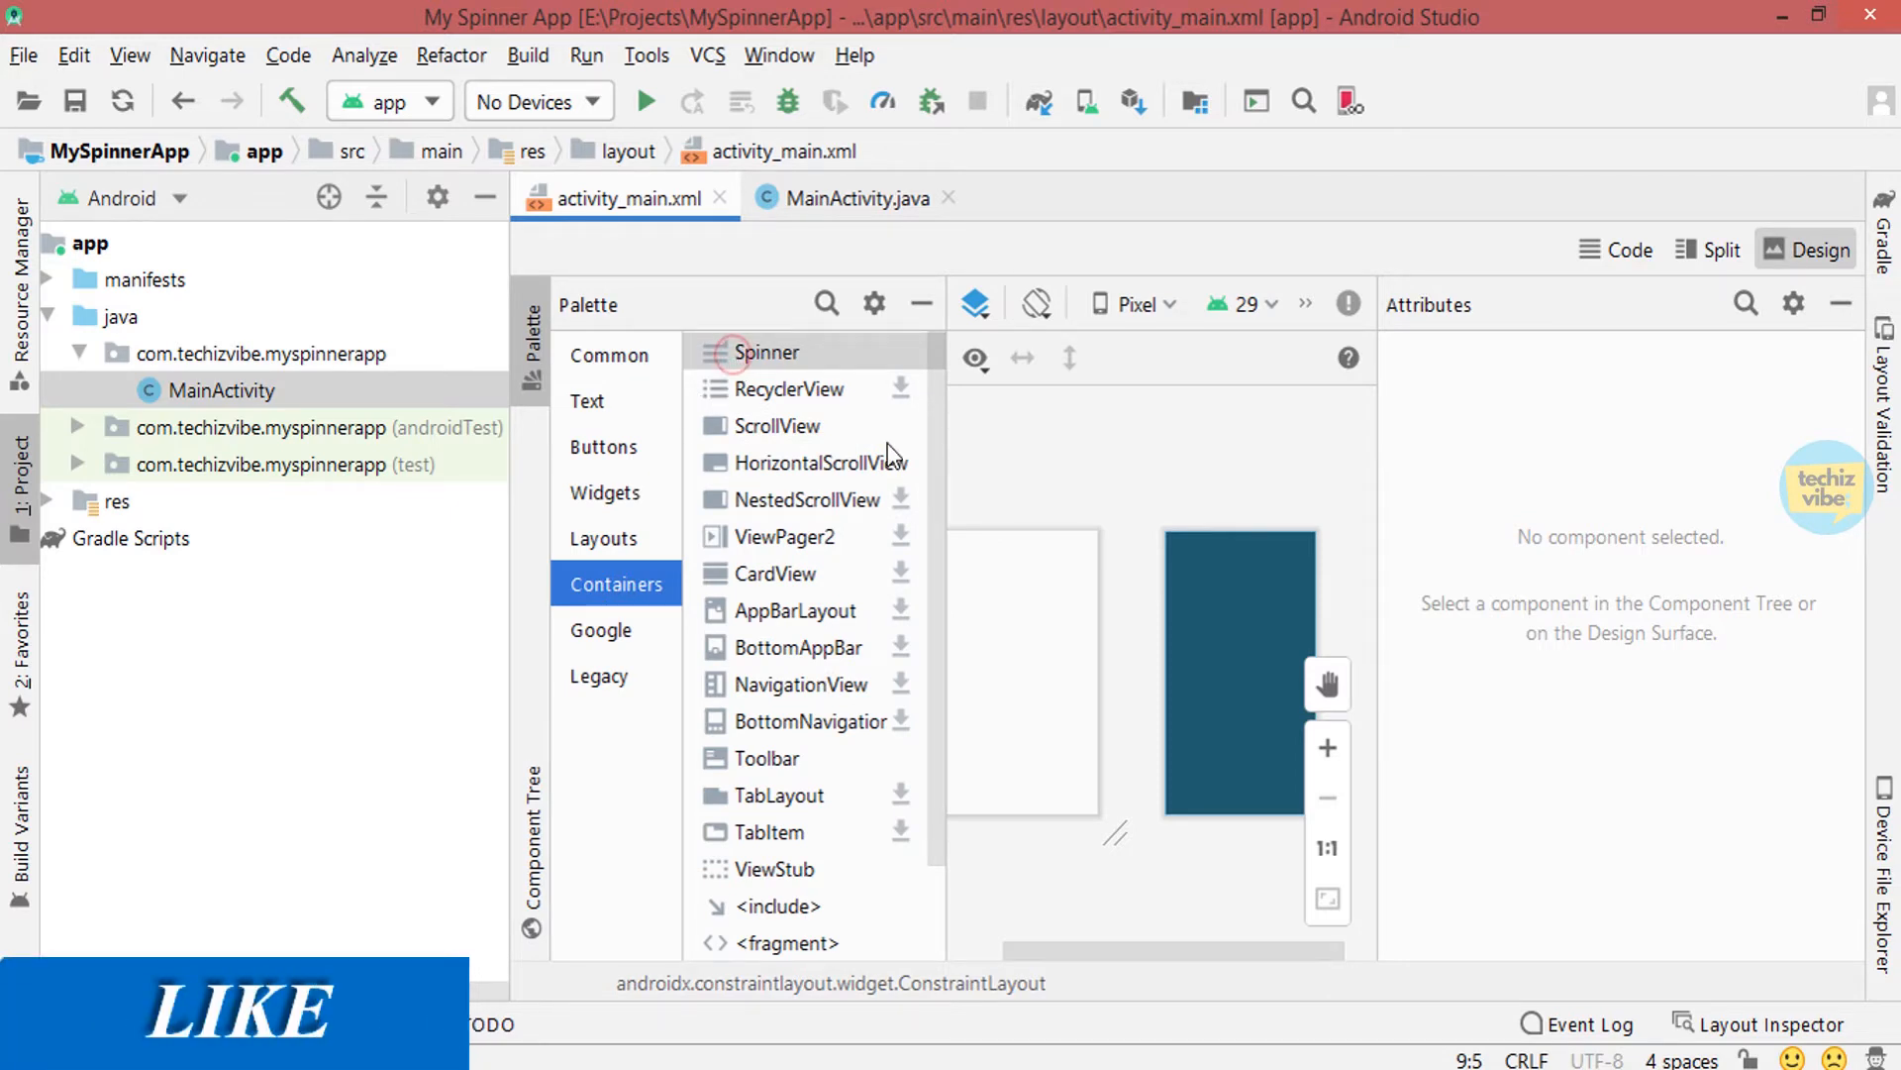
click(1086, 673)
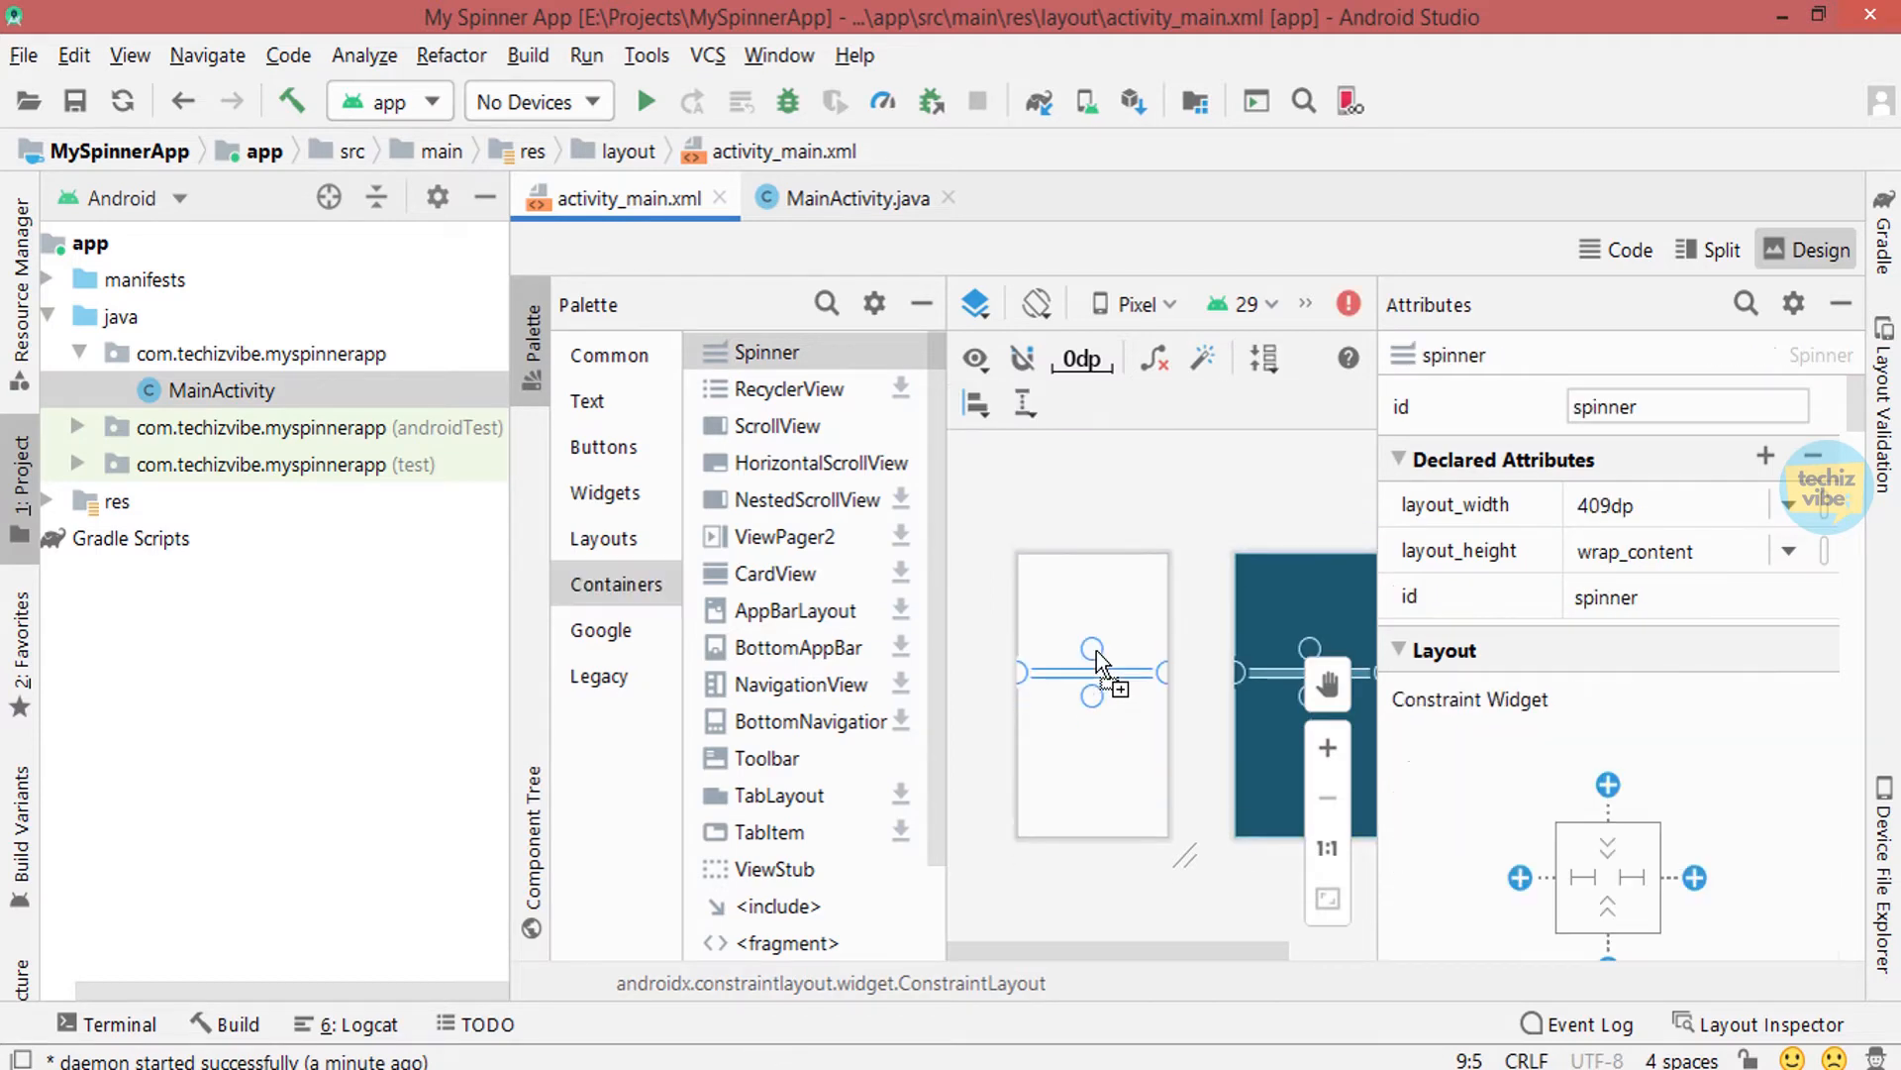
click(1717, 249)
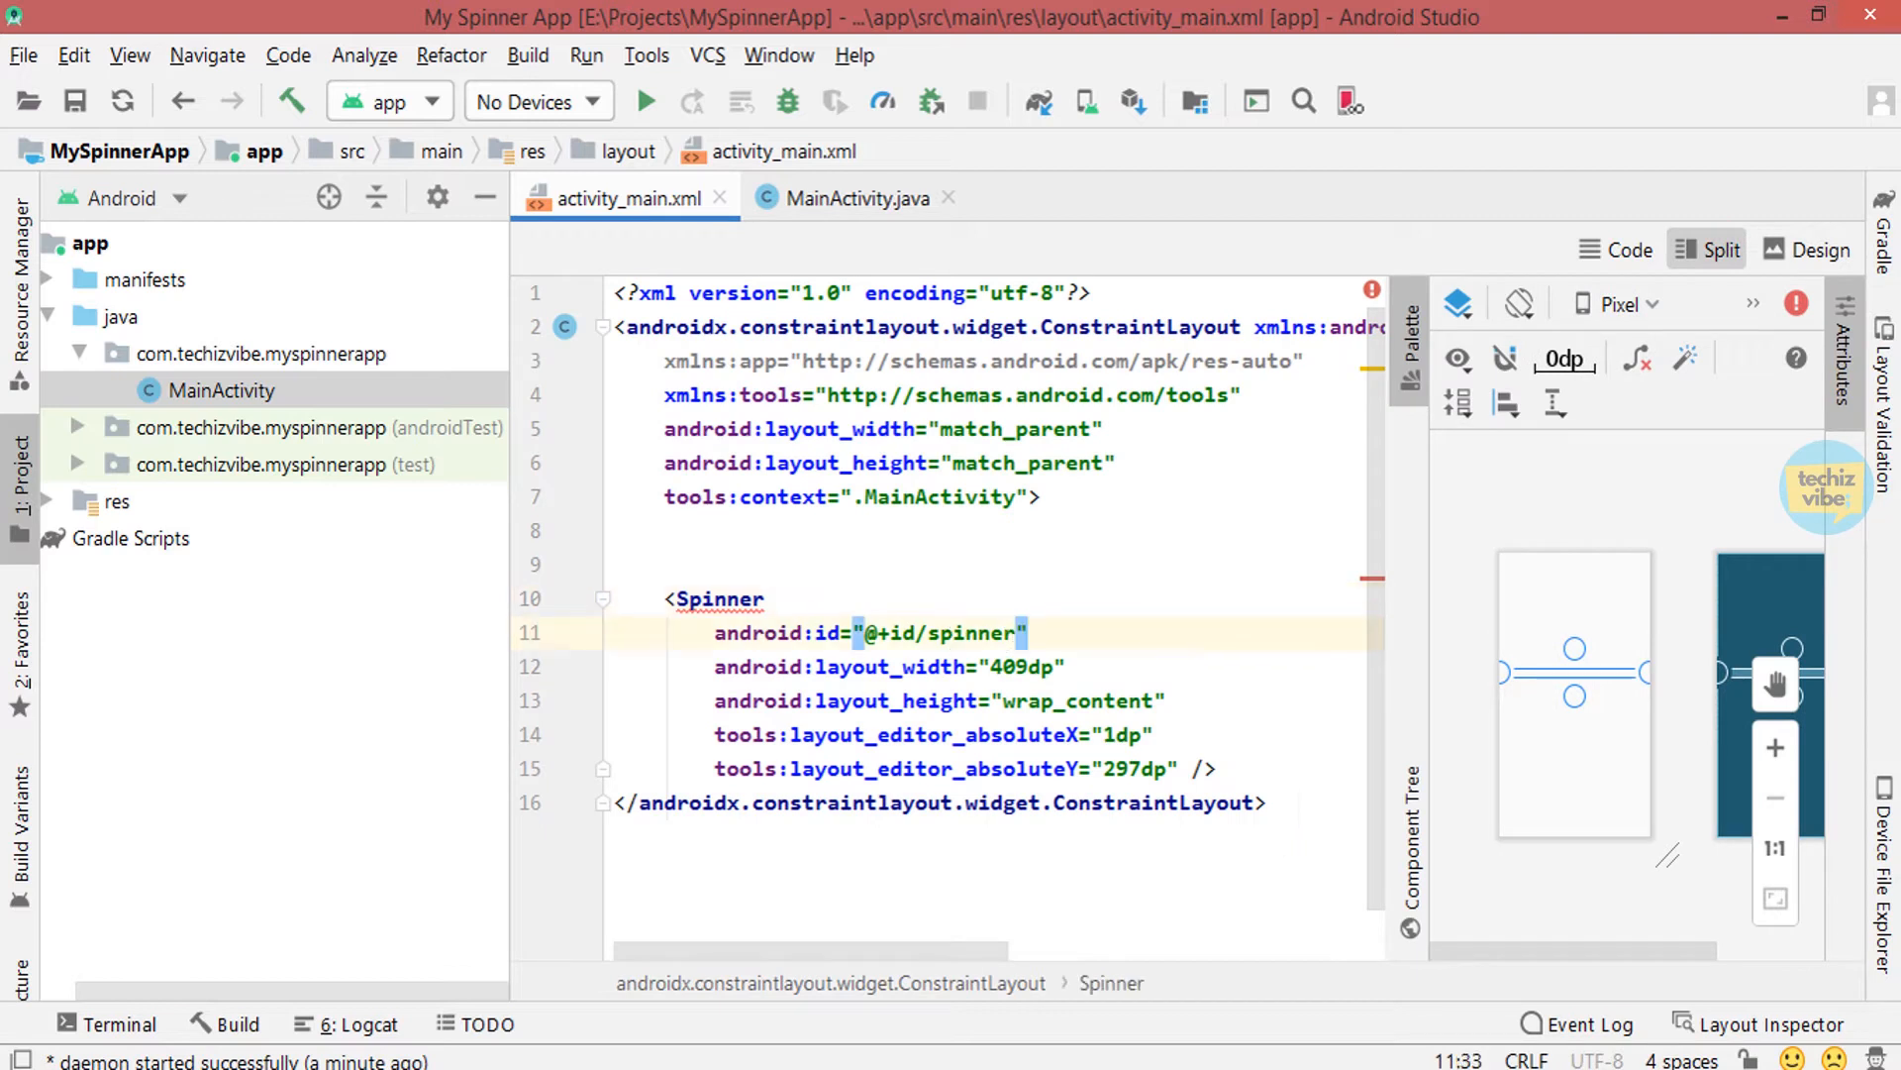
text(_animals)
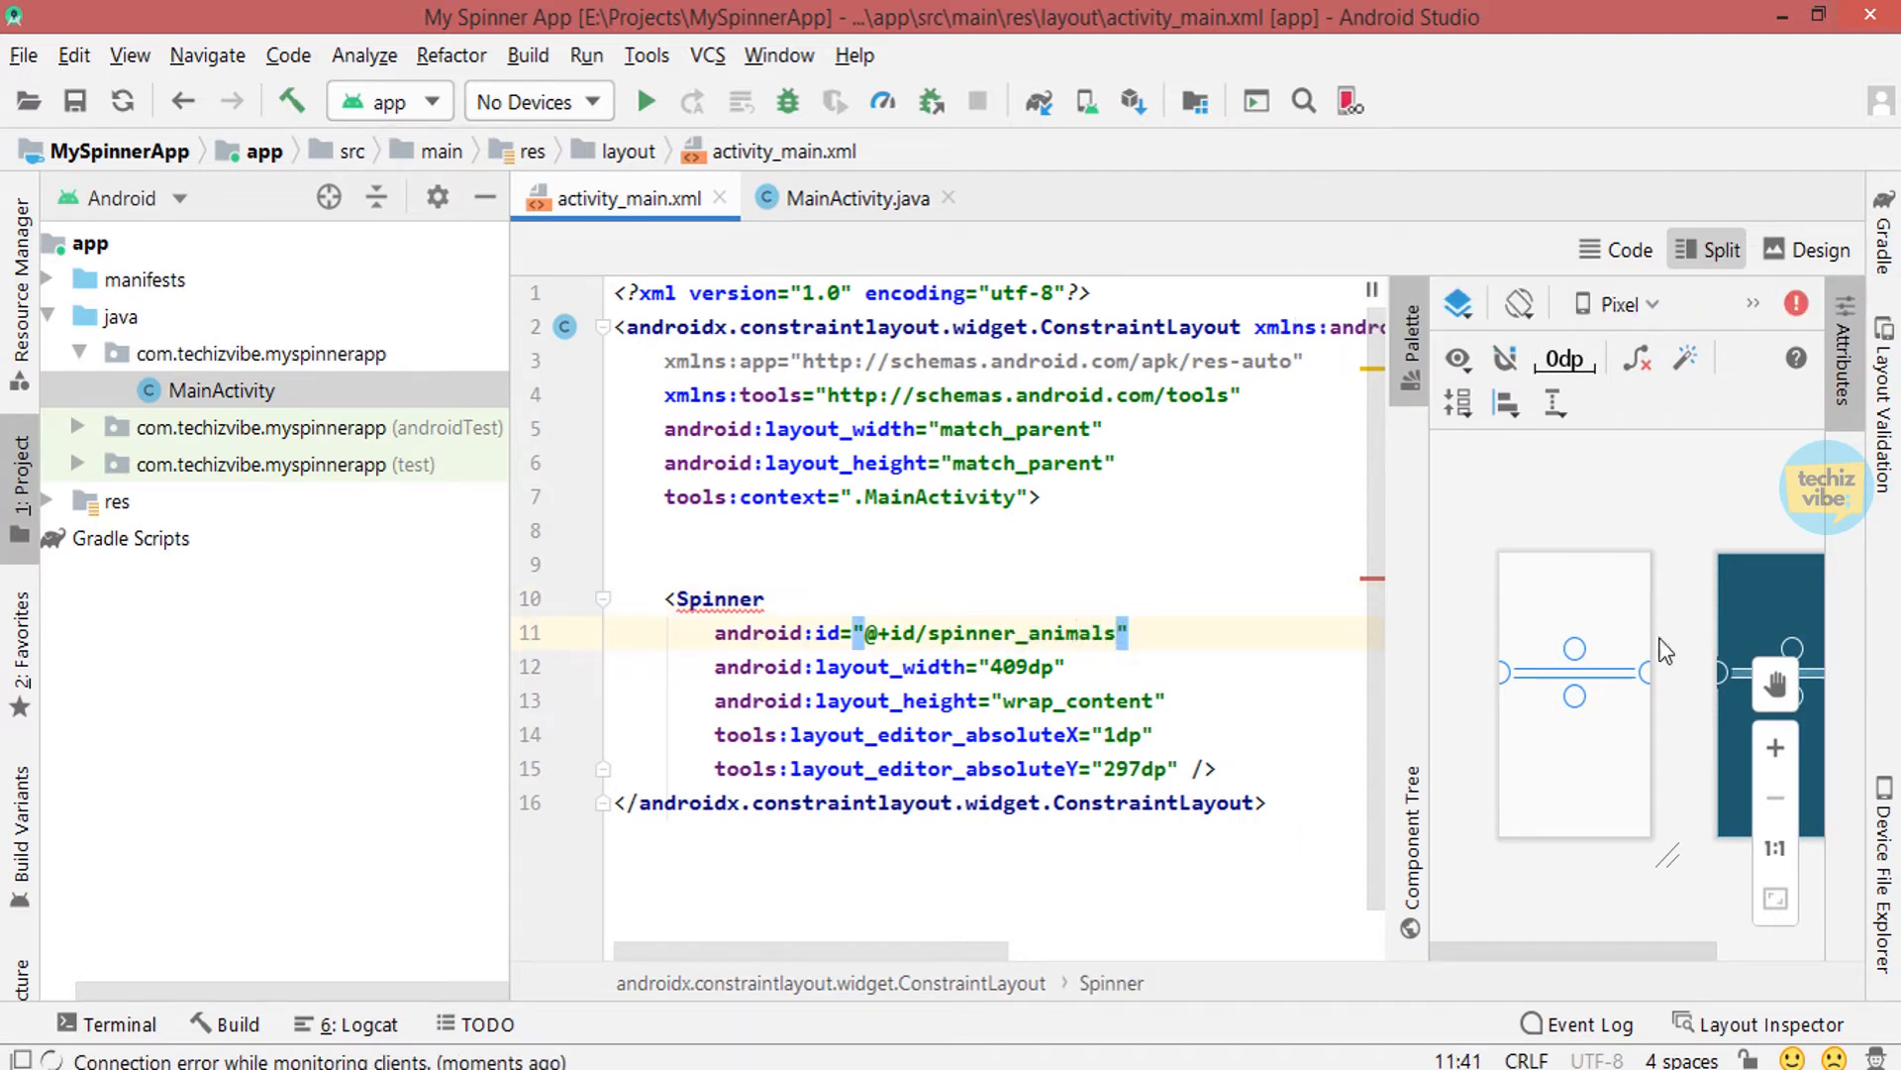
click(1795, 303)
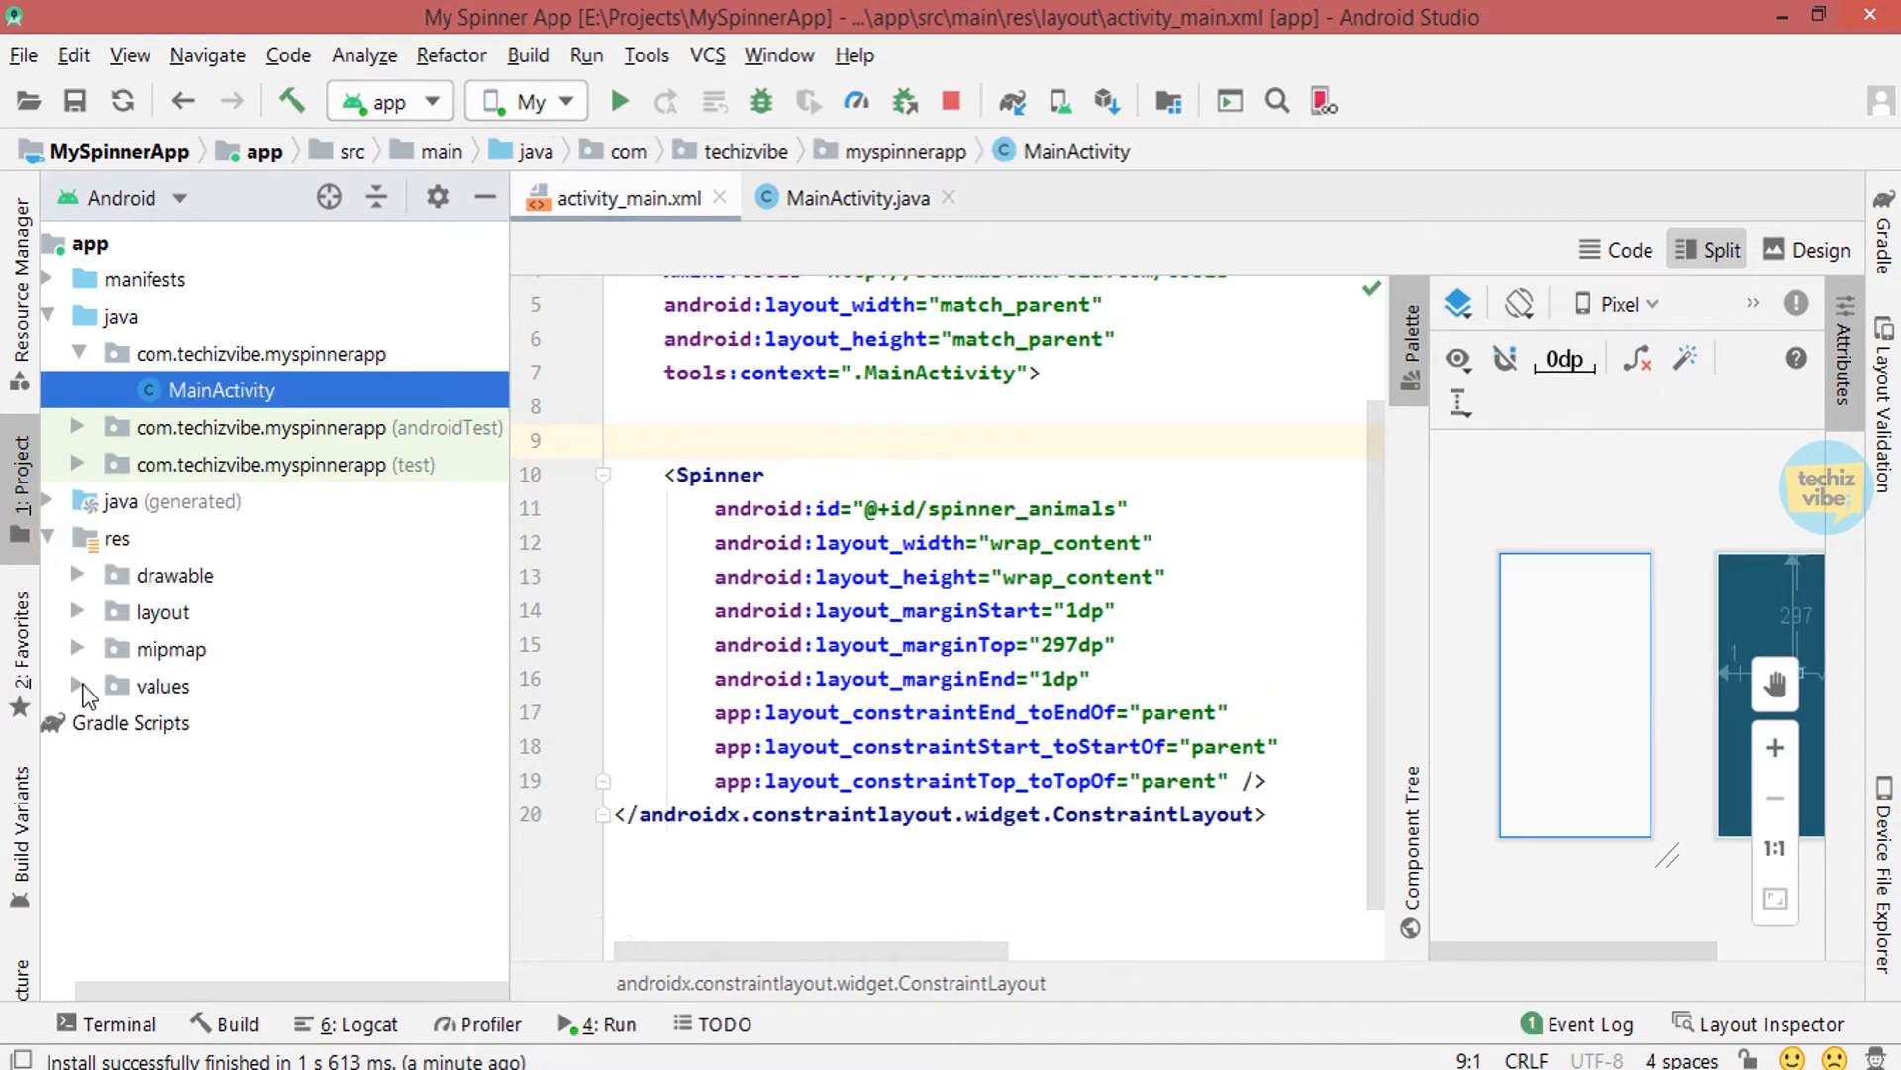
Add a string-array named animals inside <resources> in strings.xml
double_click(215, 760)
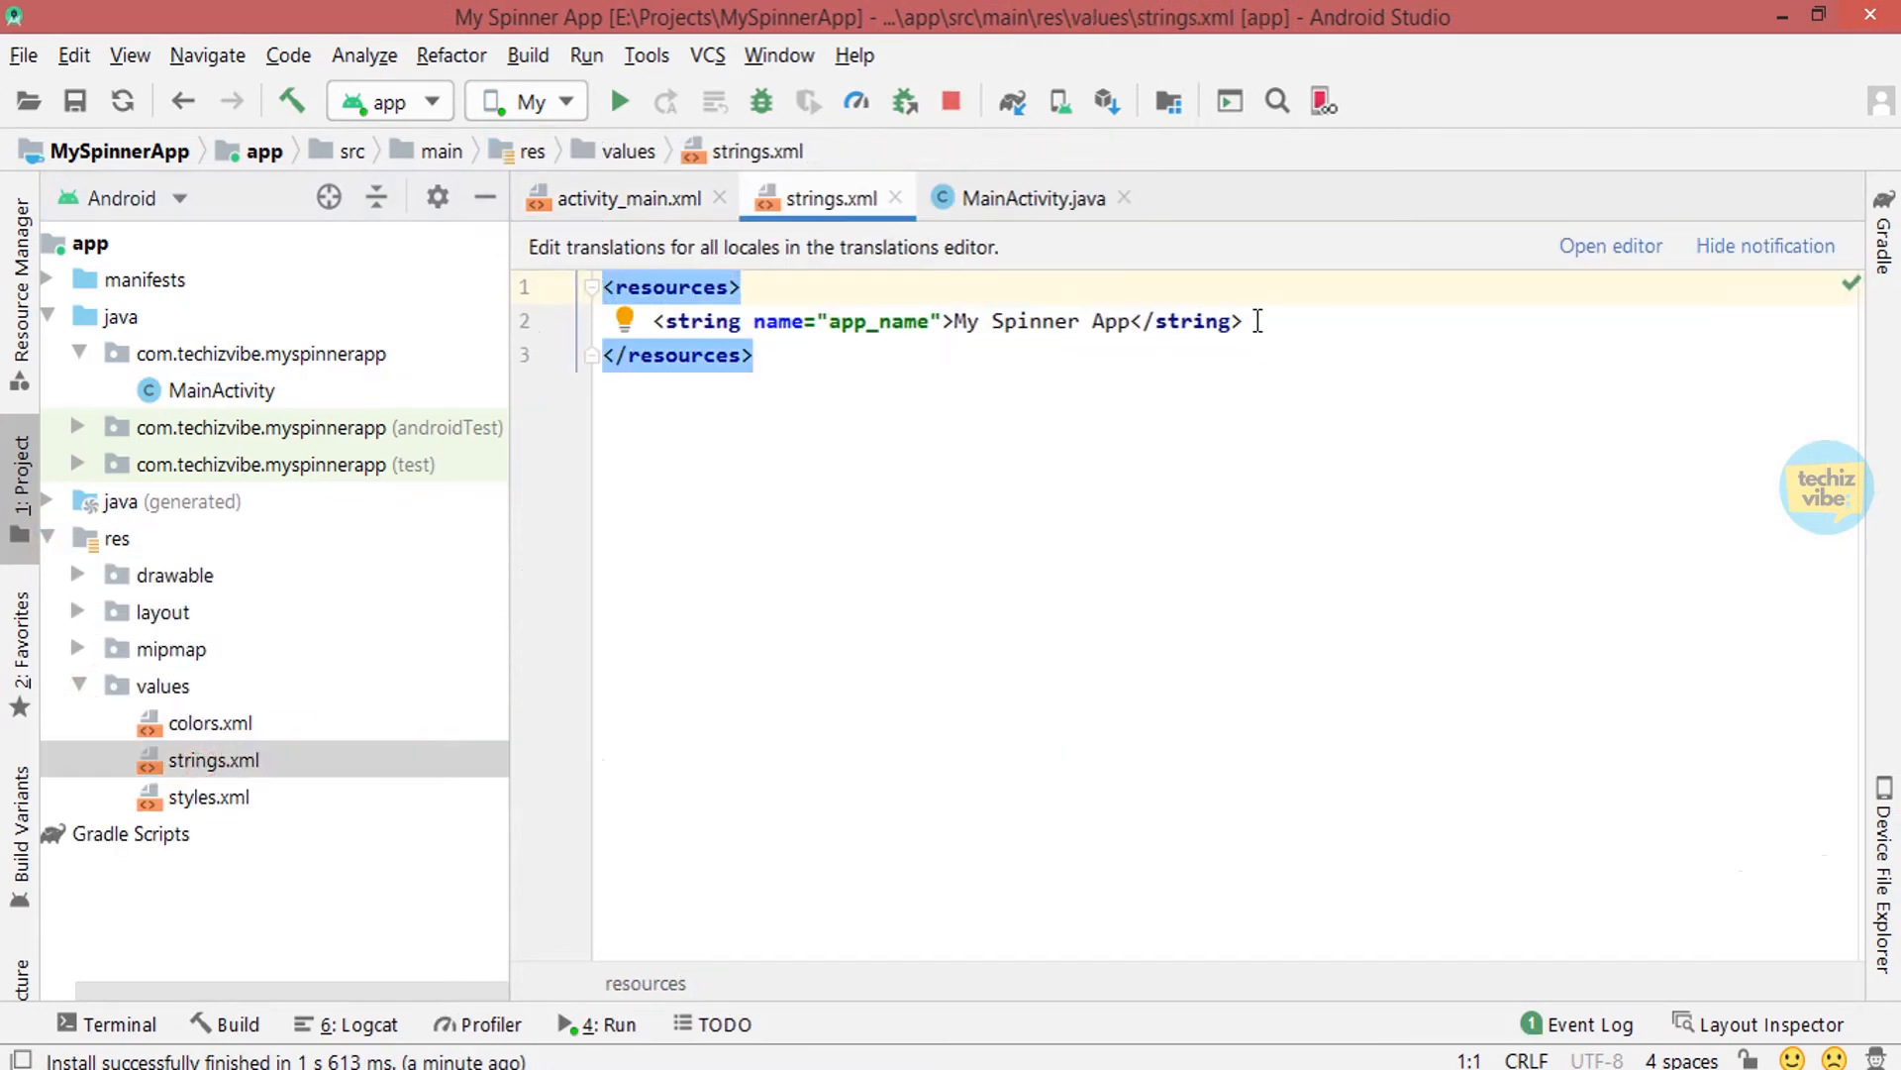
text(<string-array name="animals)
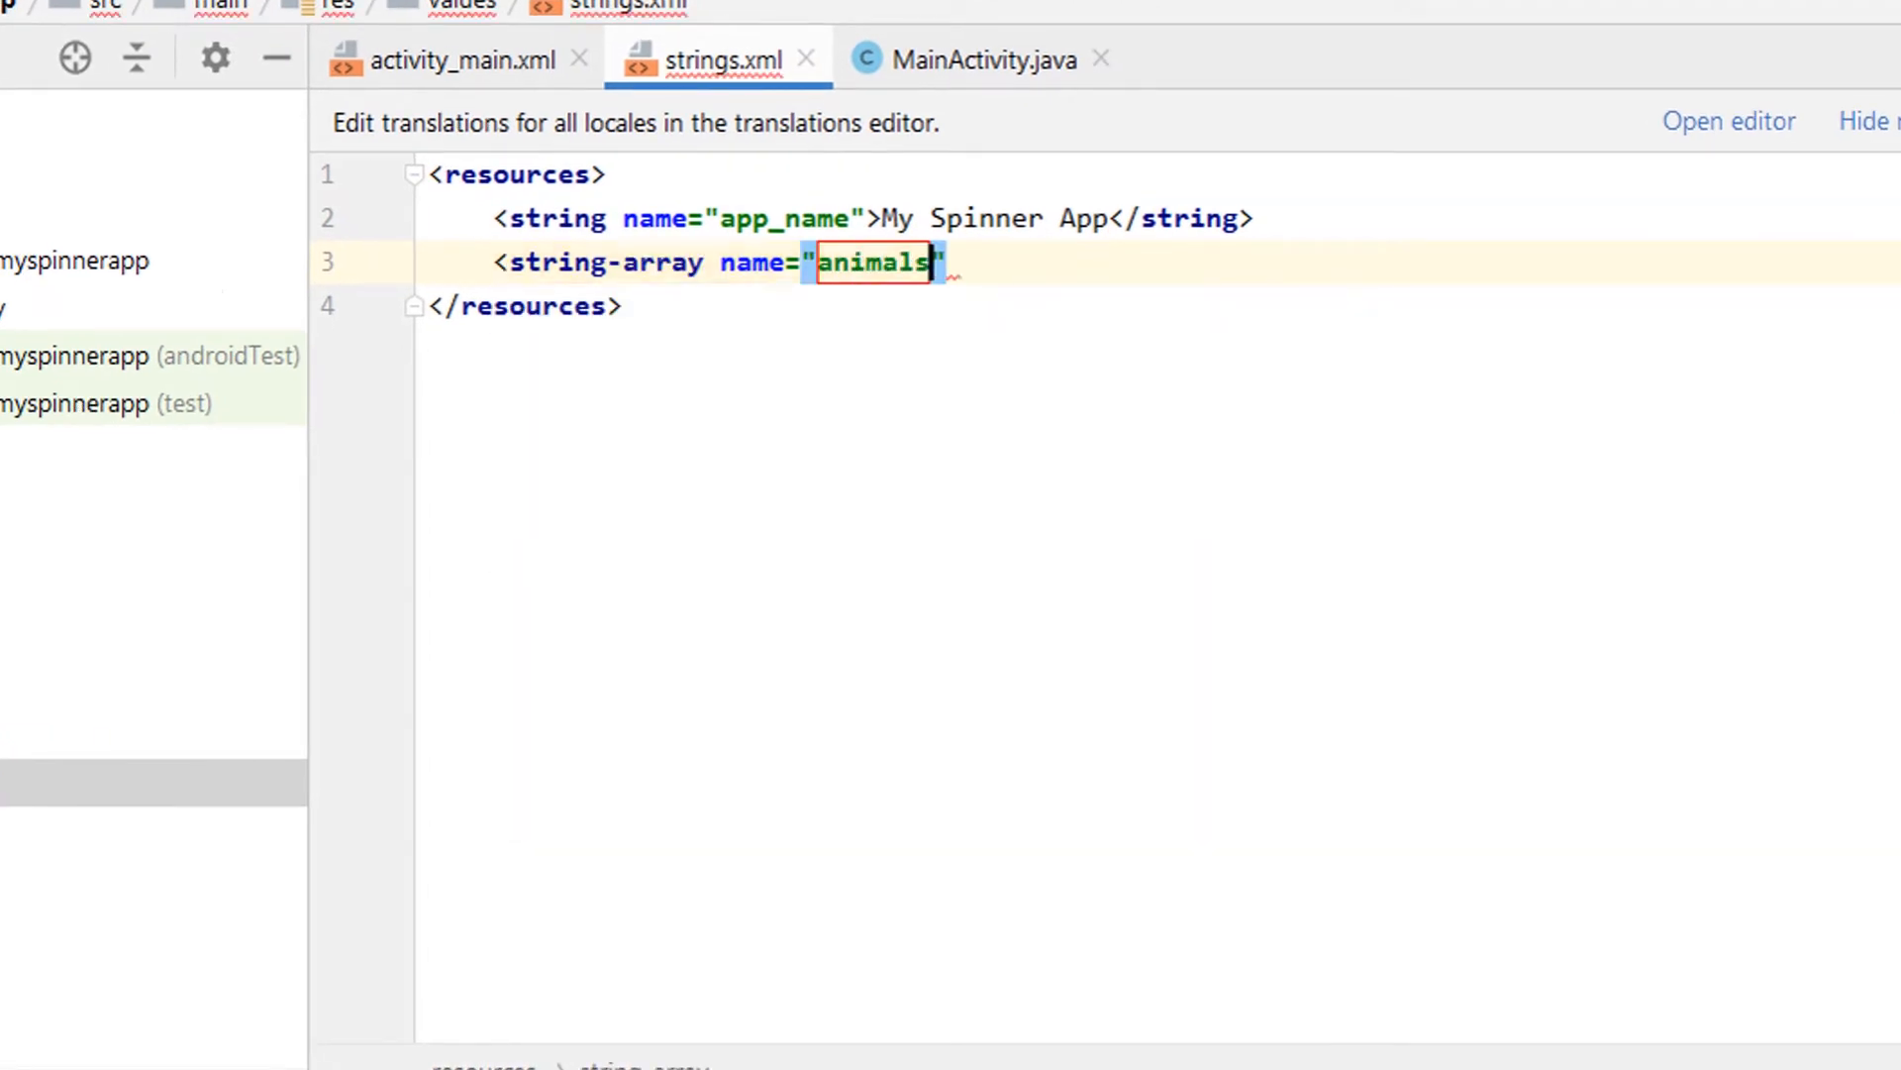
key(enter)
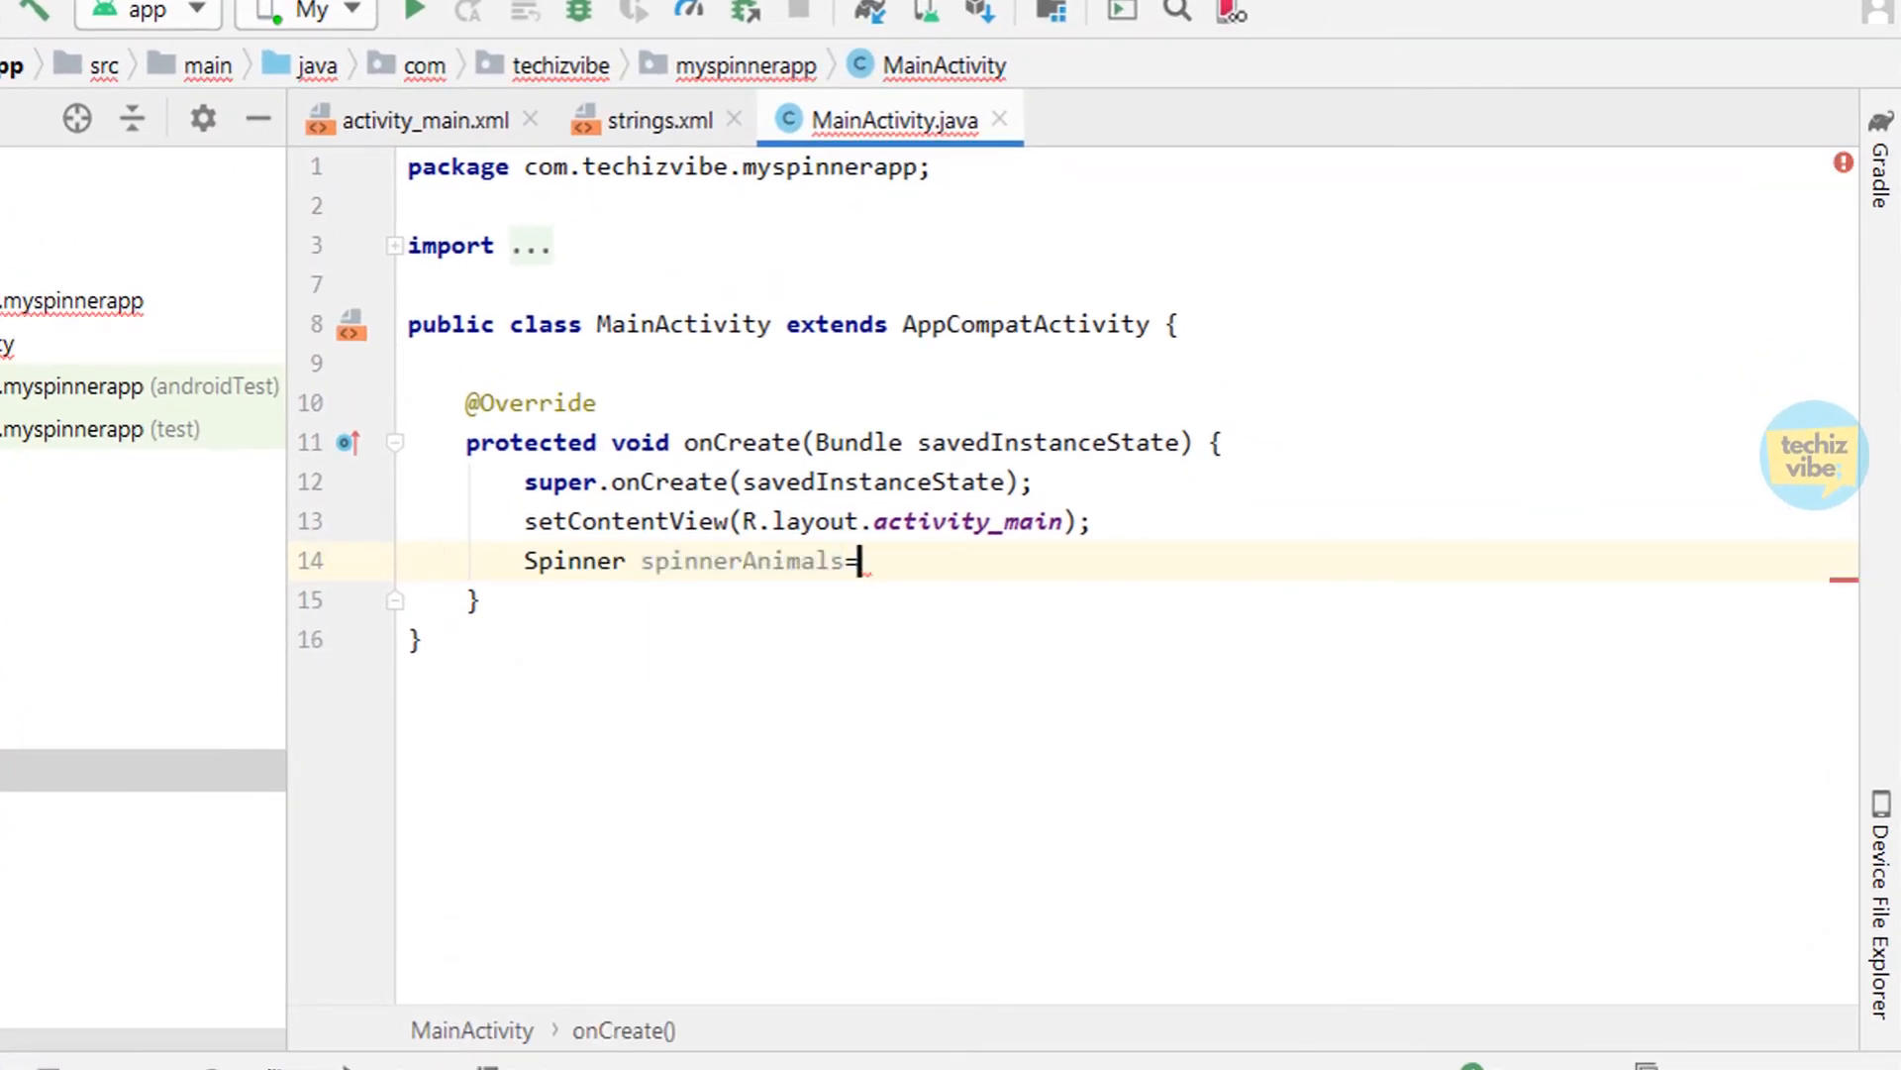
Find spinner_animals by id and build an ArrayAdapter<CharSequence> from the animals array
text(findViewById(R.id.spinner_animals);)
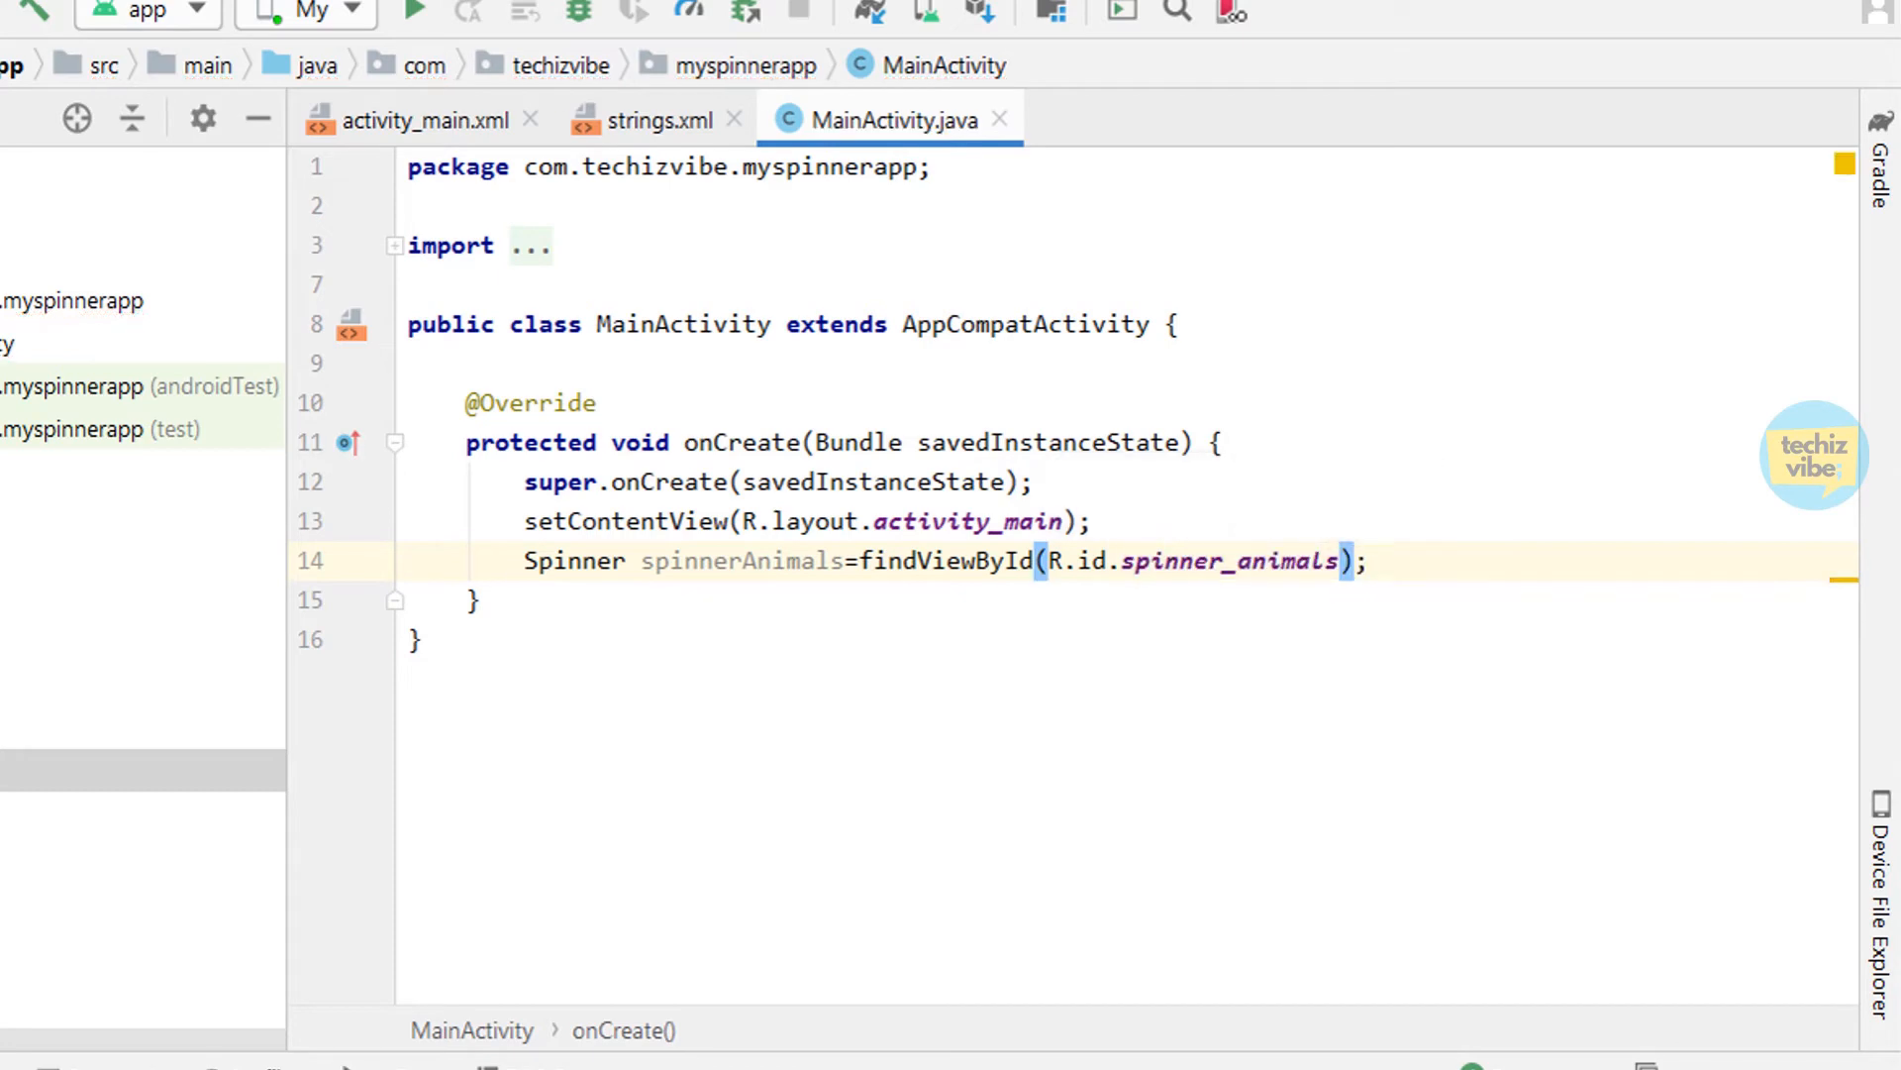
key(Return)
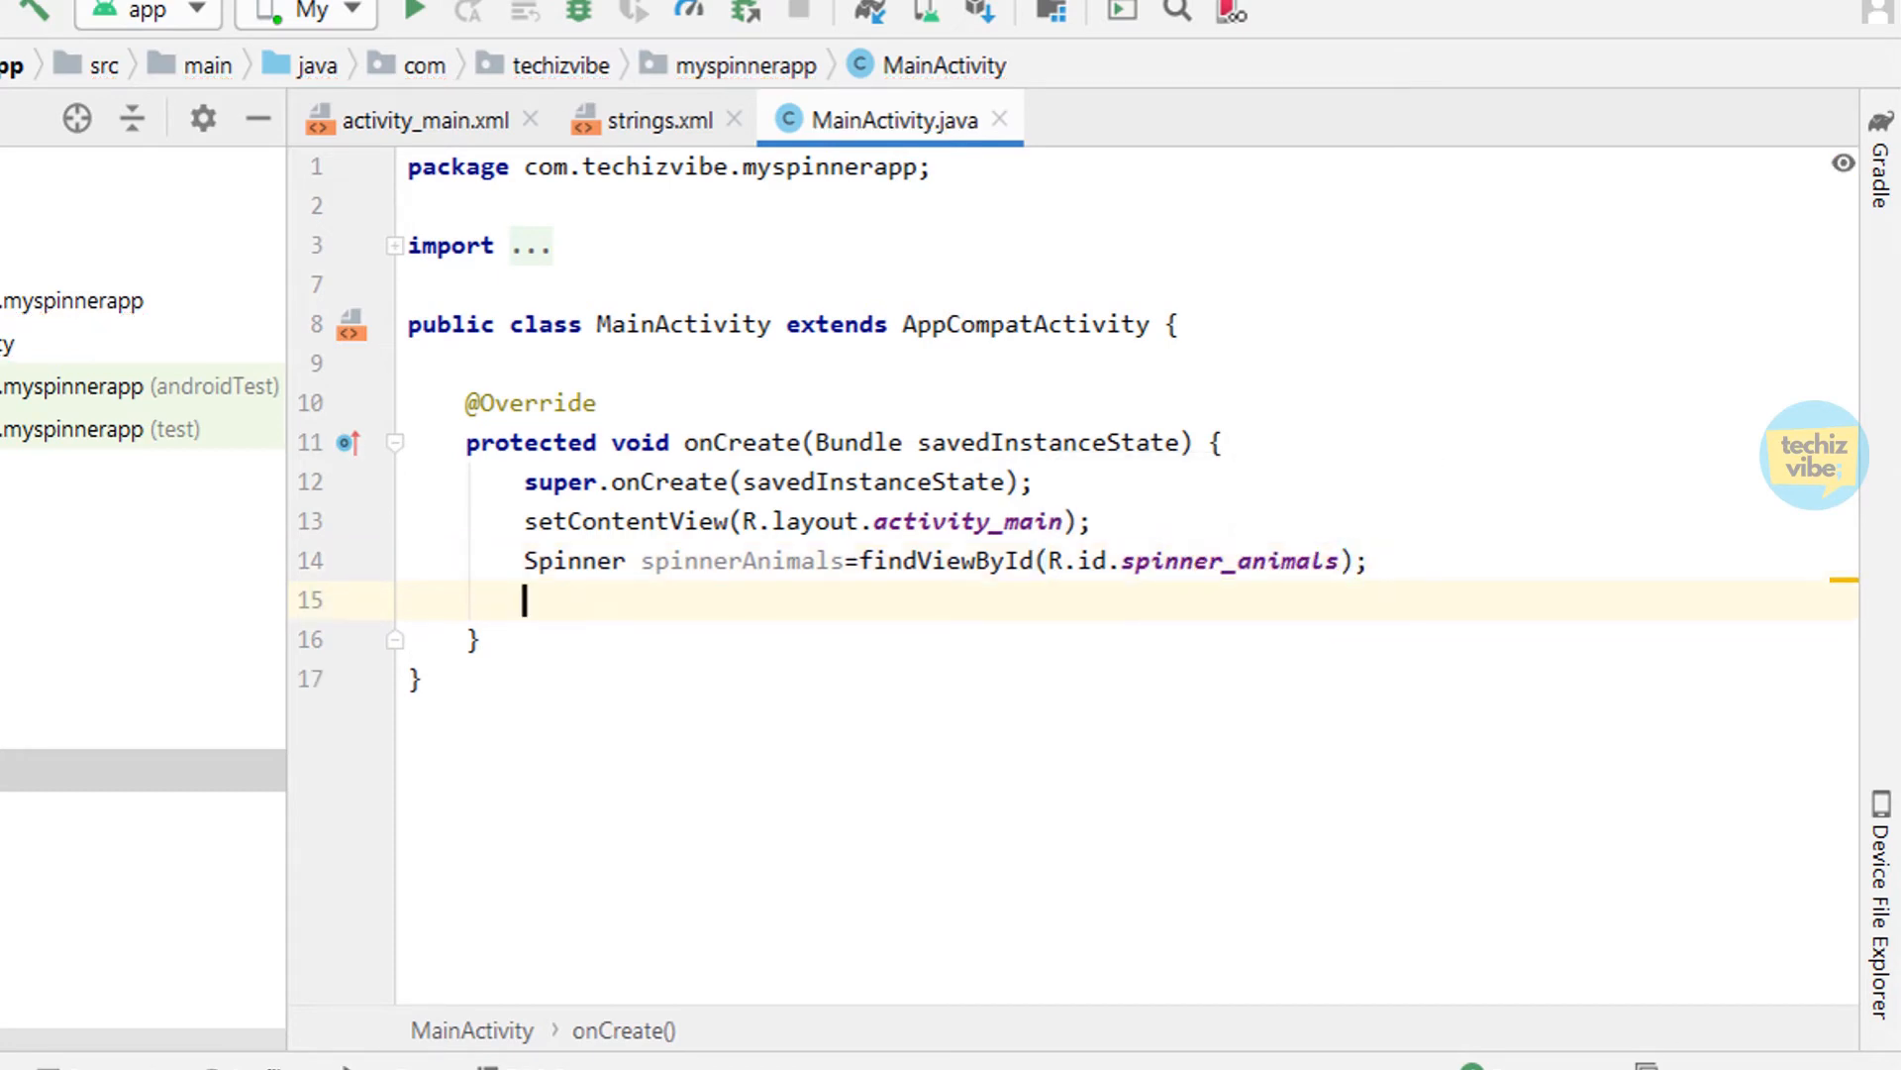
text(Arra)
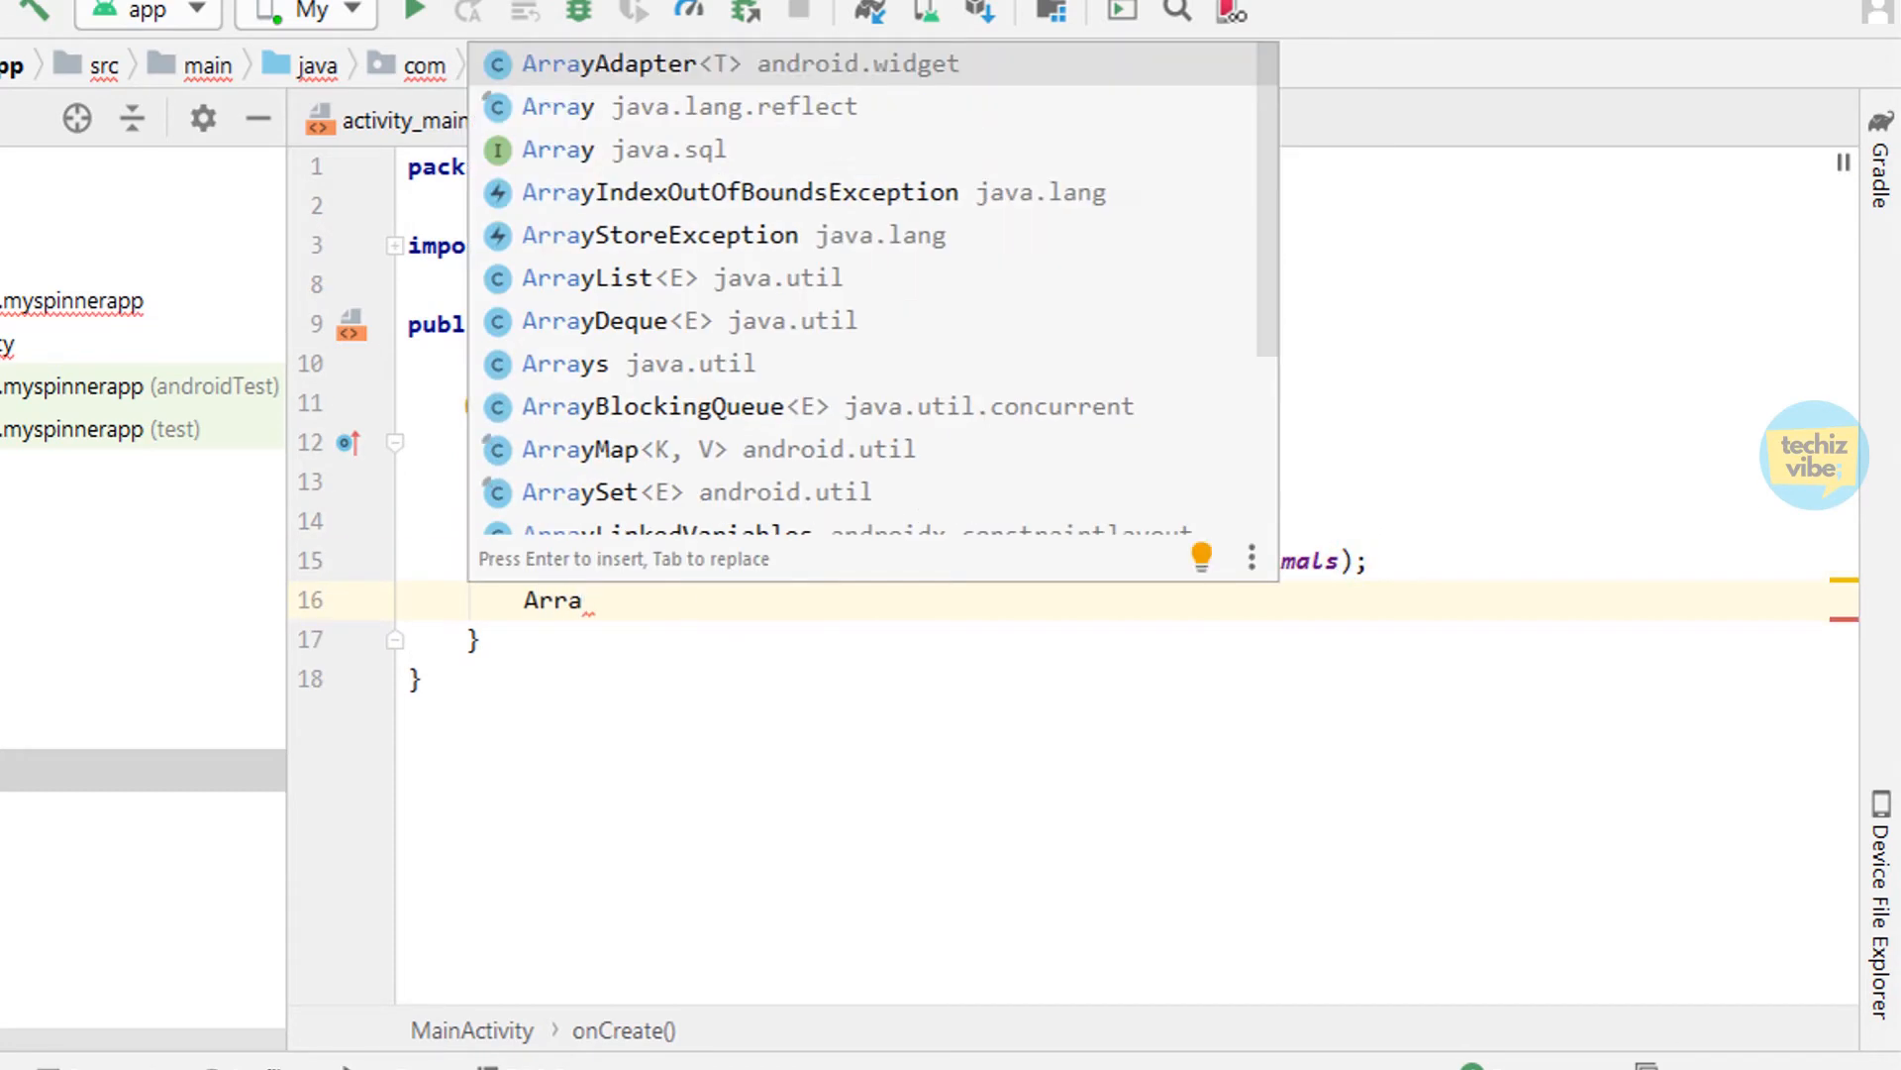
click(605, 64)
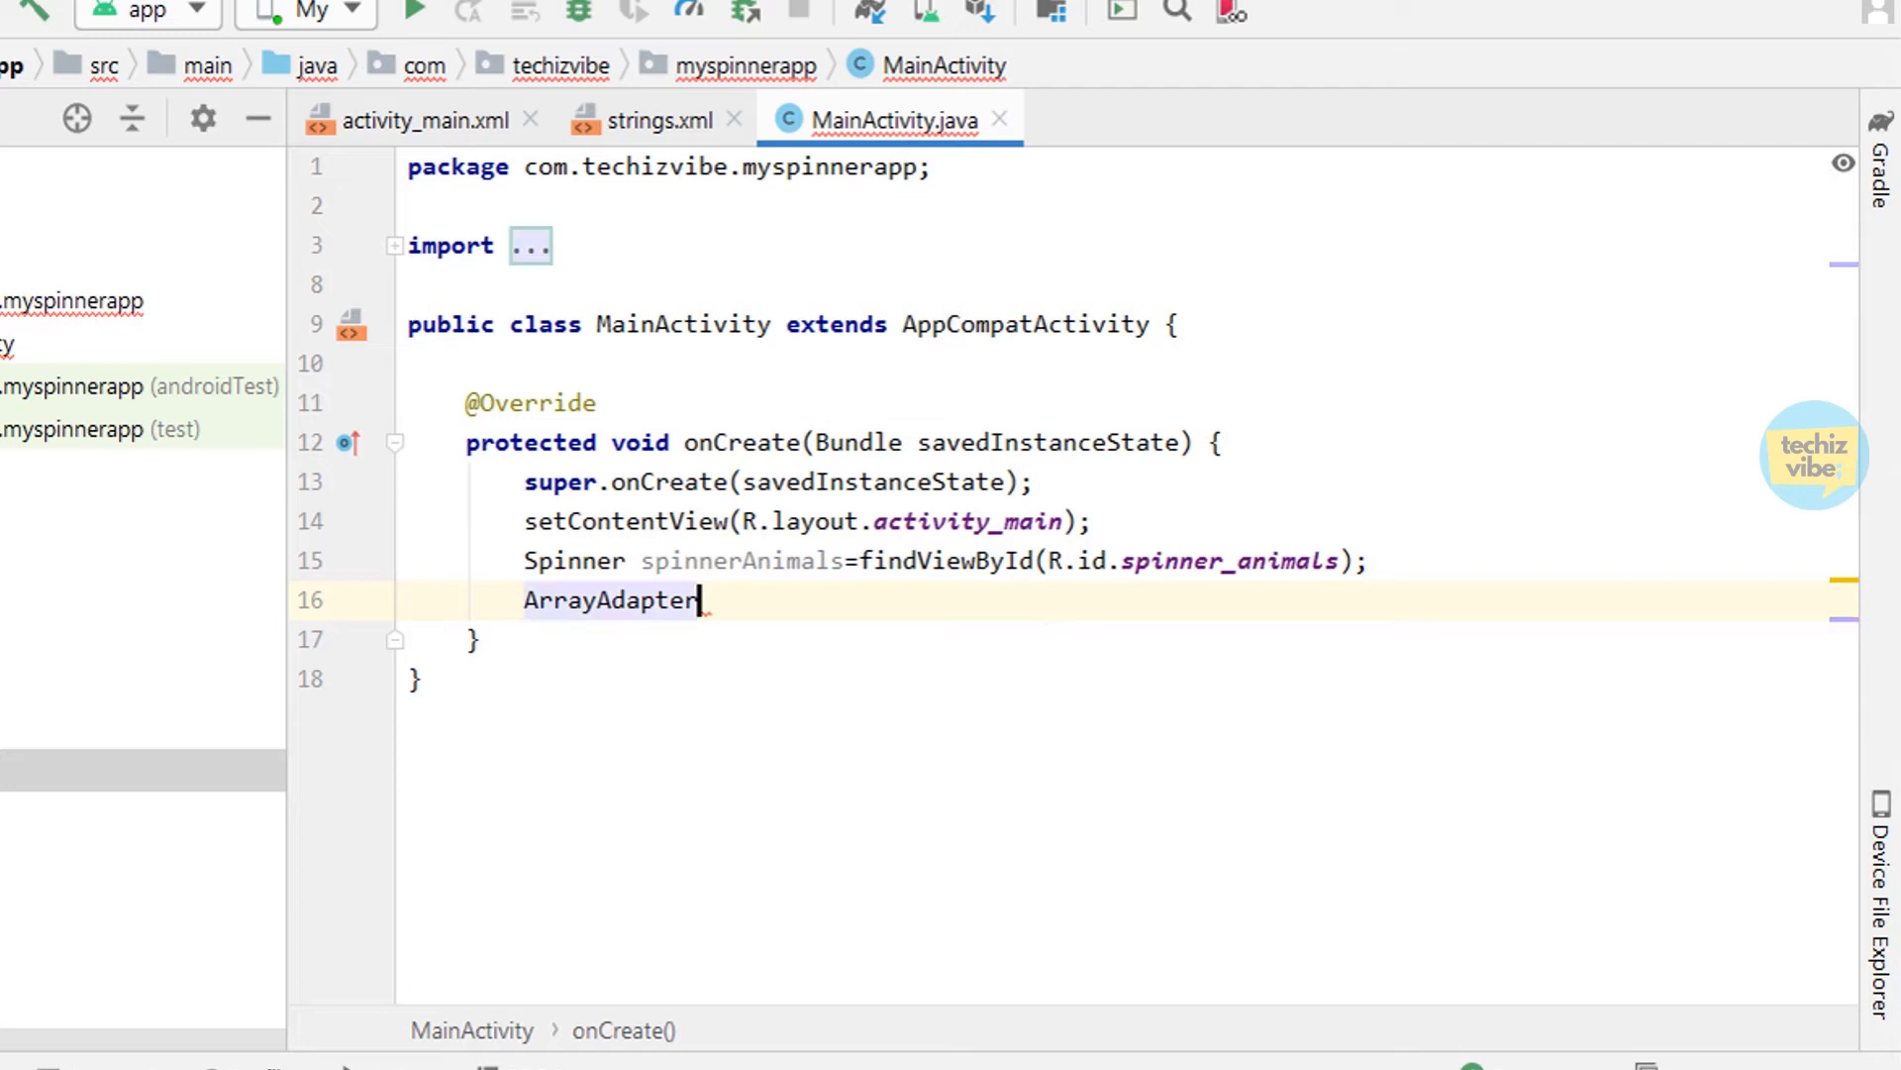
text(<Ch)
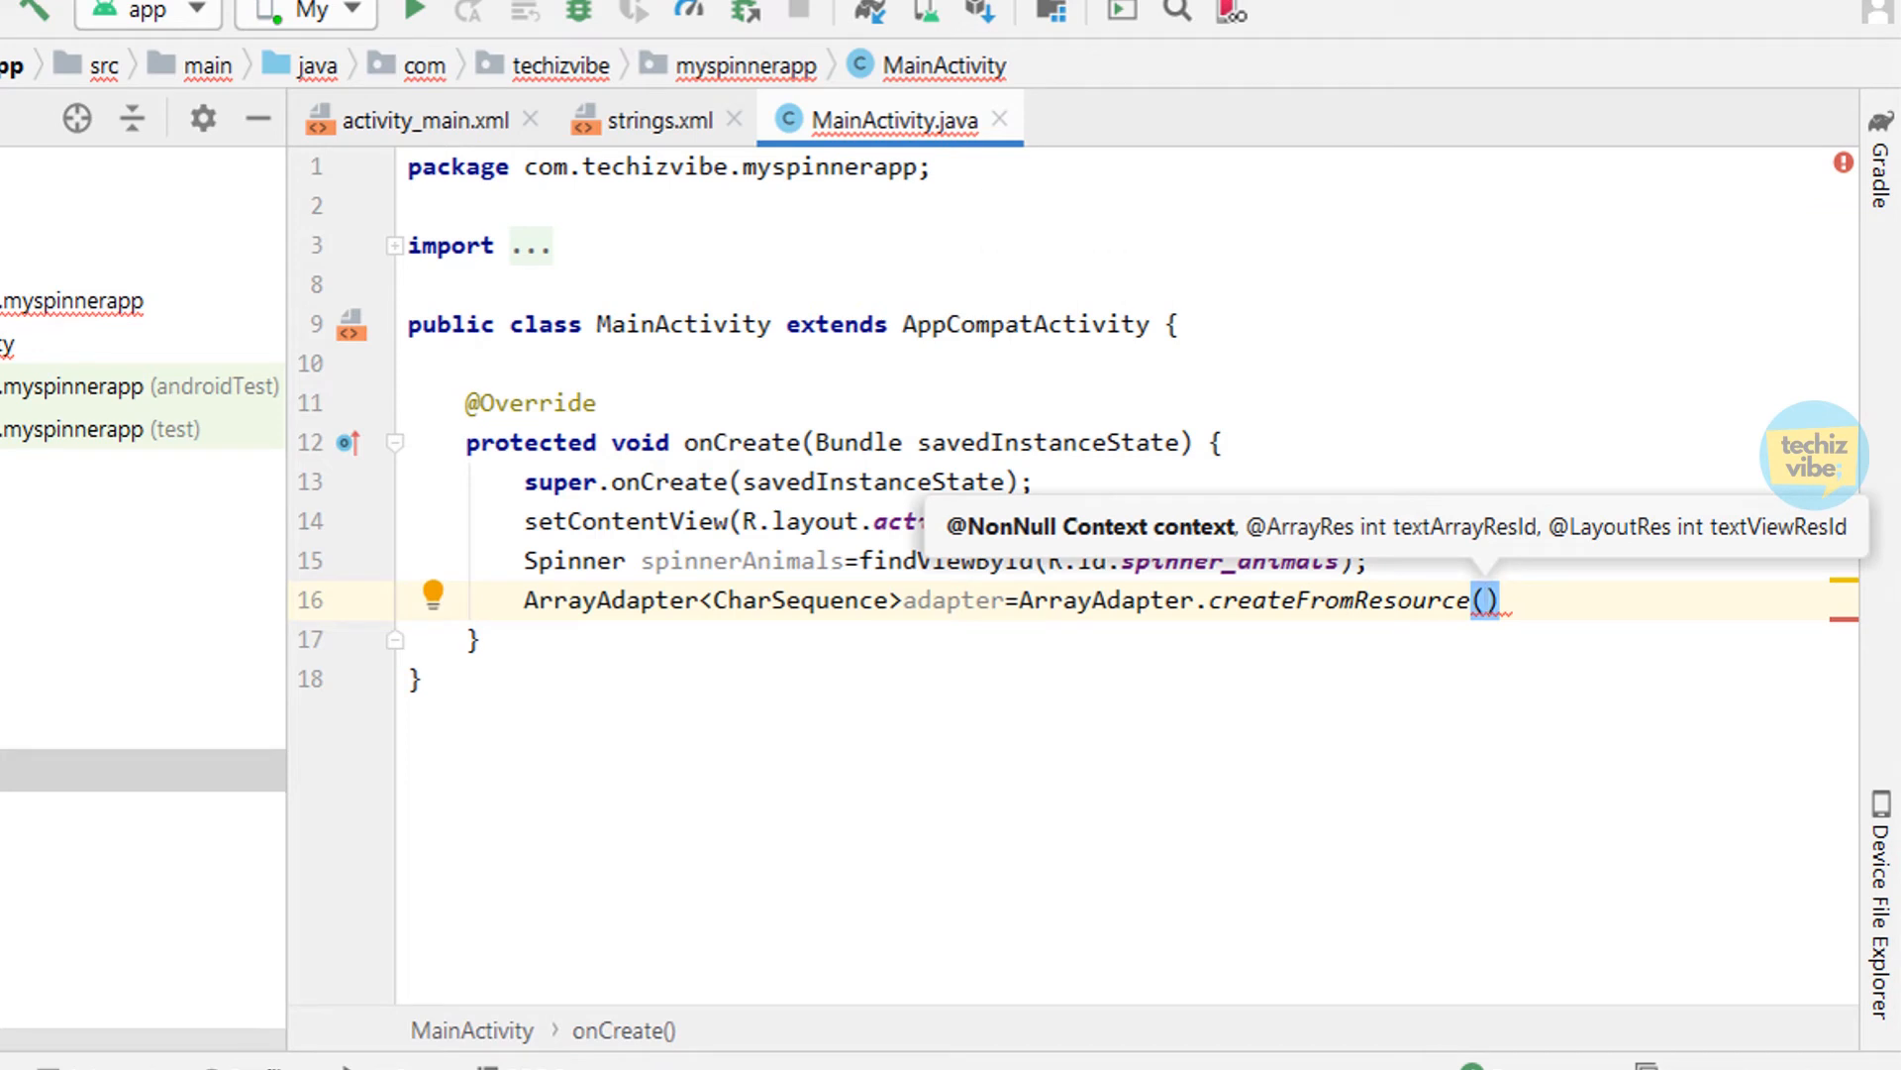
text(this,)
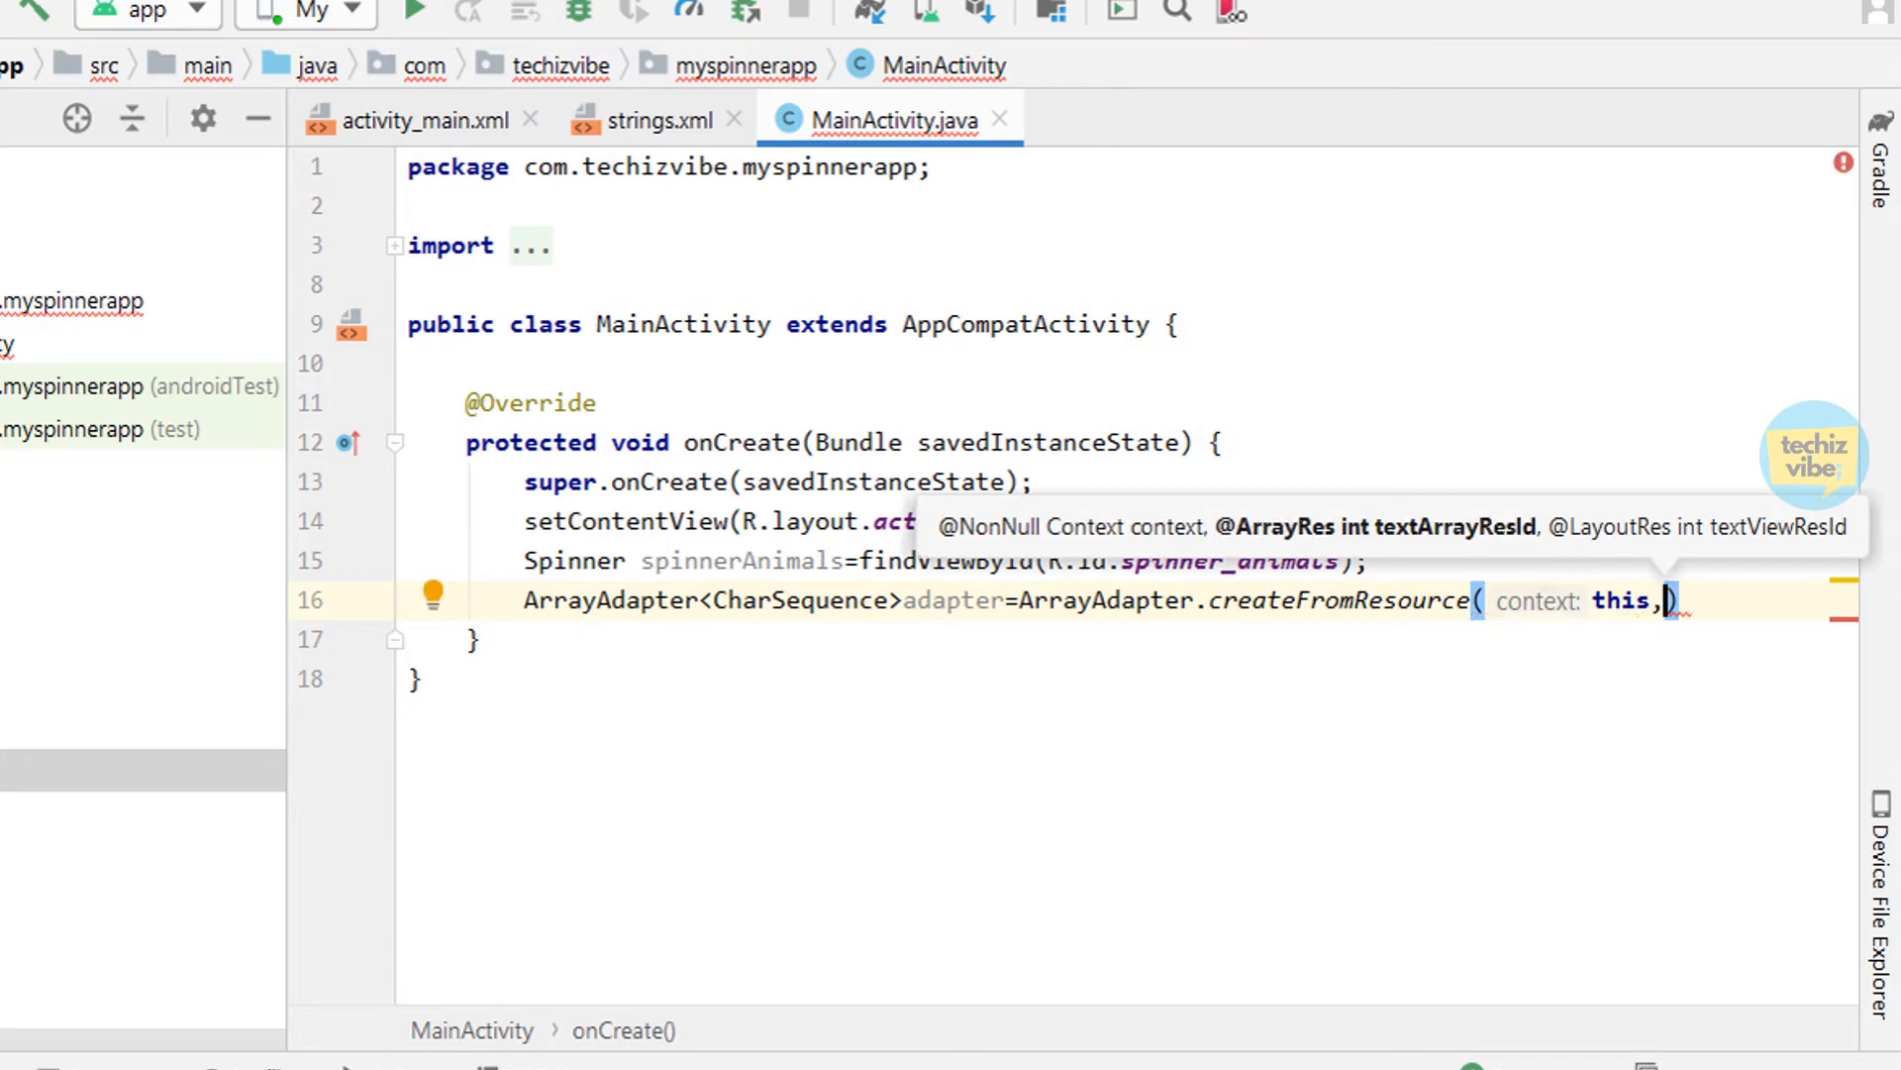
text(R.array.animals,)
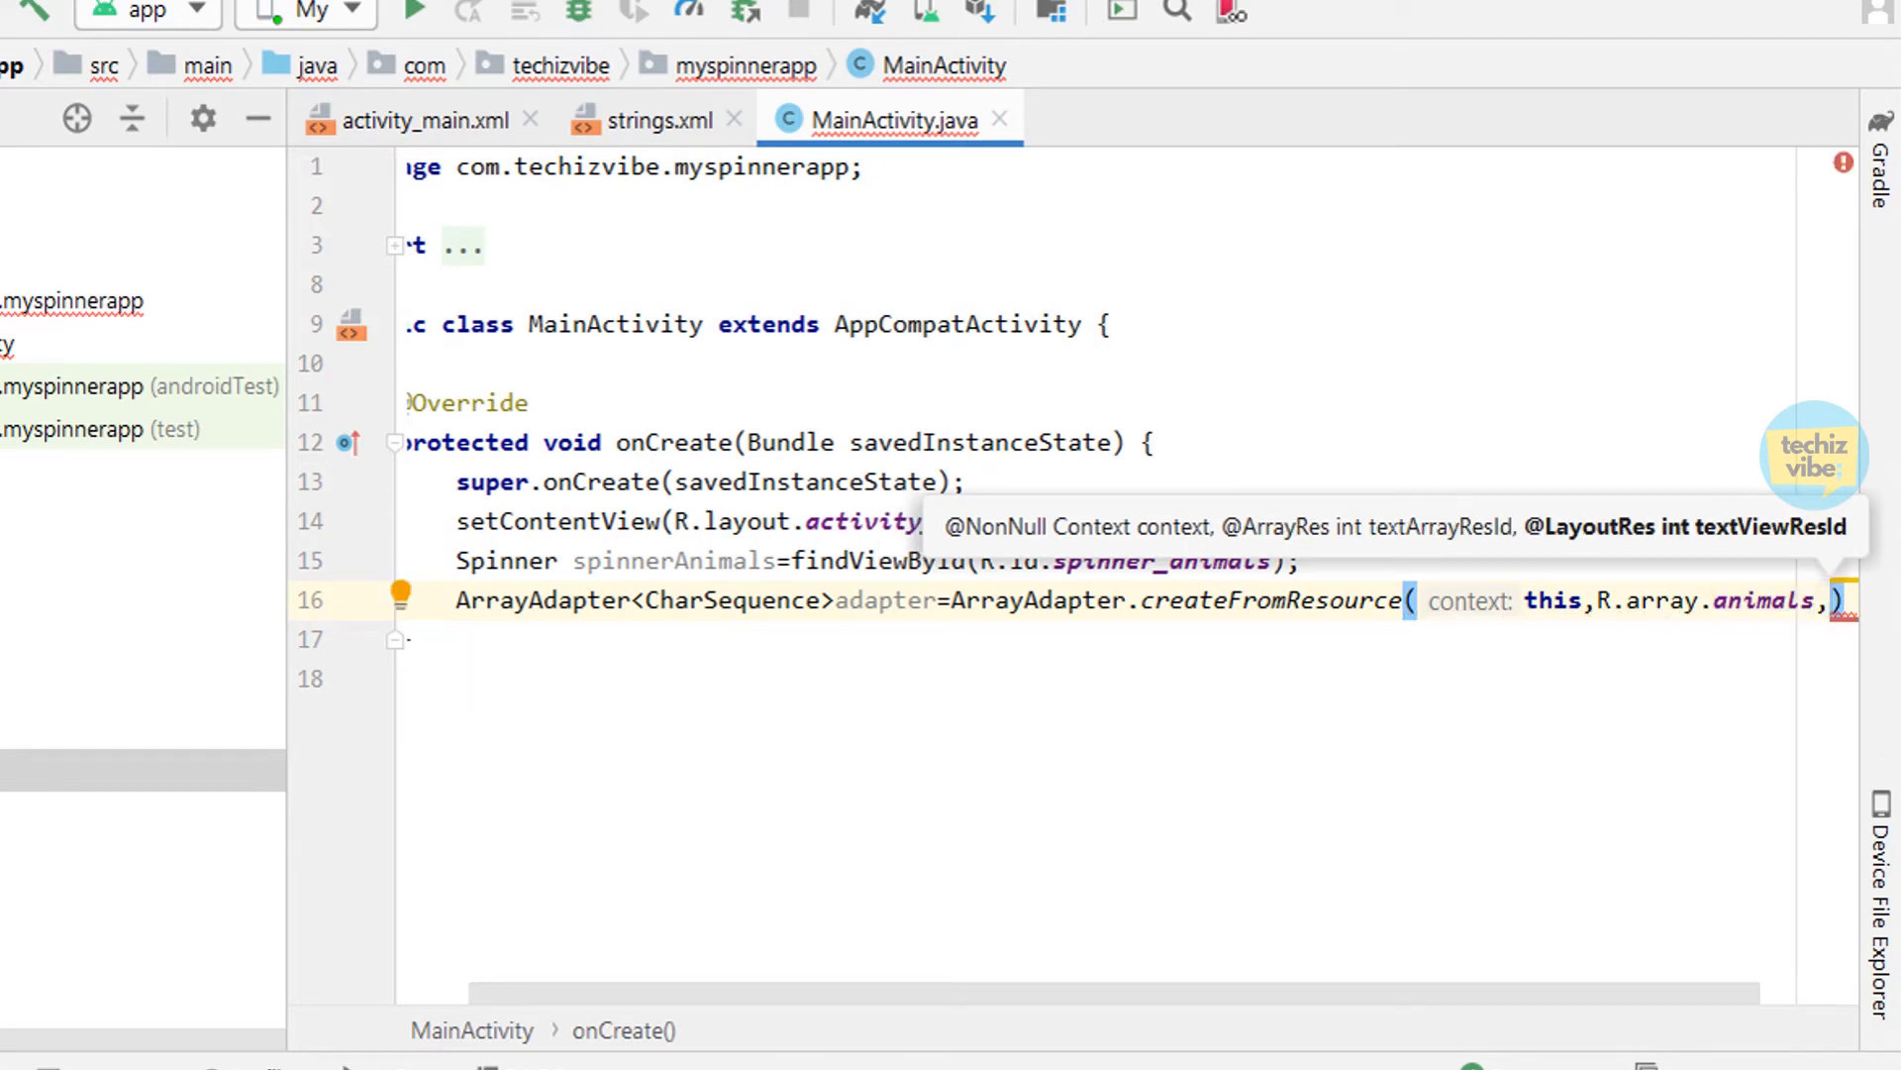
text(android.)
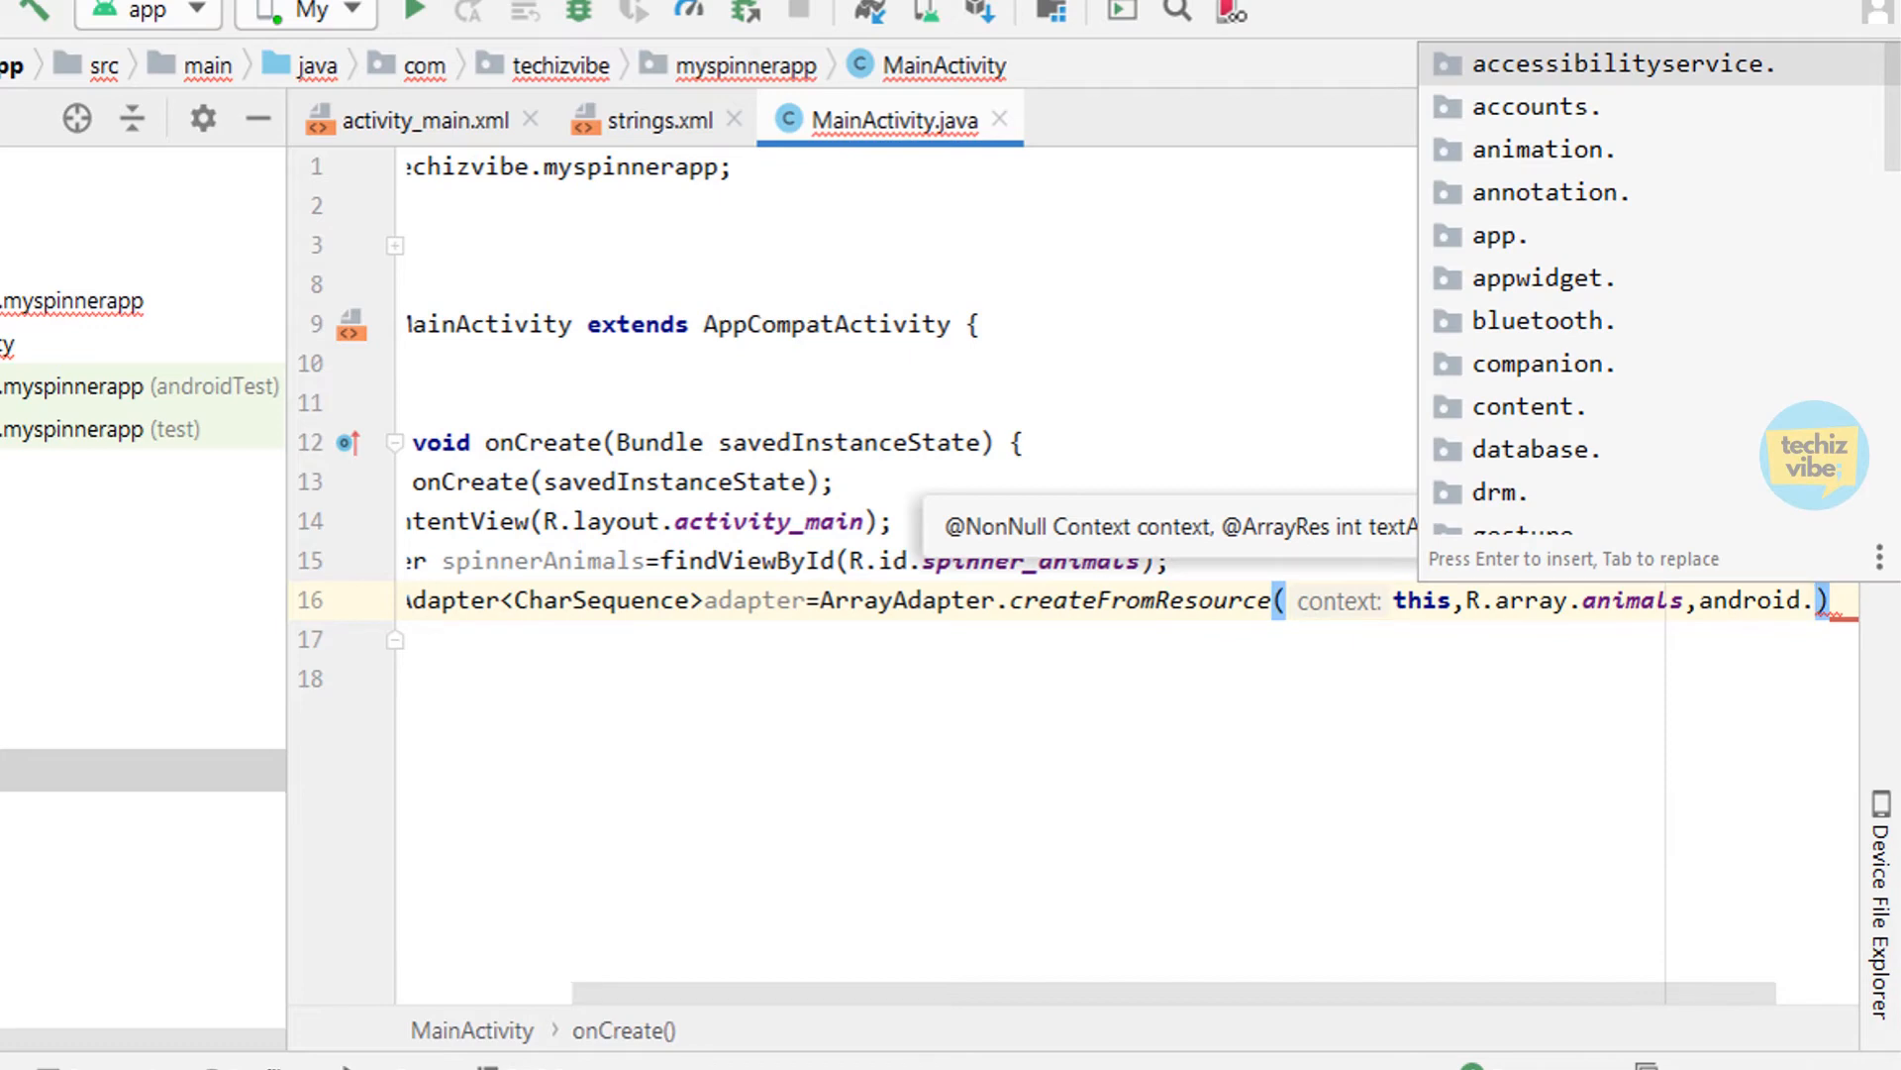
text(R)
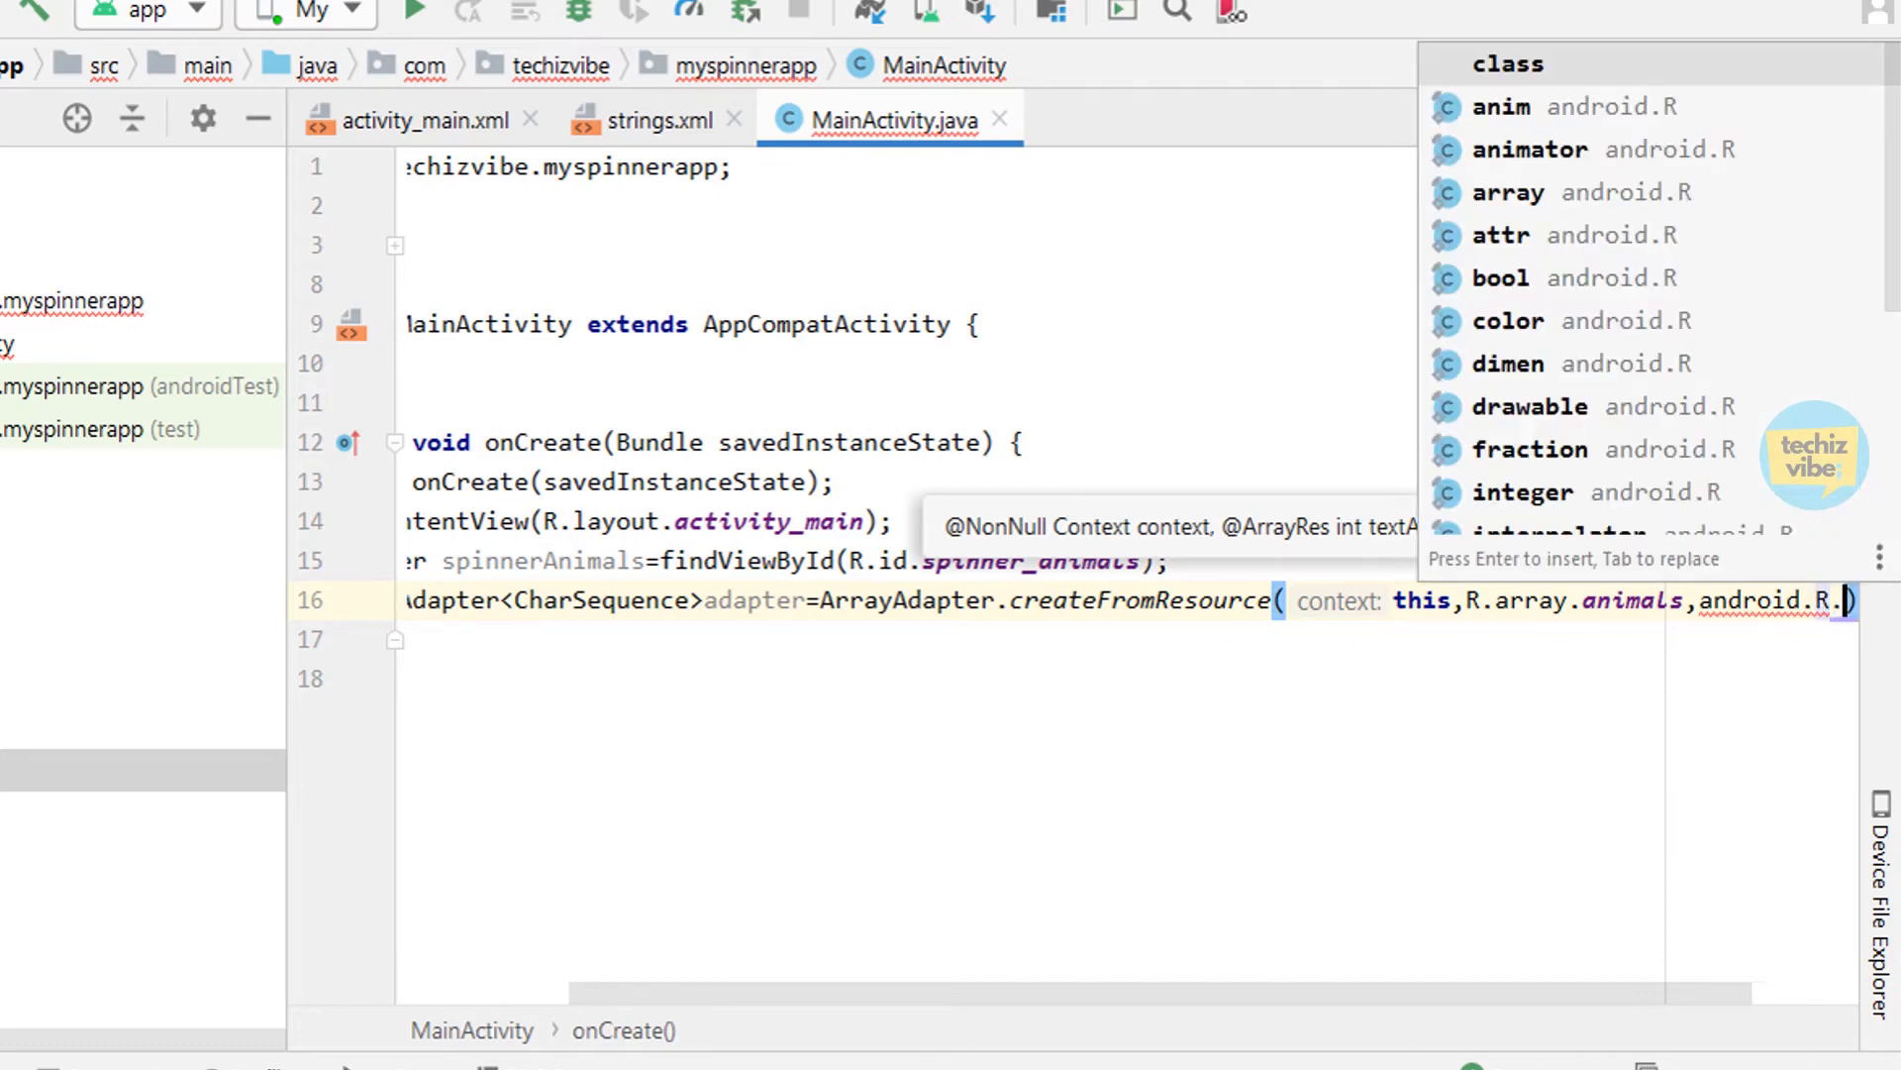
text(.layout.)
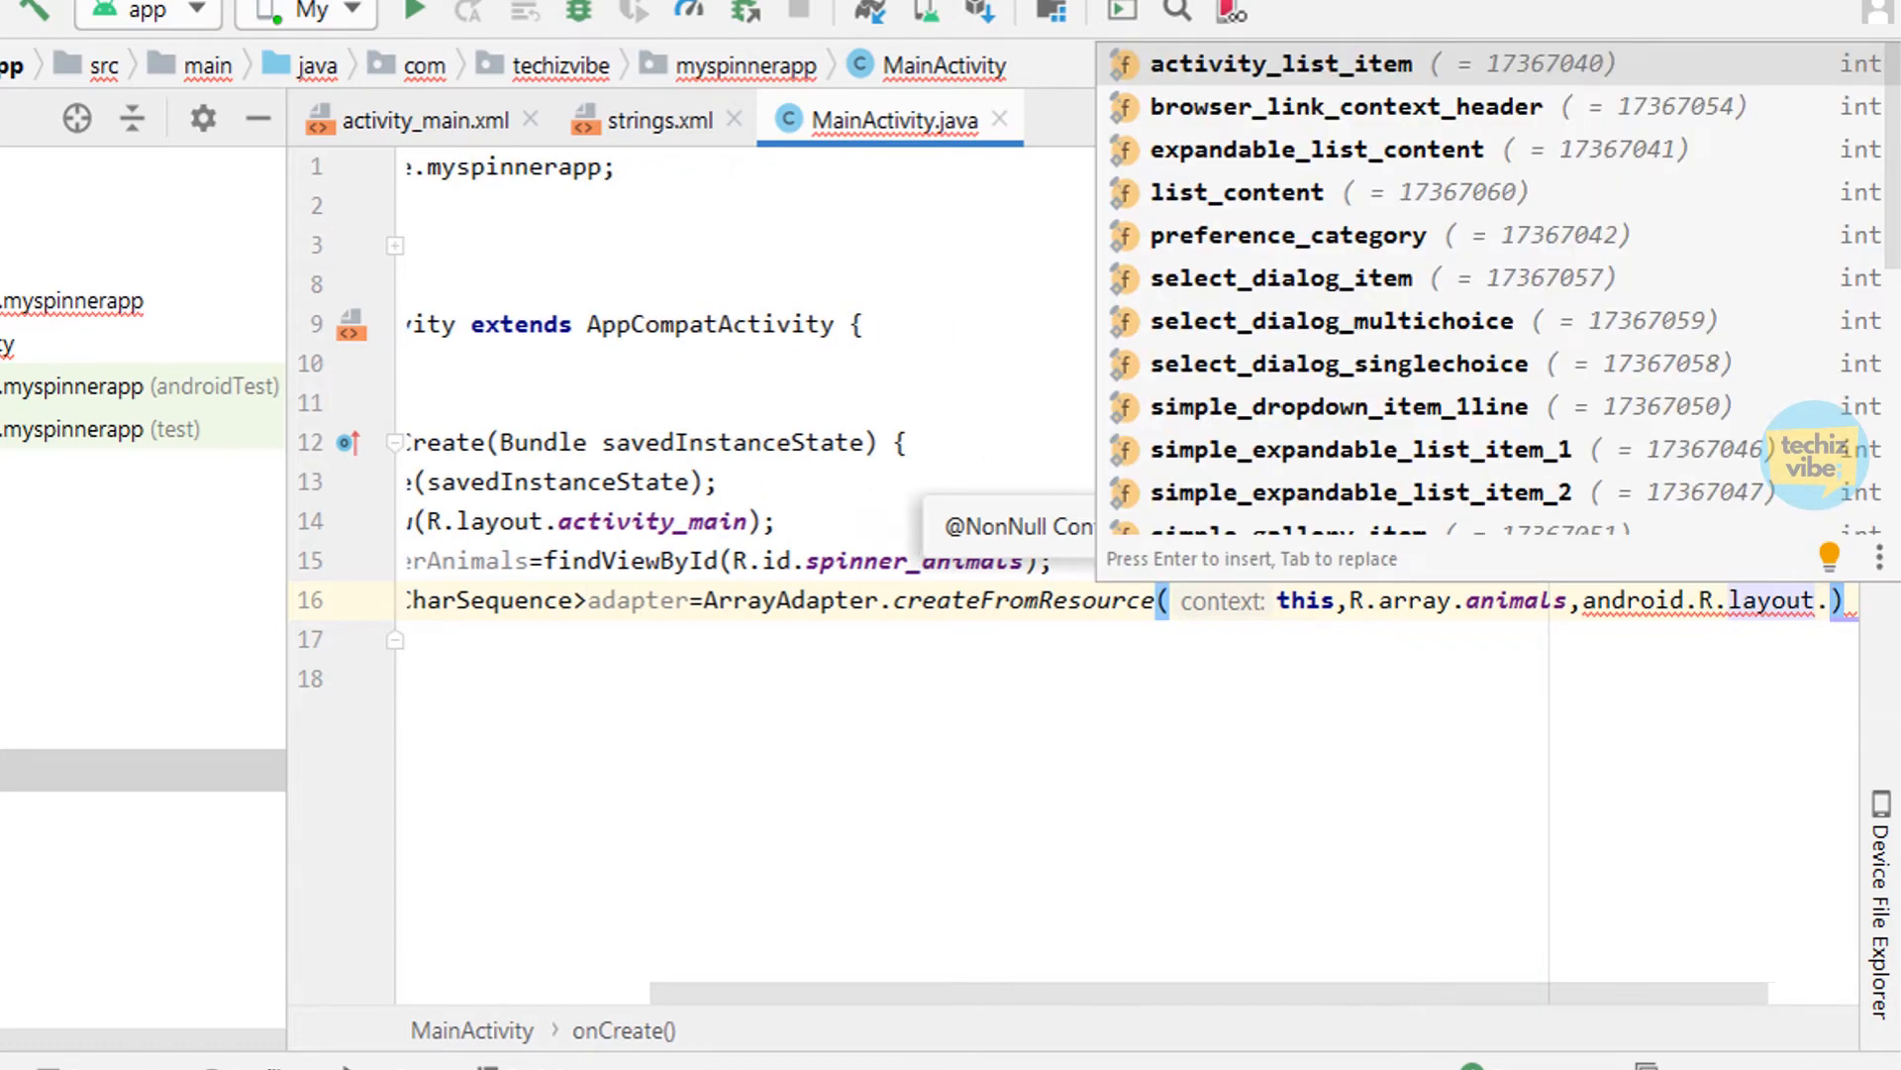
text(sp)
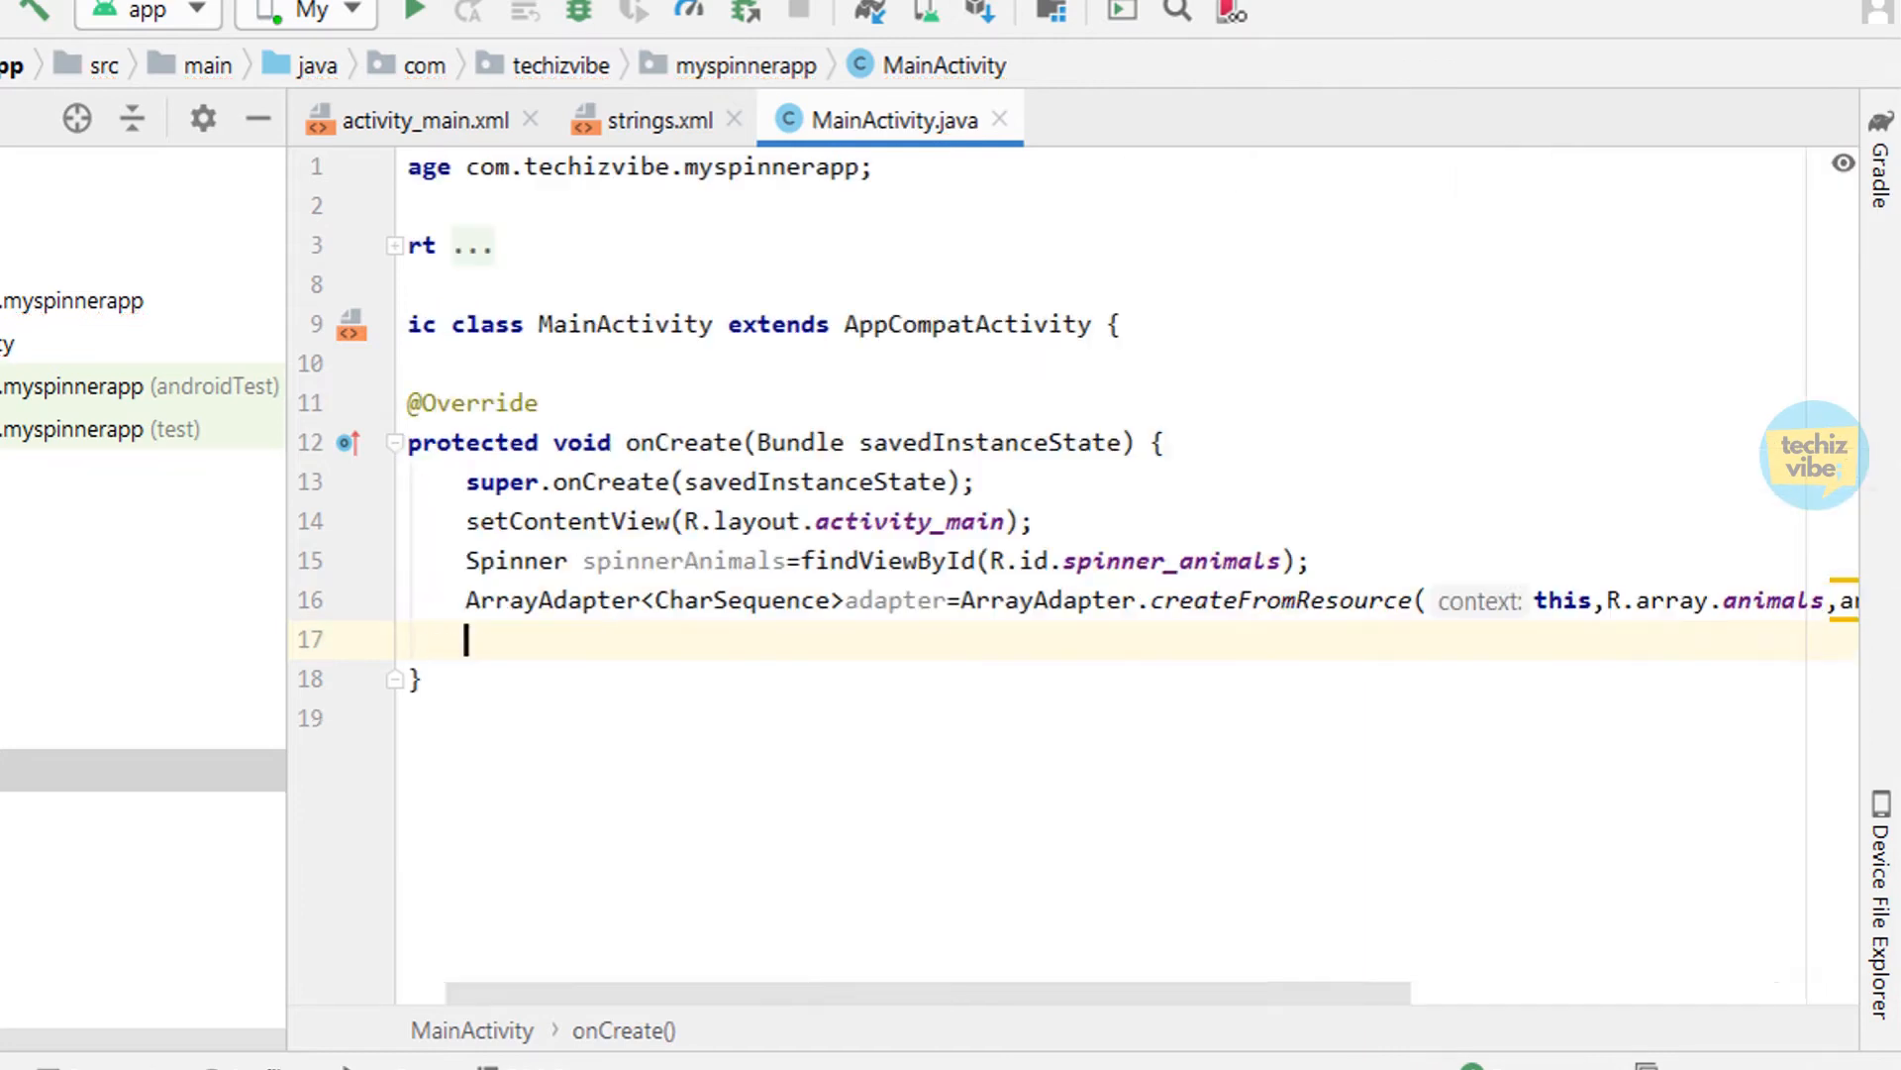
Set the adapter's dropdown layout to simple_spinner_dropdown_item and attach it to spinnerAnimals
text(adapter.setDropDownViewResource(a);)
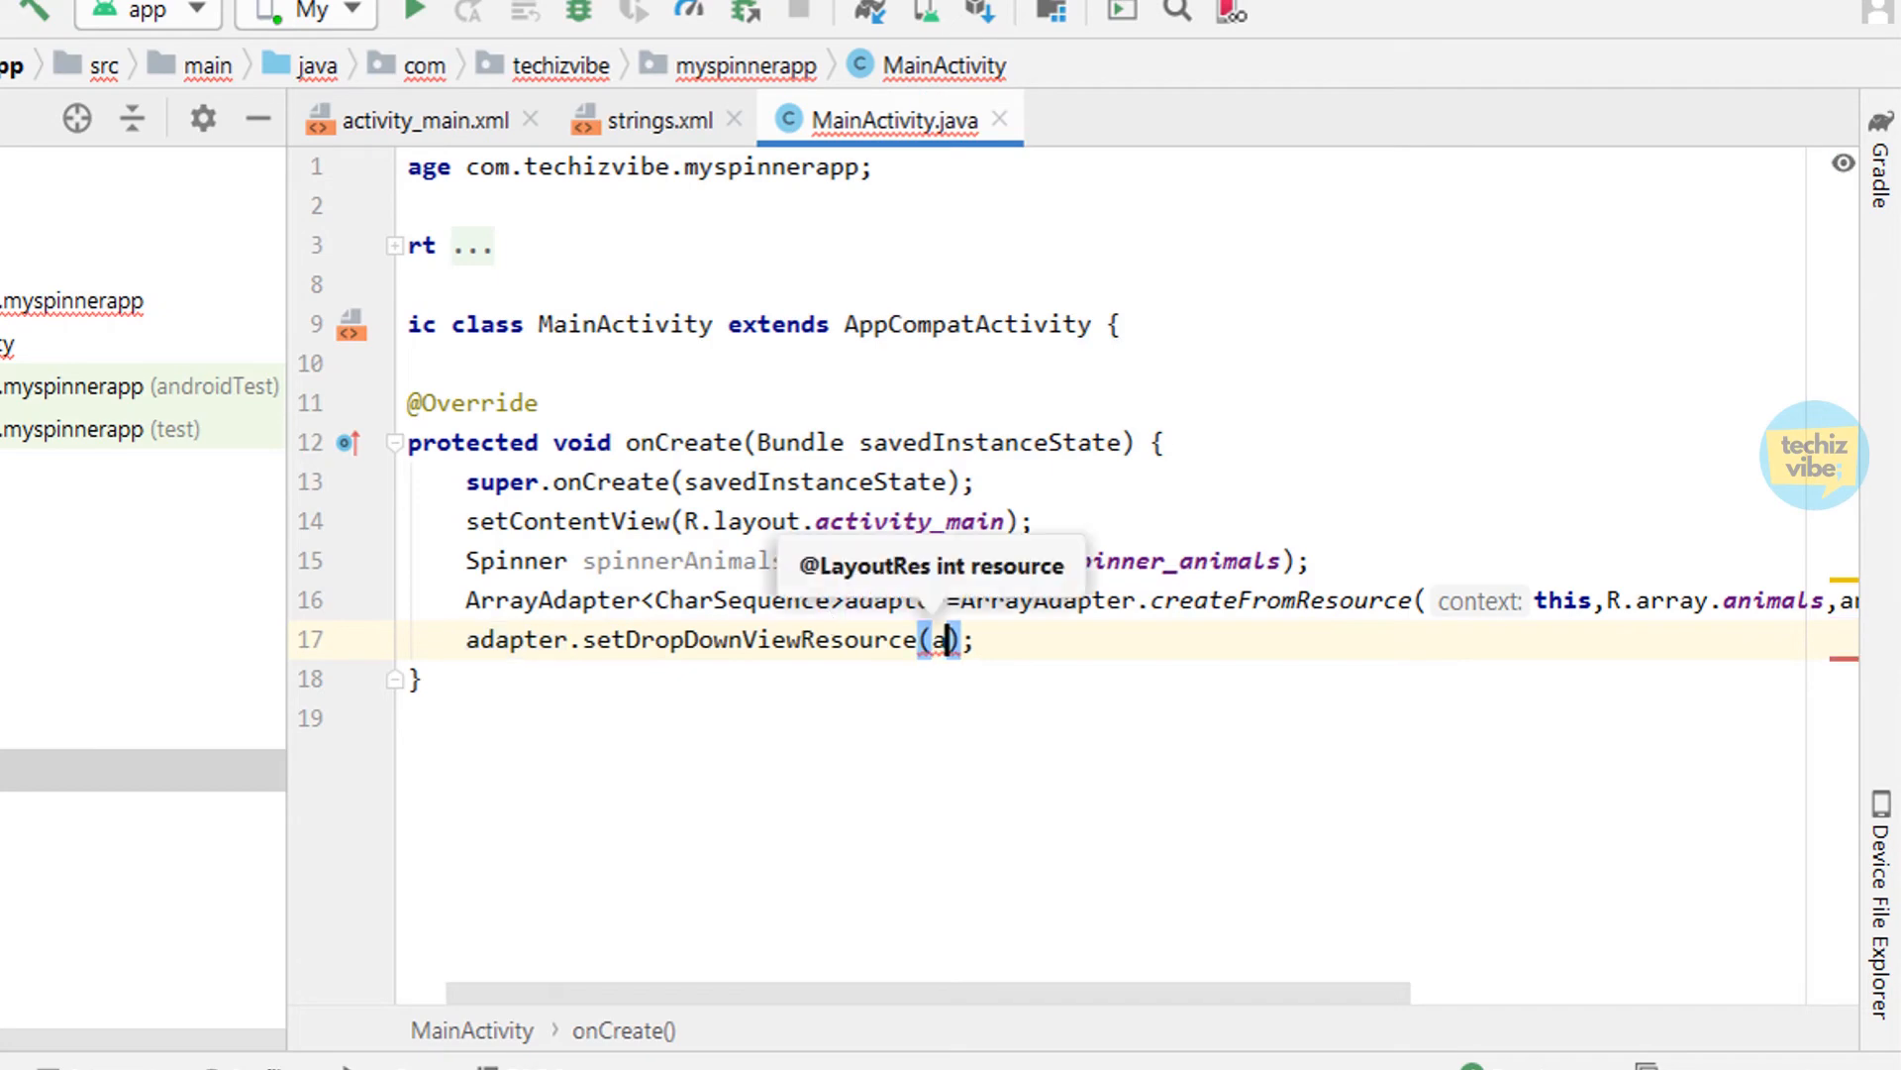
text(ndroid)
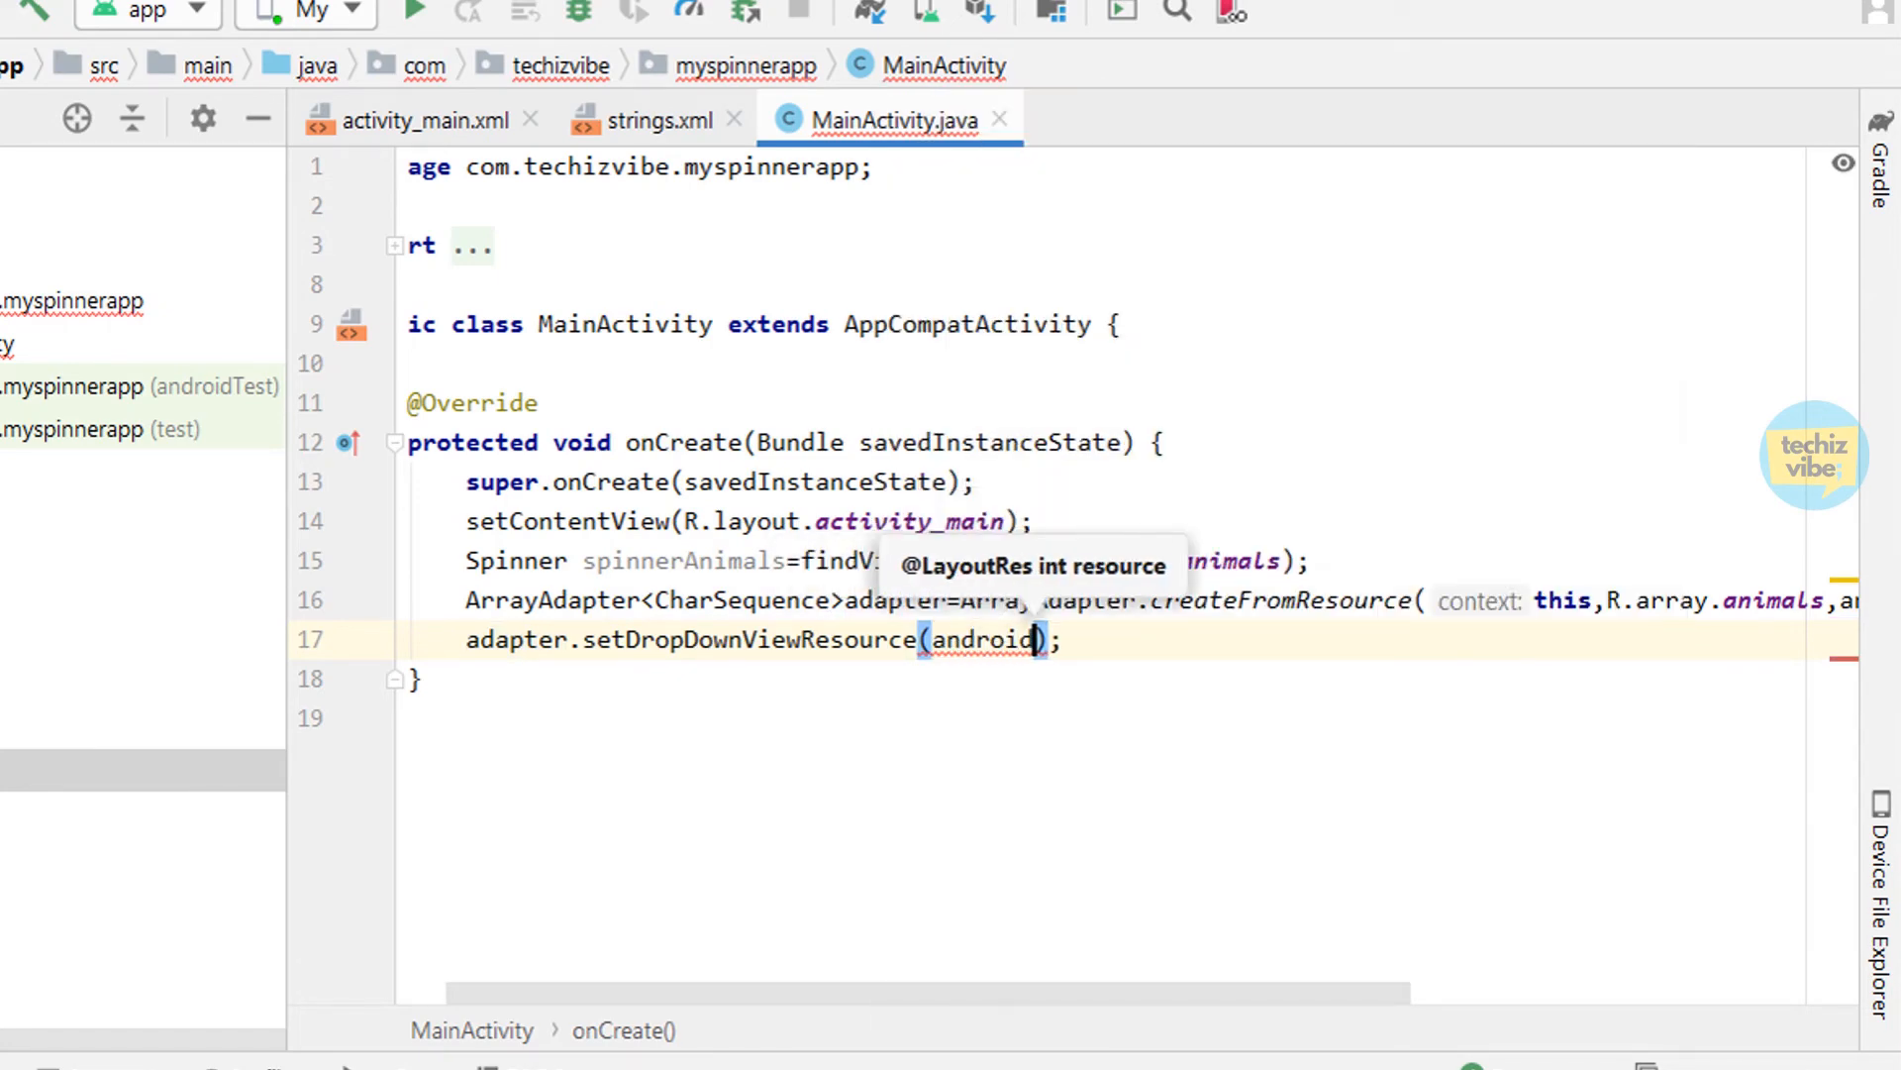
text(.R)
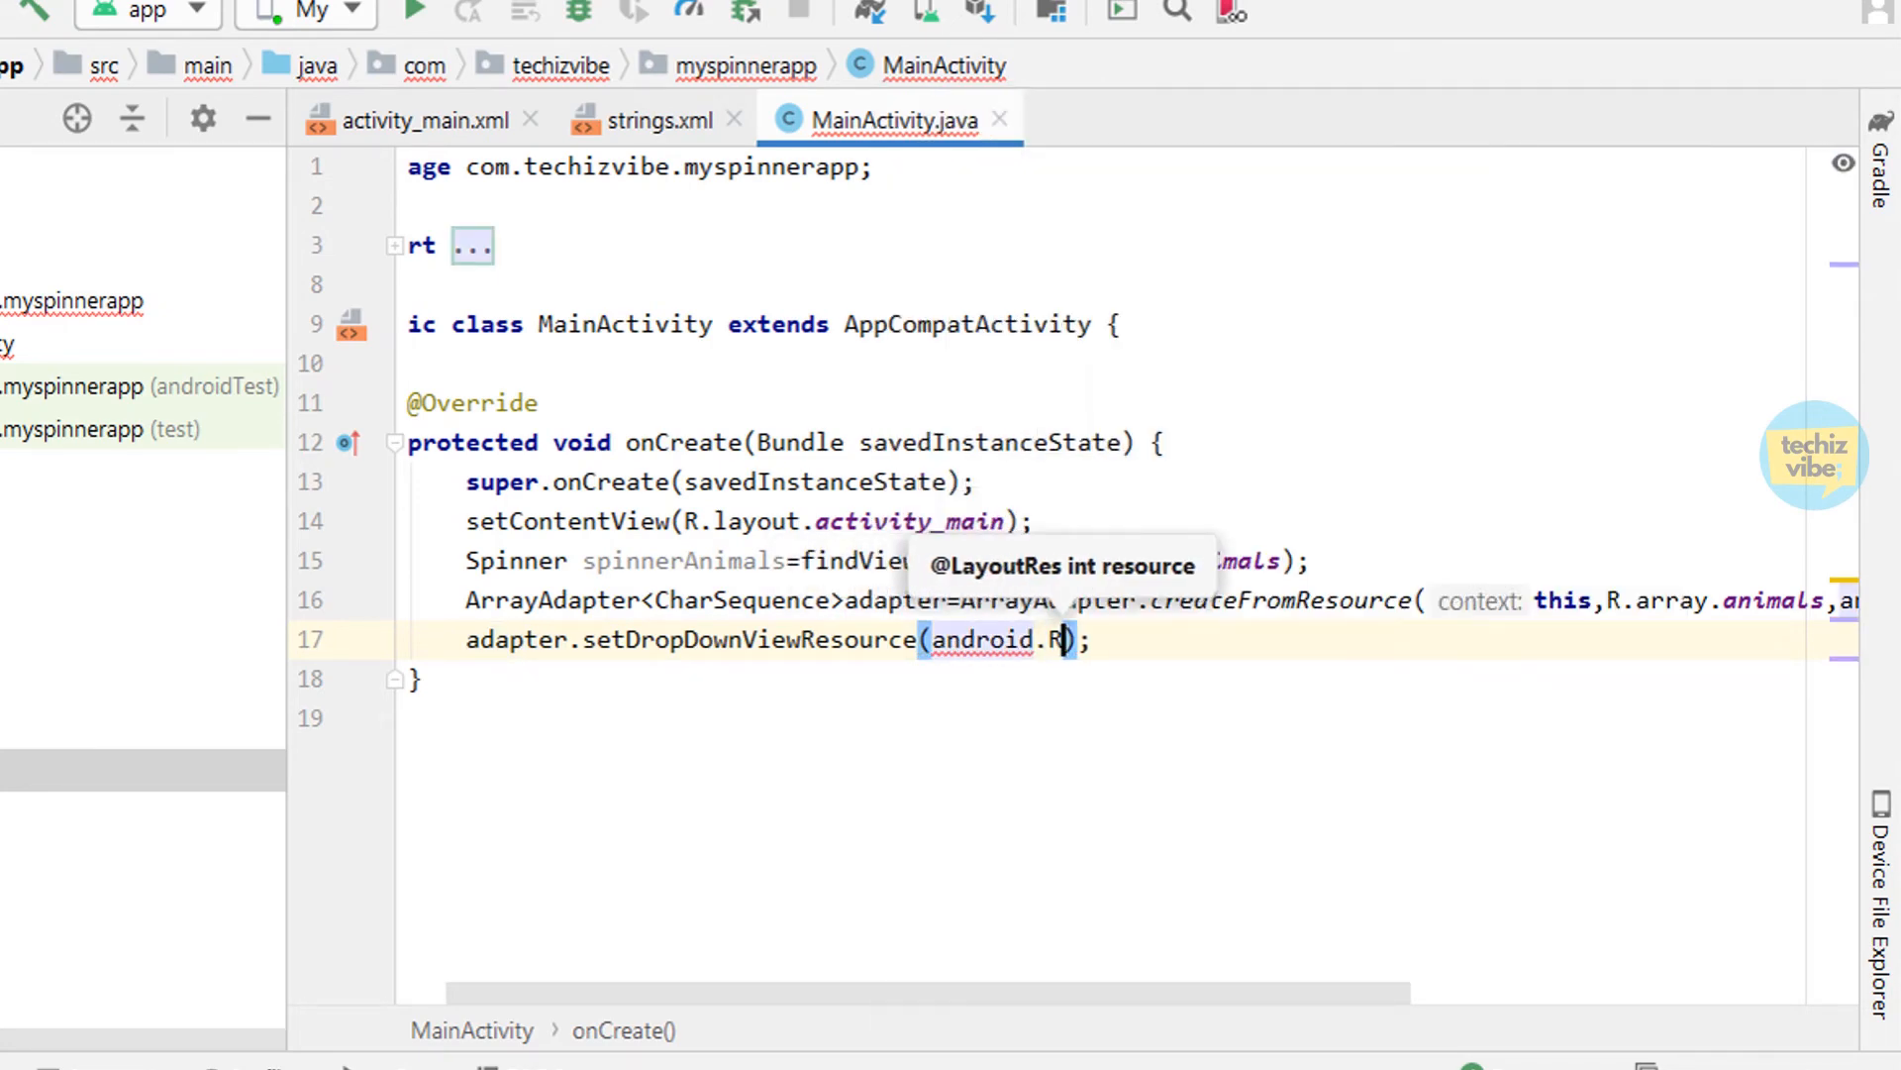
text(layout)
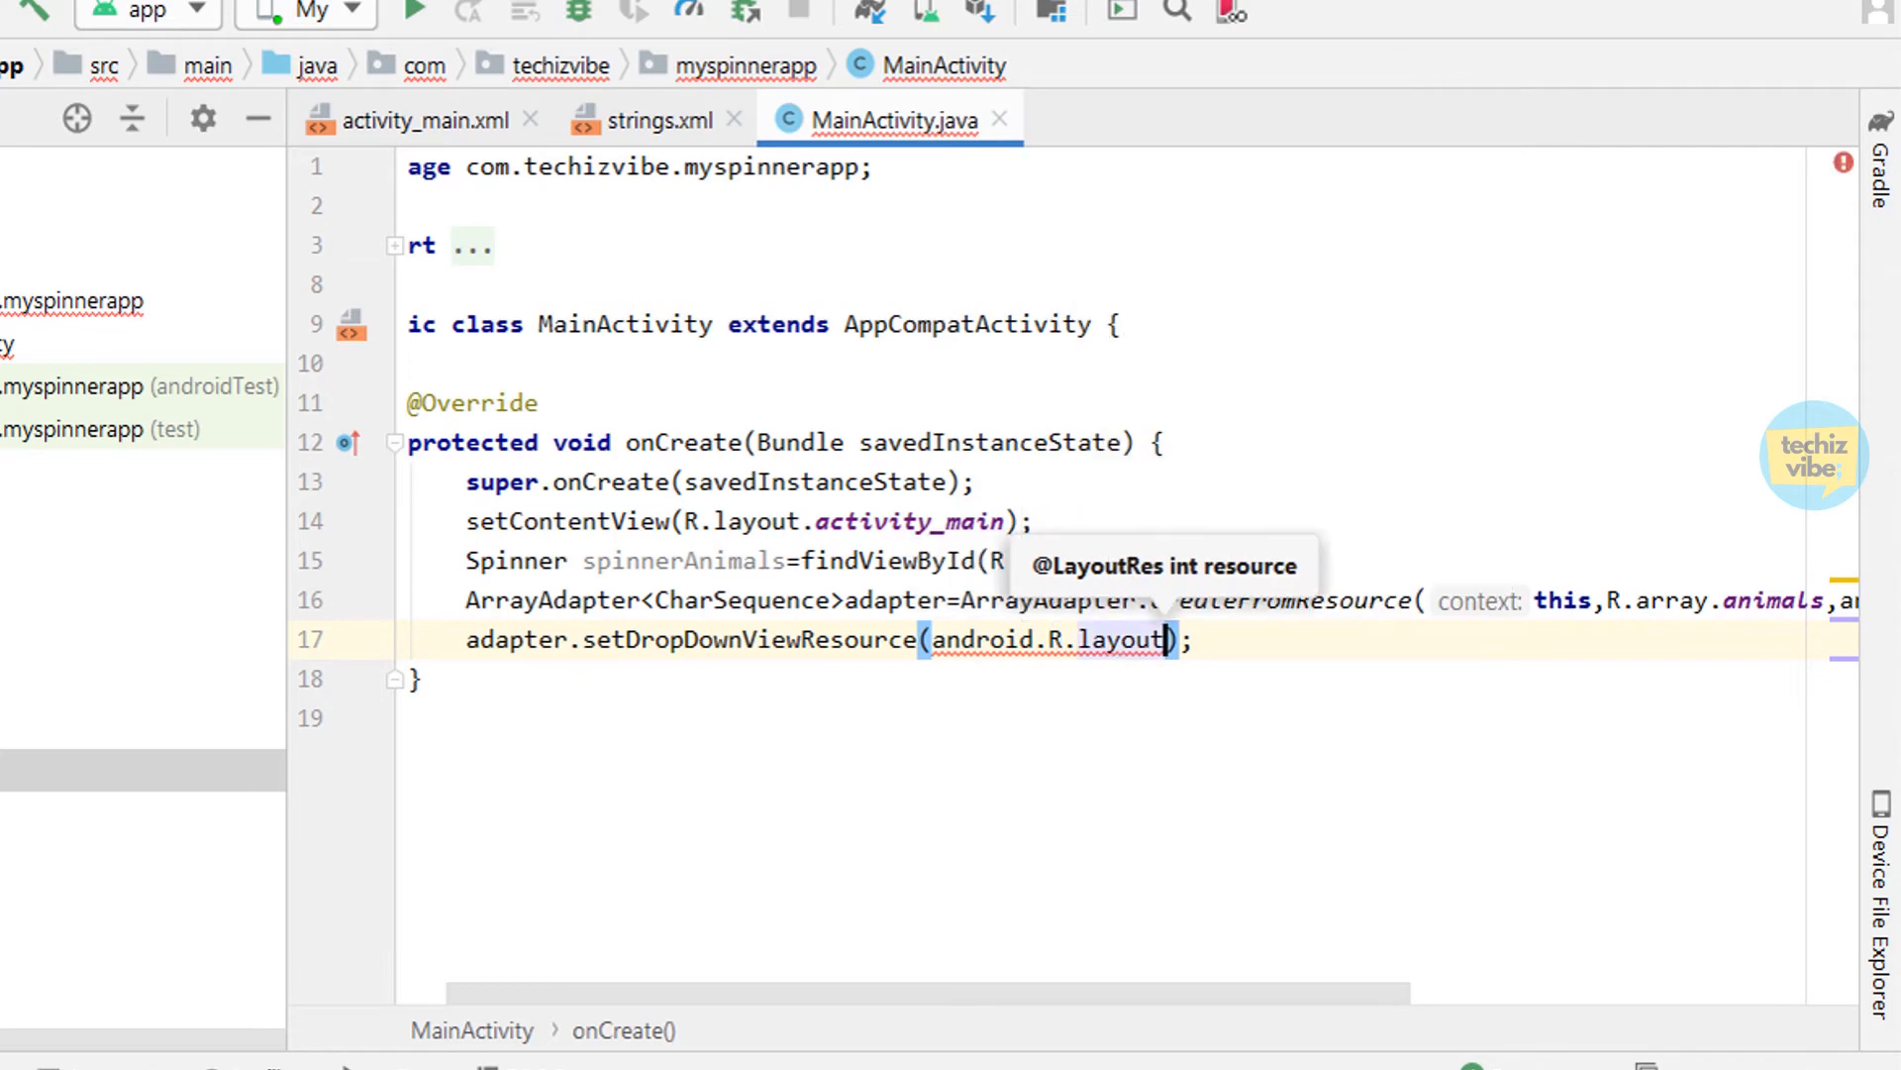
text(spinner_dropdown_item)
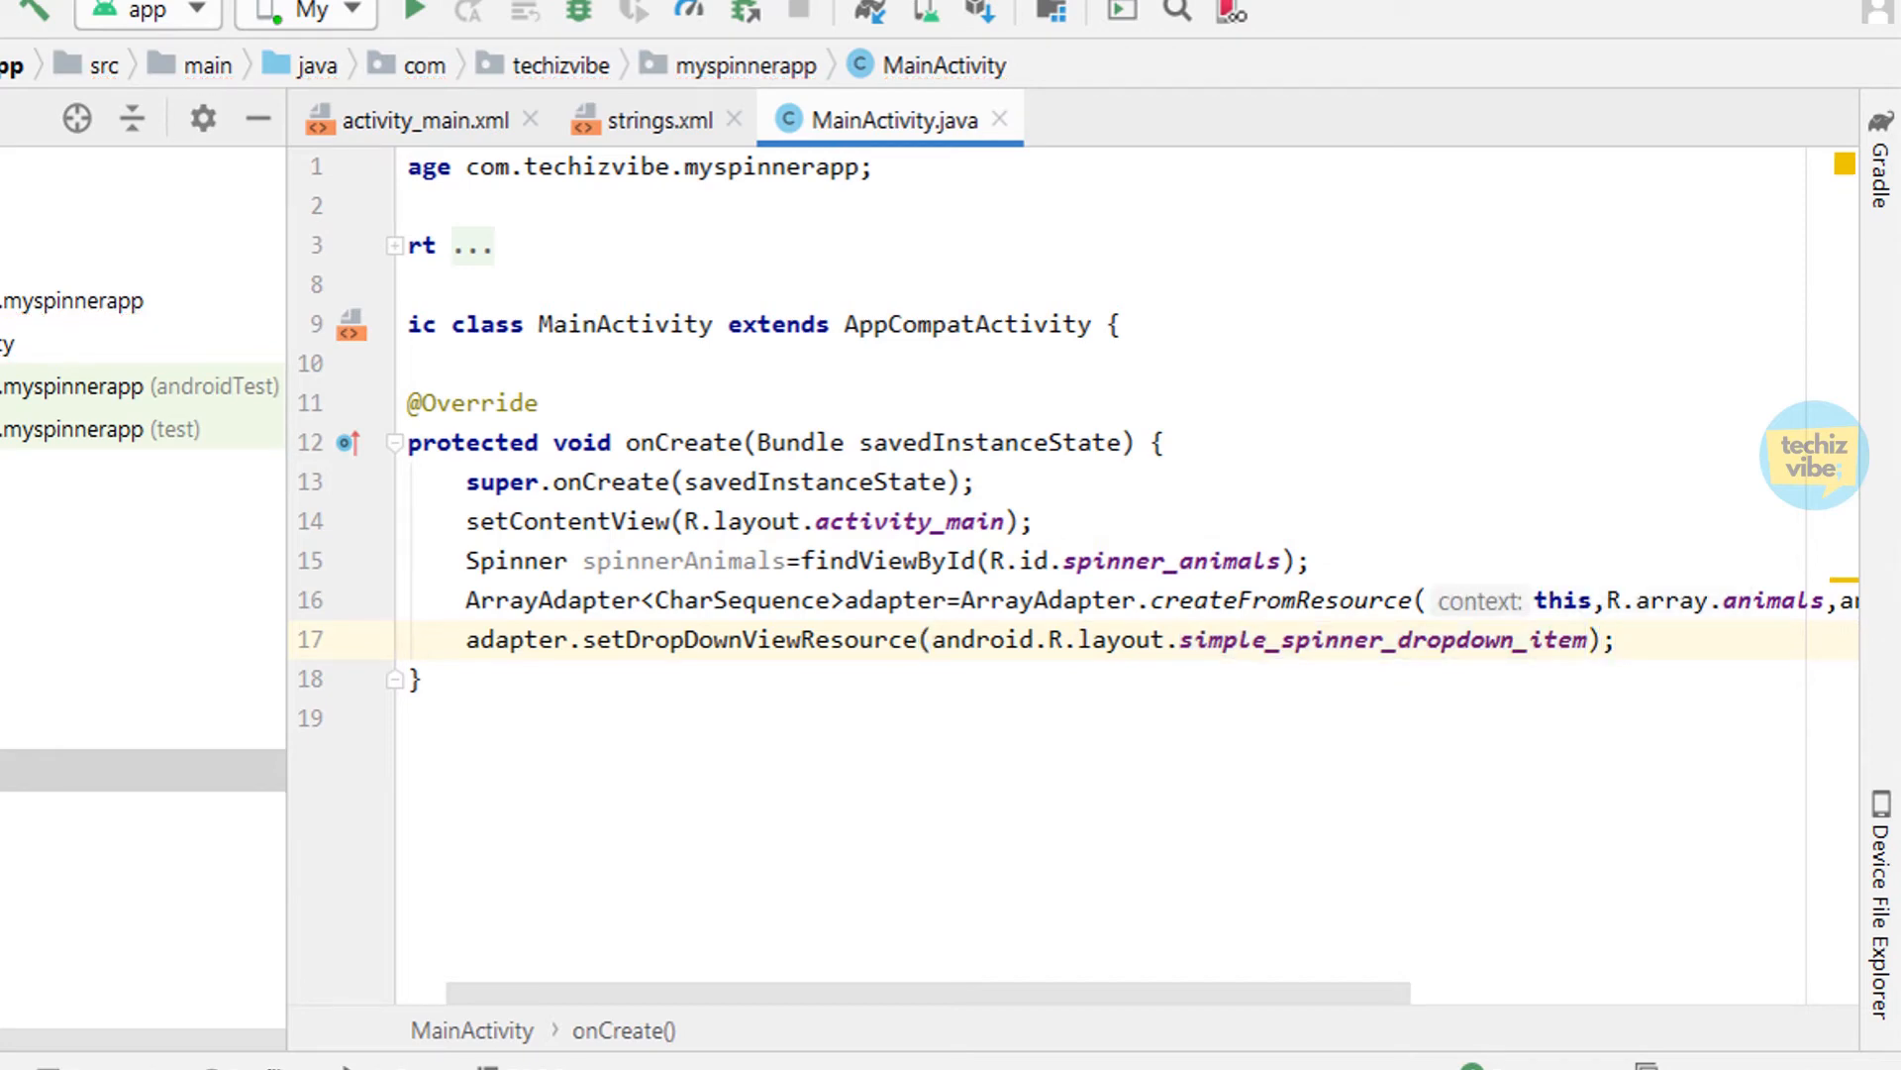
text(spinnerAnimals.)
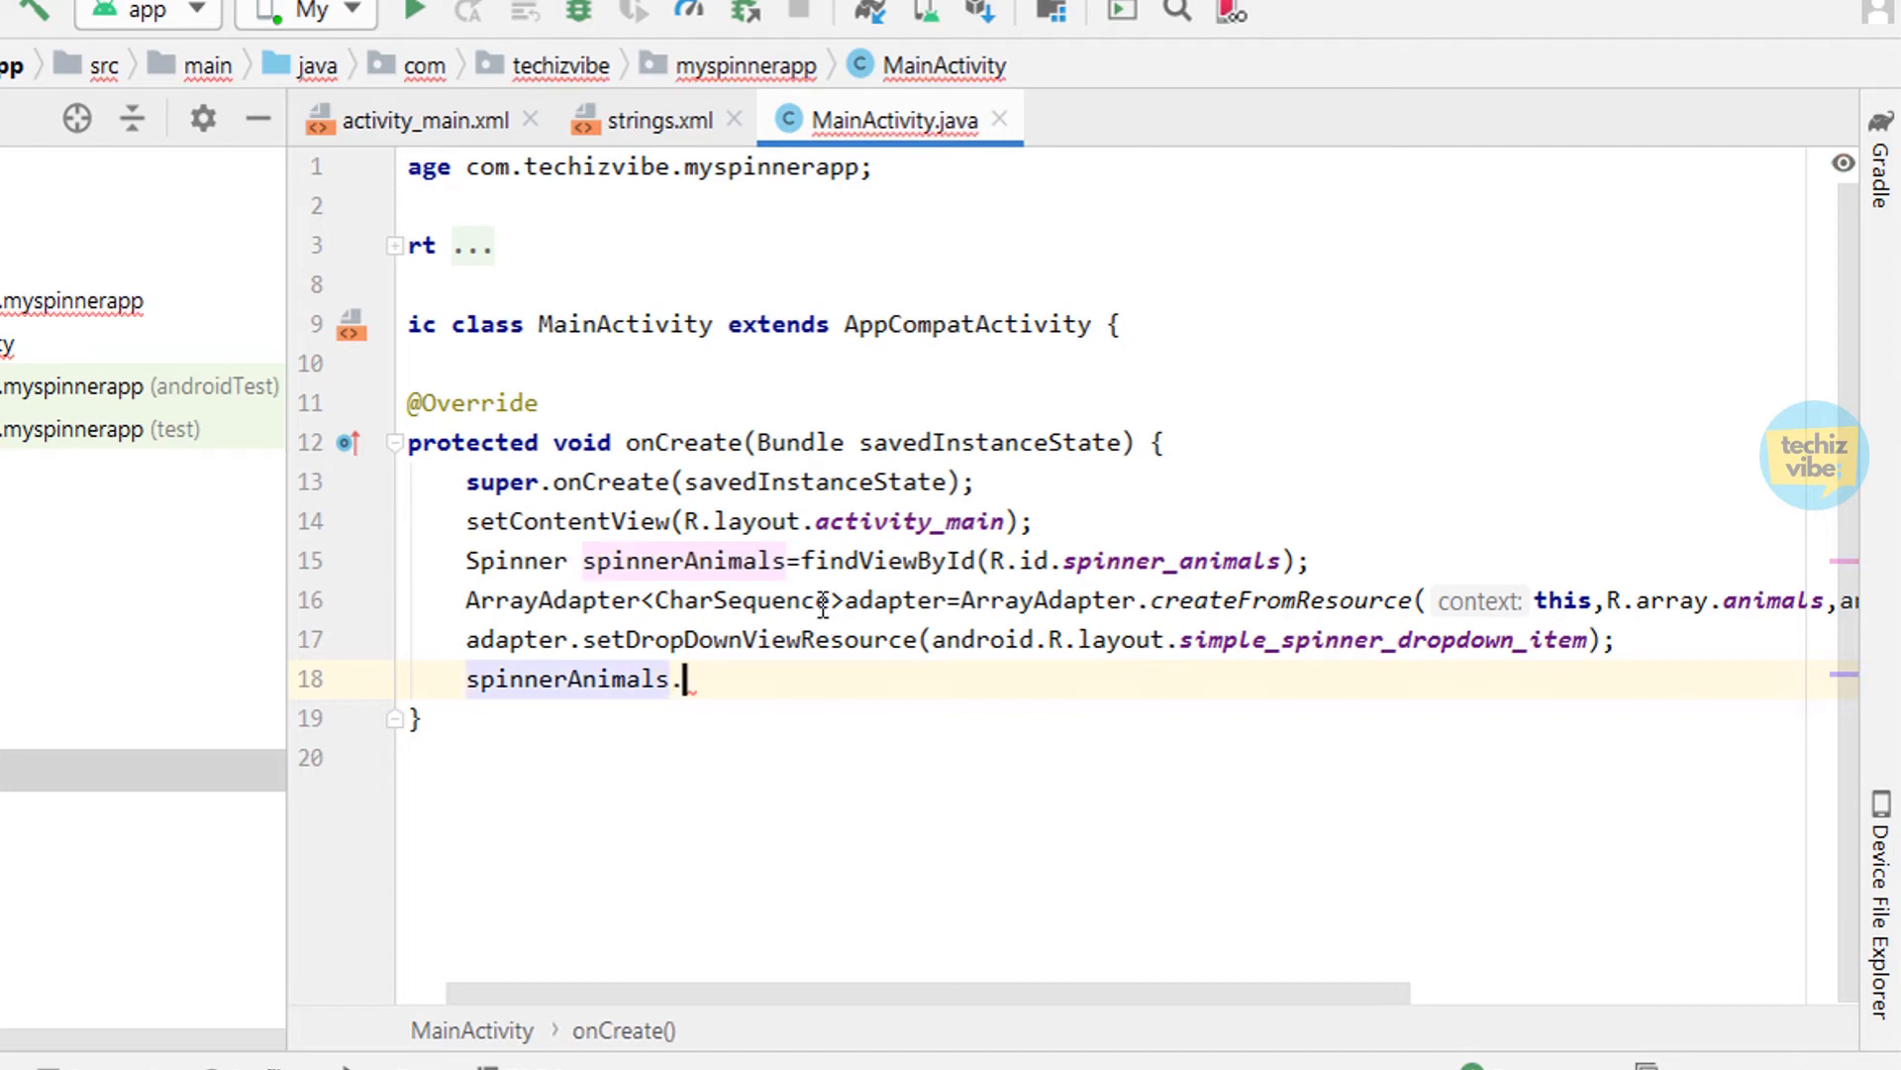
text(setAdapter(adapter);)
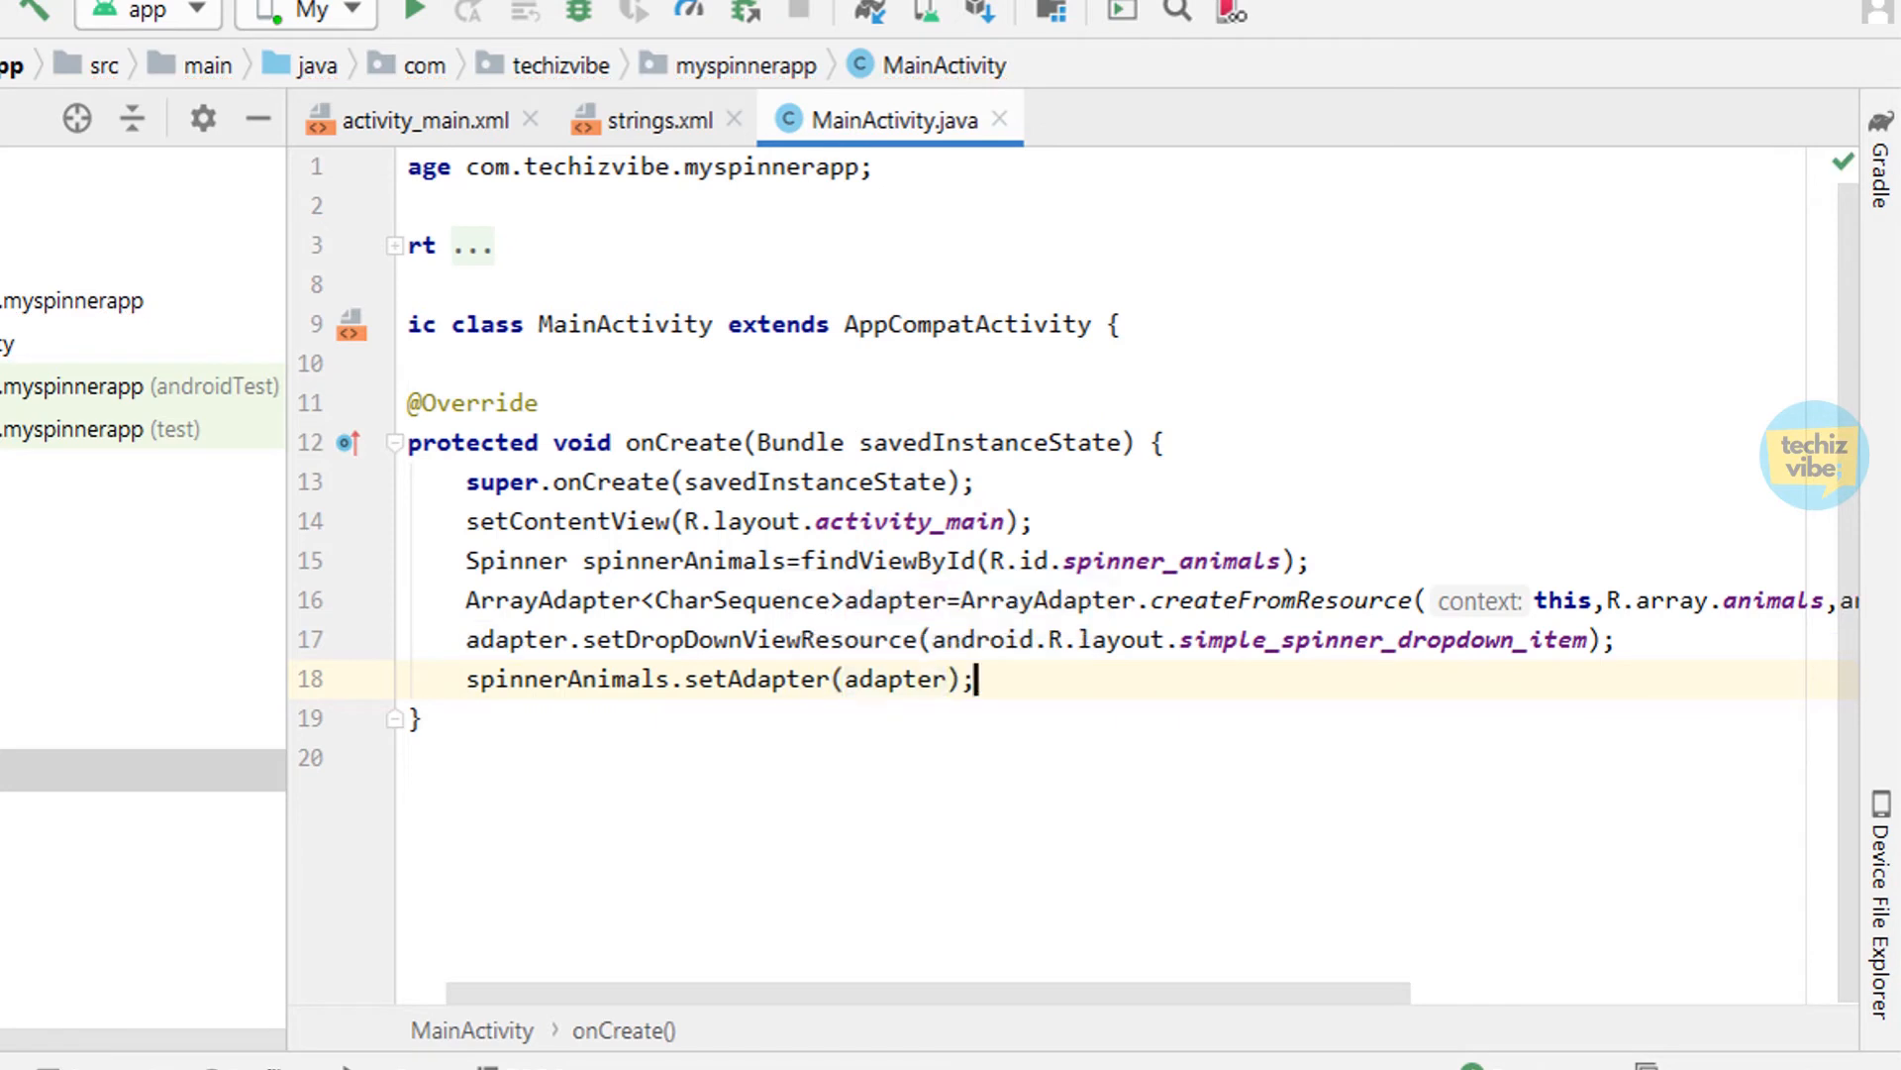
key(Return)
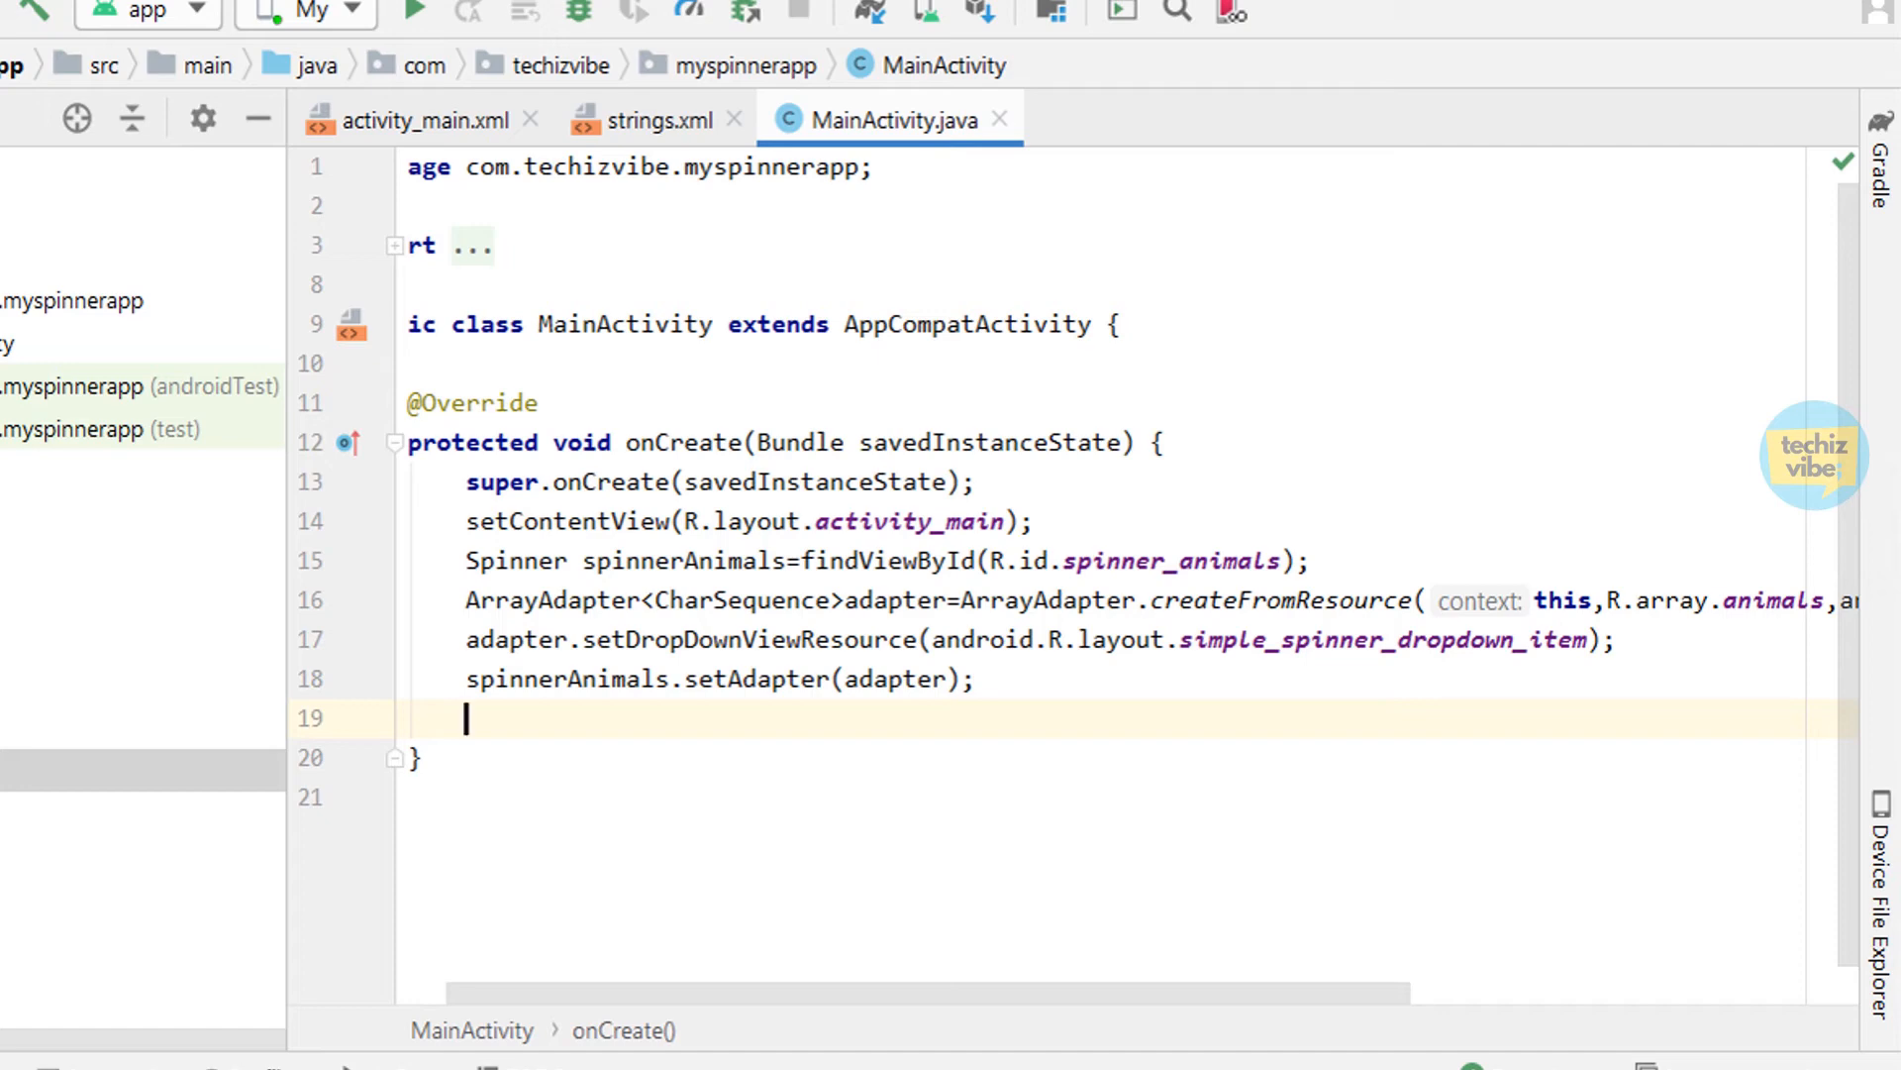
Call spinnerAnimals.setOnItemSelectedListener(this) and make MainActivity implement AdapterView.OnItemSelectedListener
text(spi)
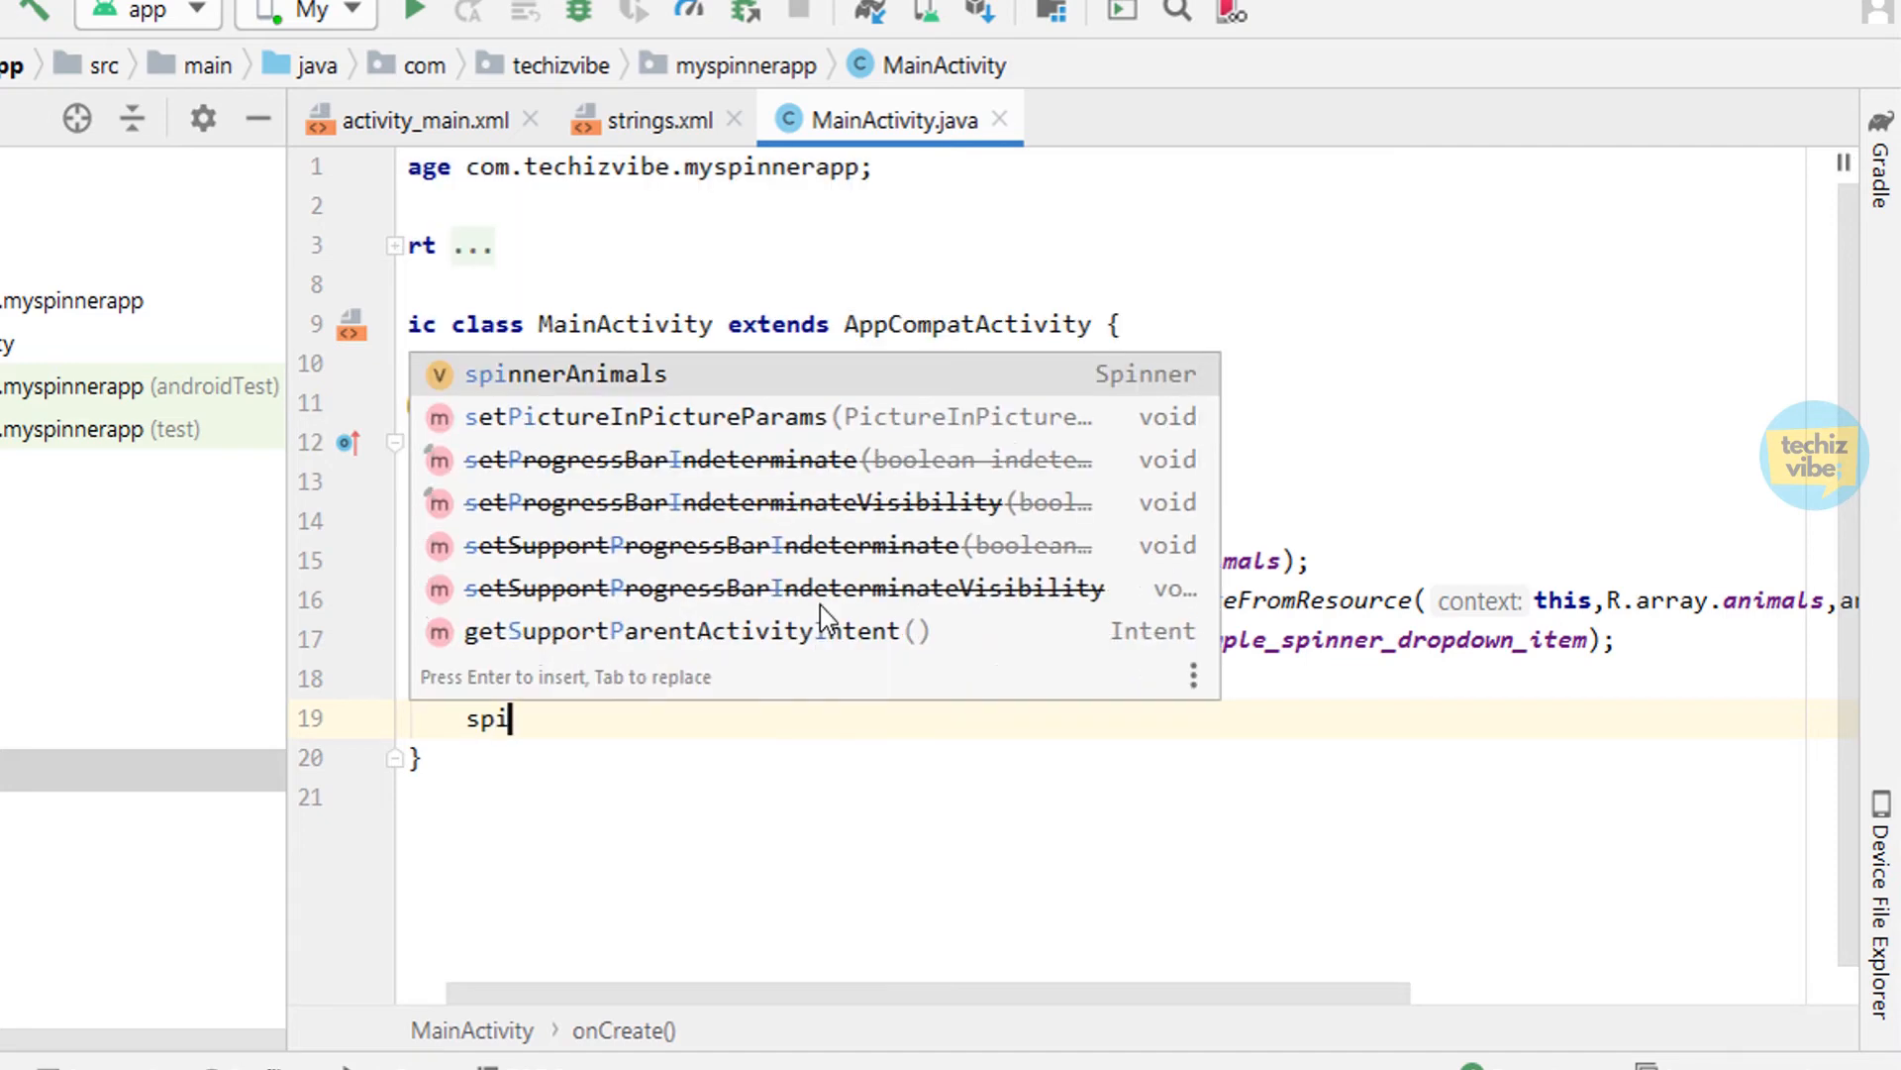
click(564, 373)
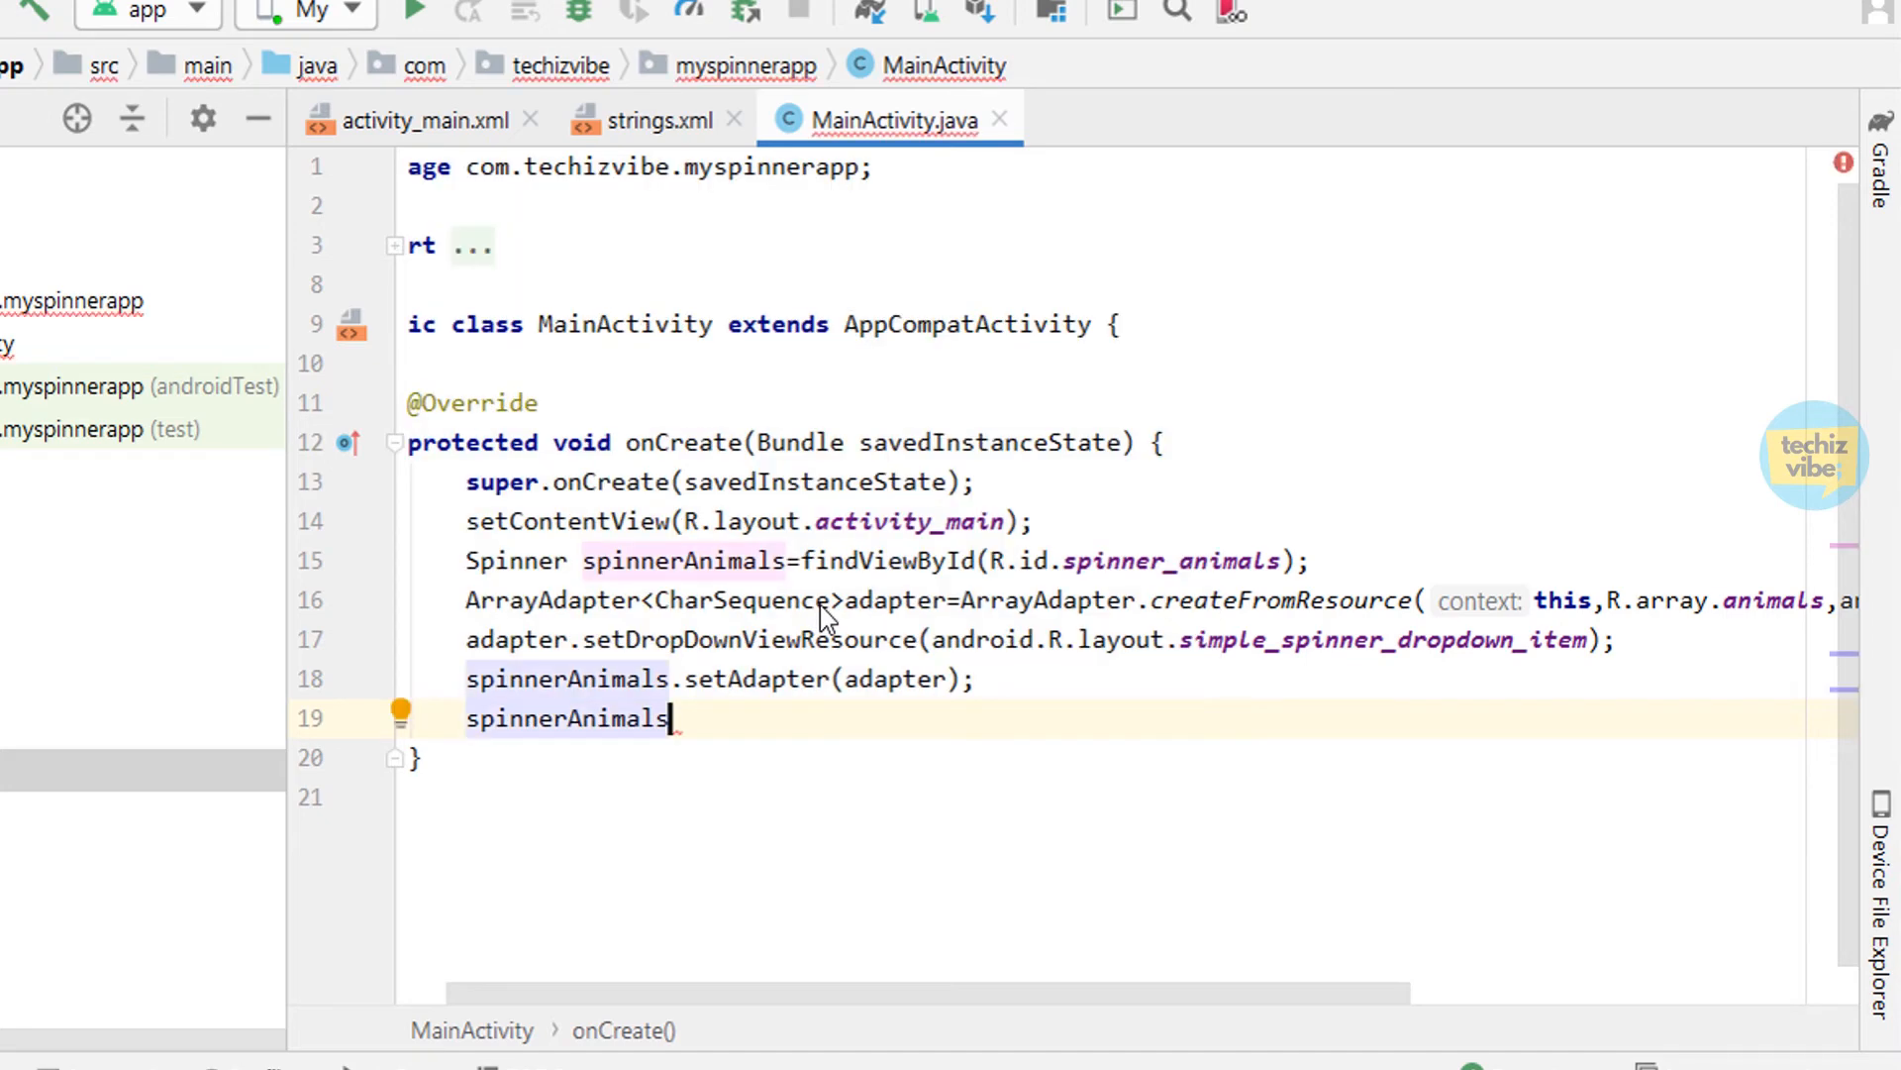
text(.setOnItemSelectedListener();)
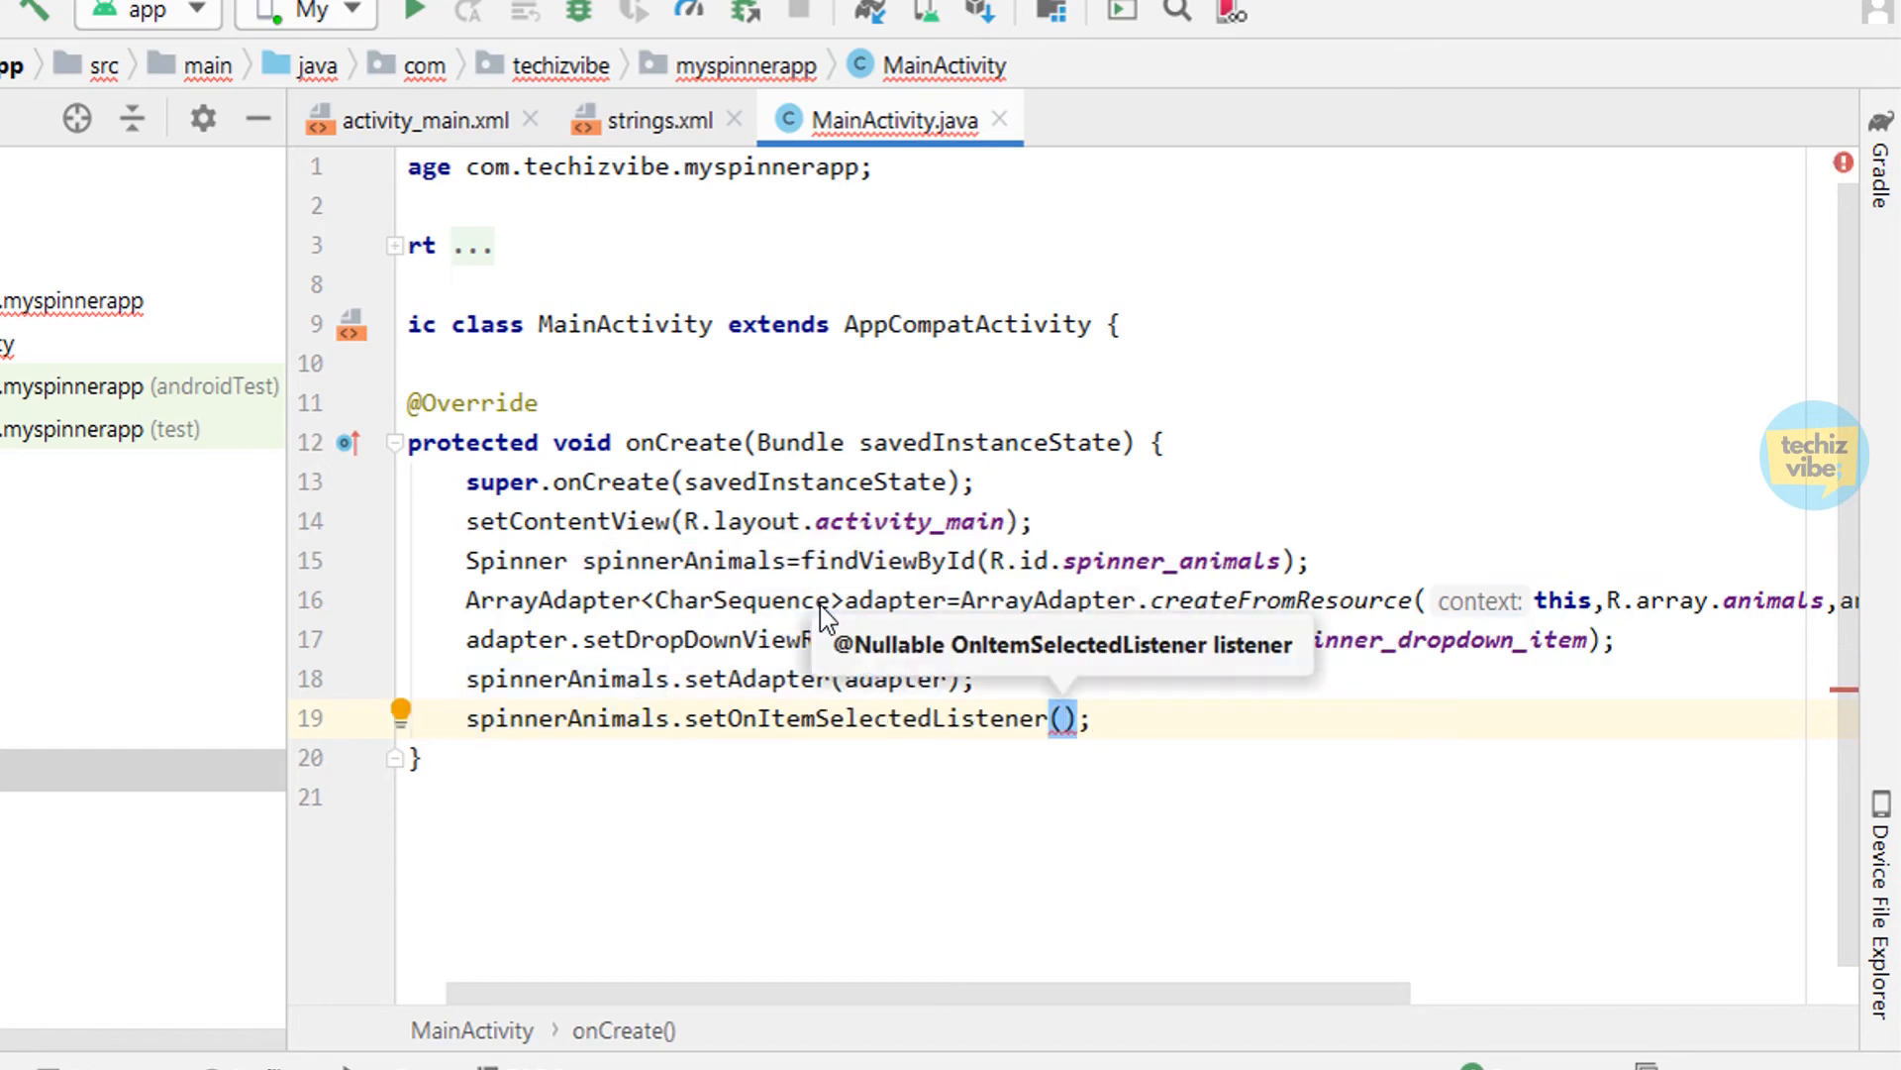
text(this)
click(1126, 324)
text(implements )
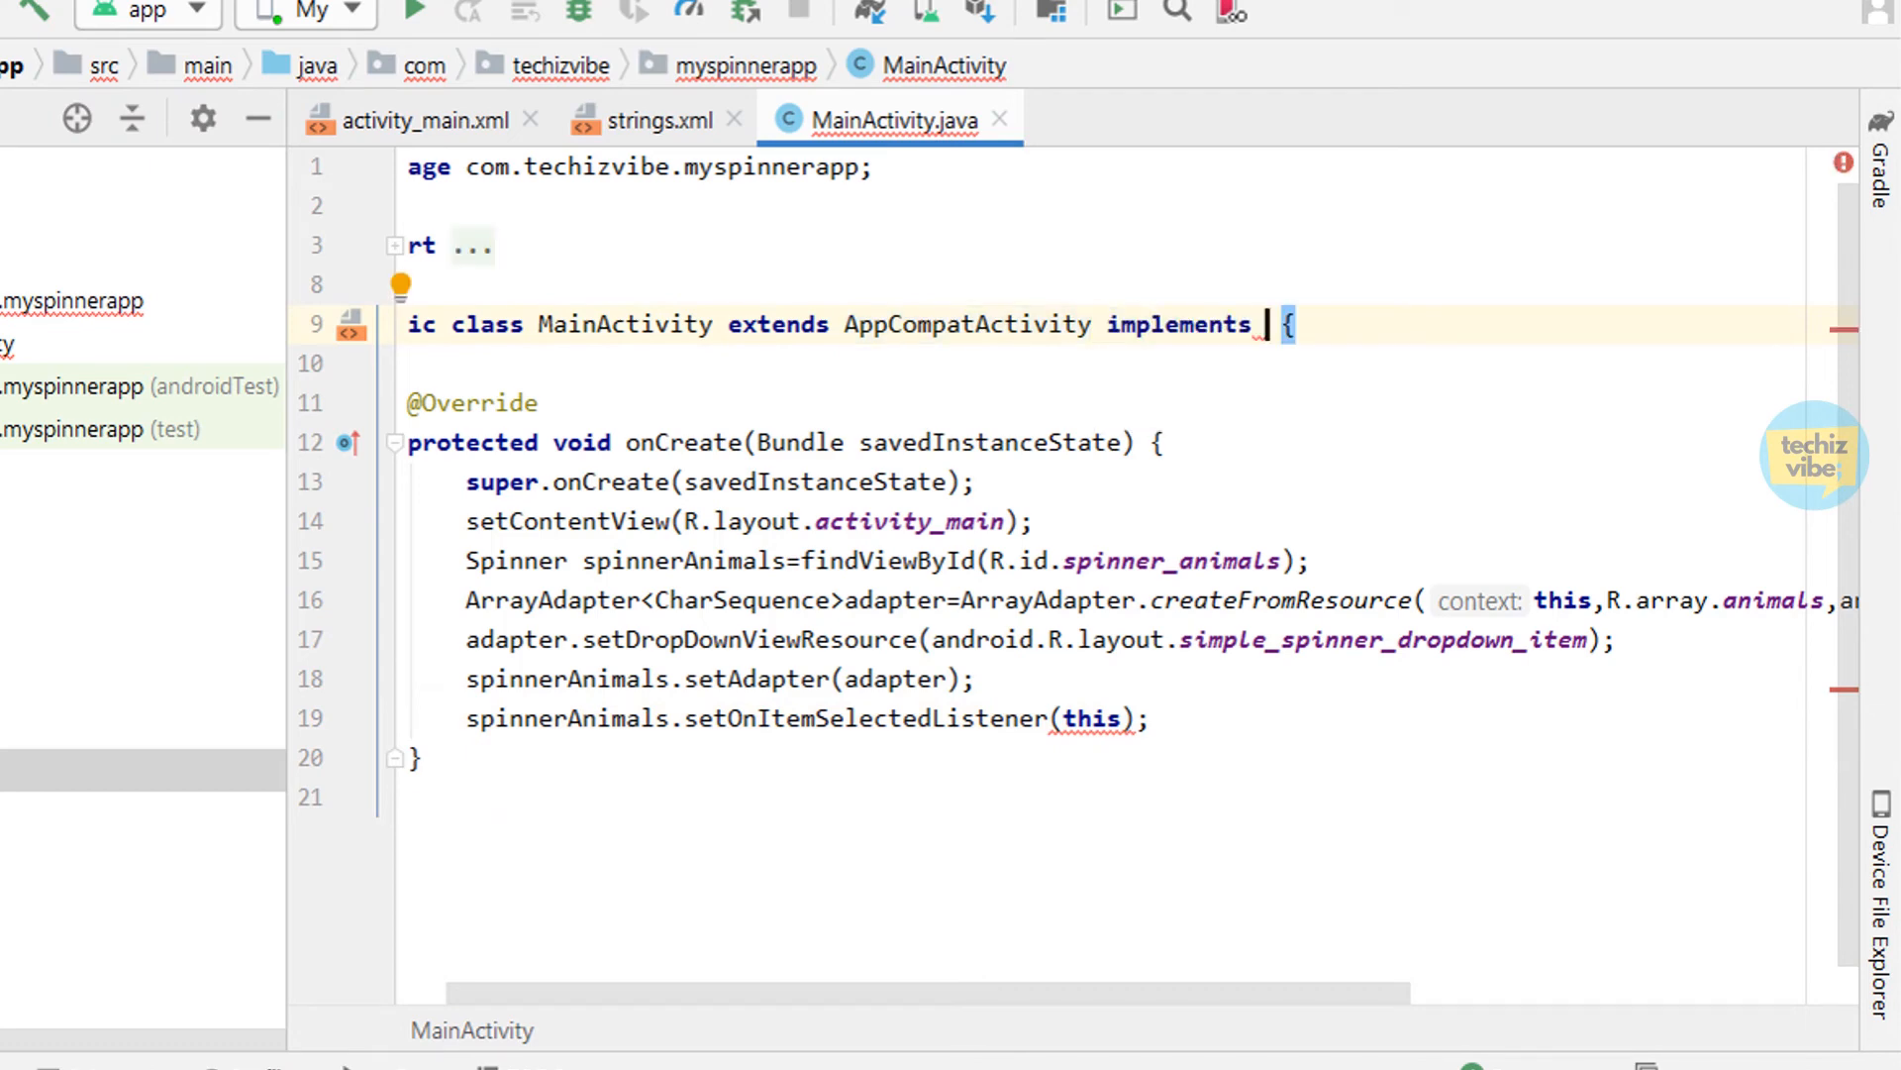
text(OnItemSelectedListener)
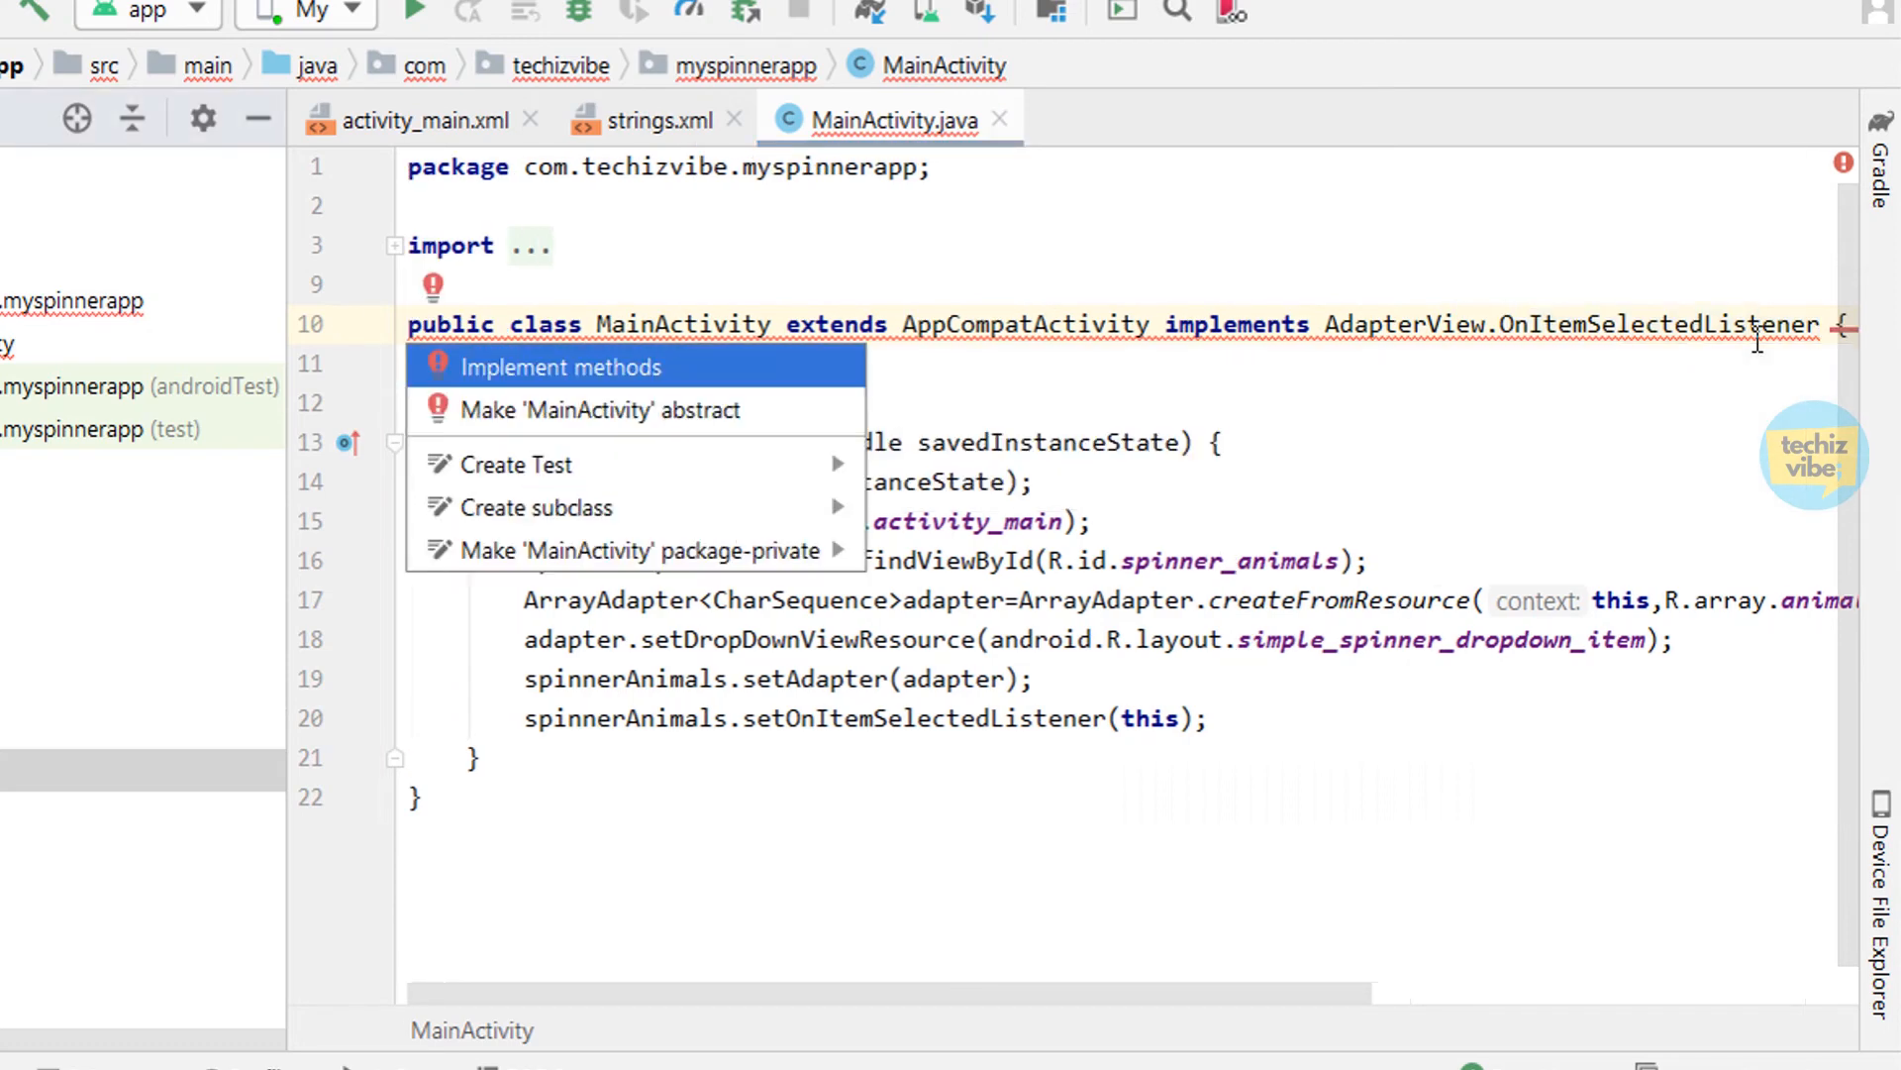
Generate both onItemSelected and onNothingSelected stubs with the Implement methods quick fix
click(557, 367)
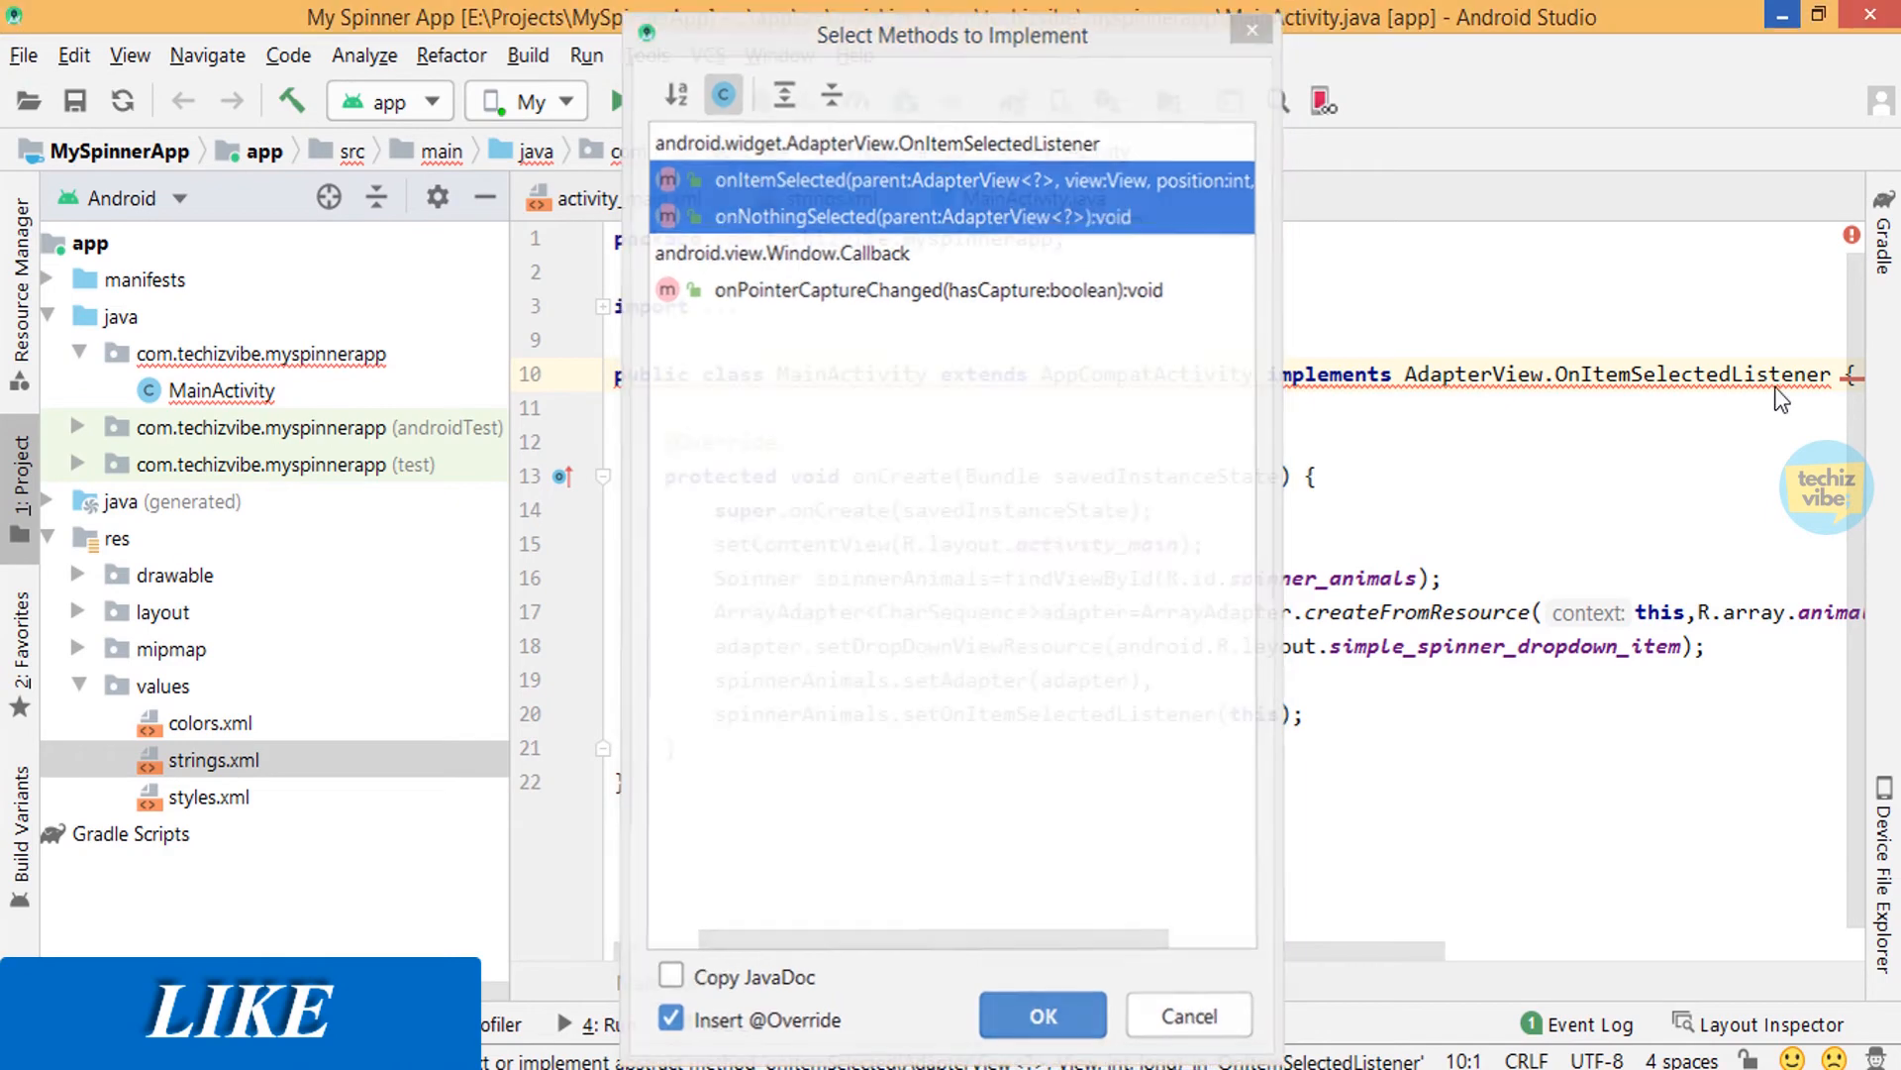
click(1041, 1015)
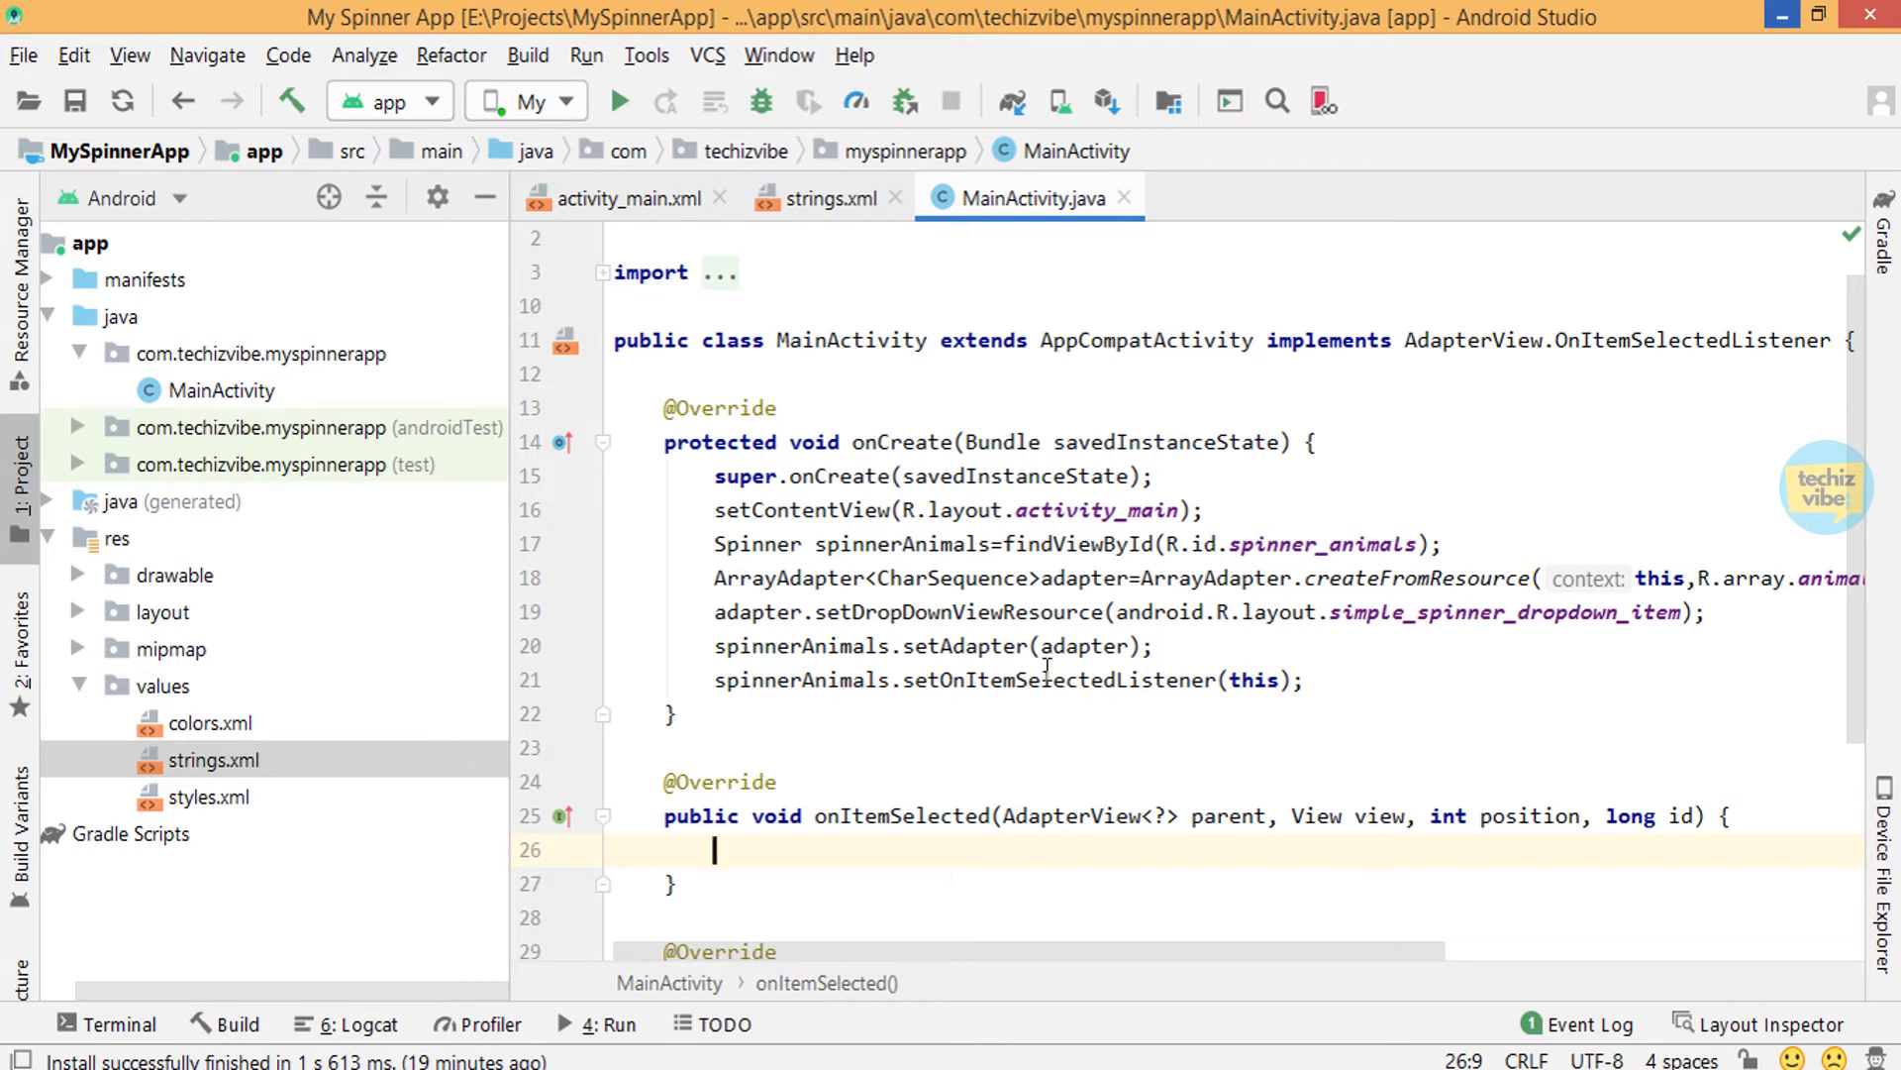
scroll(down, 3)
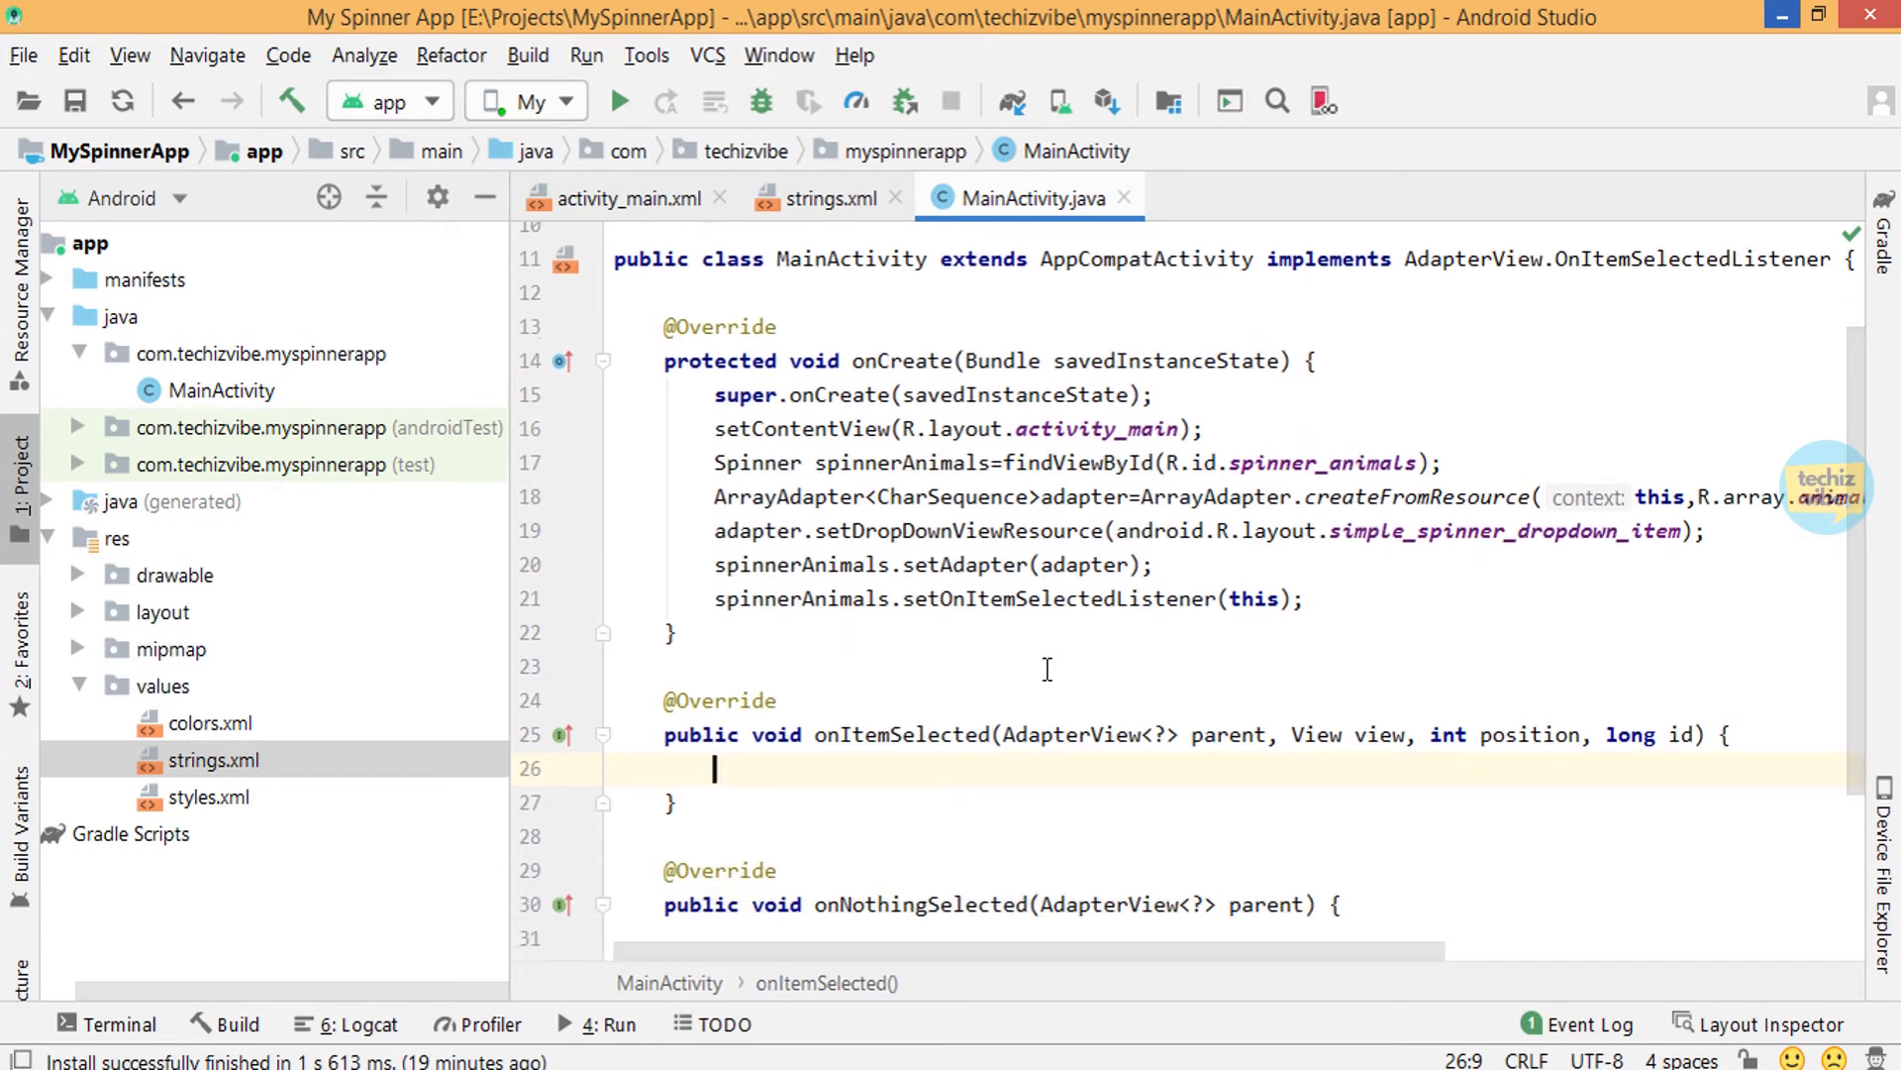
scroll(down, 3)
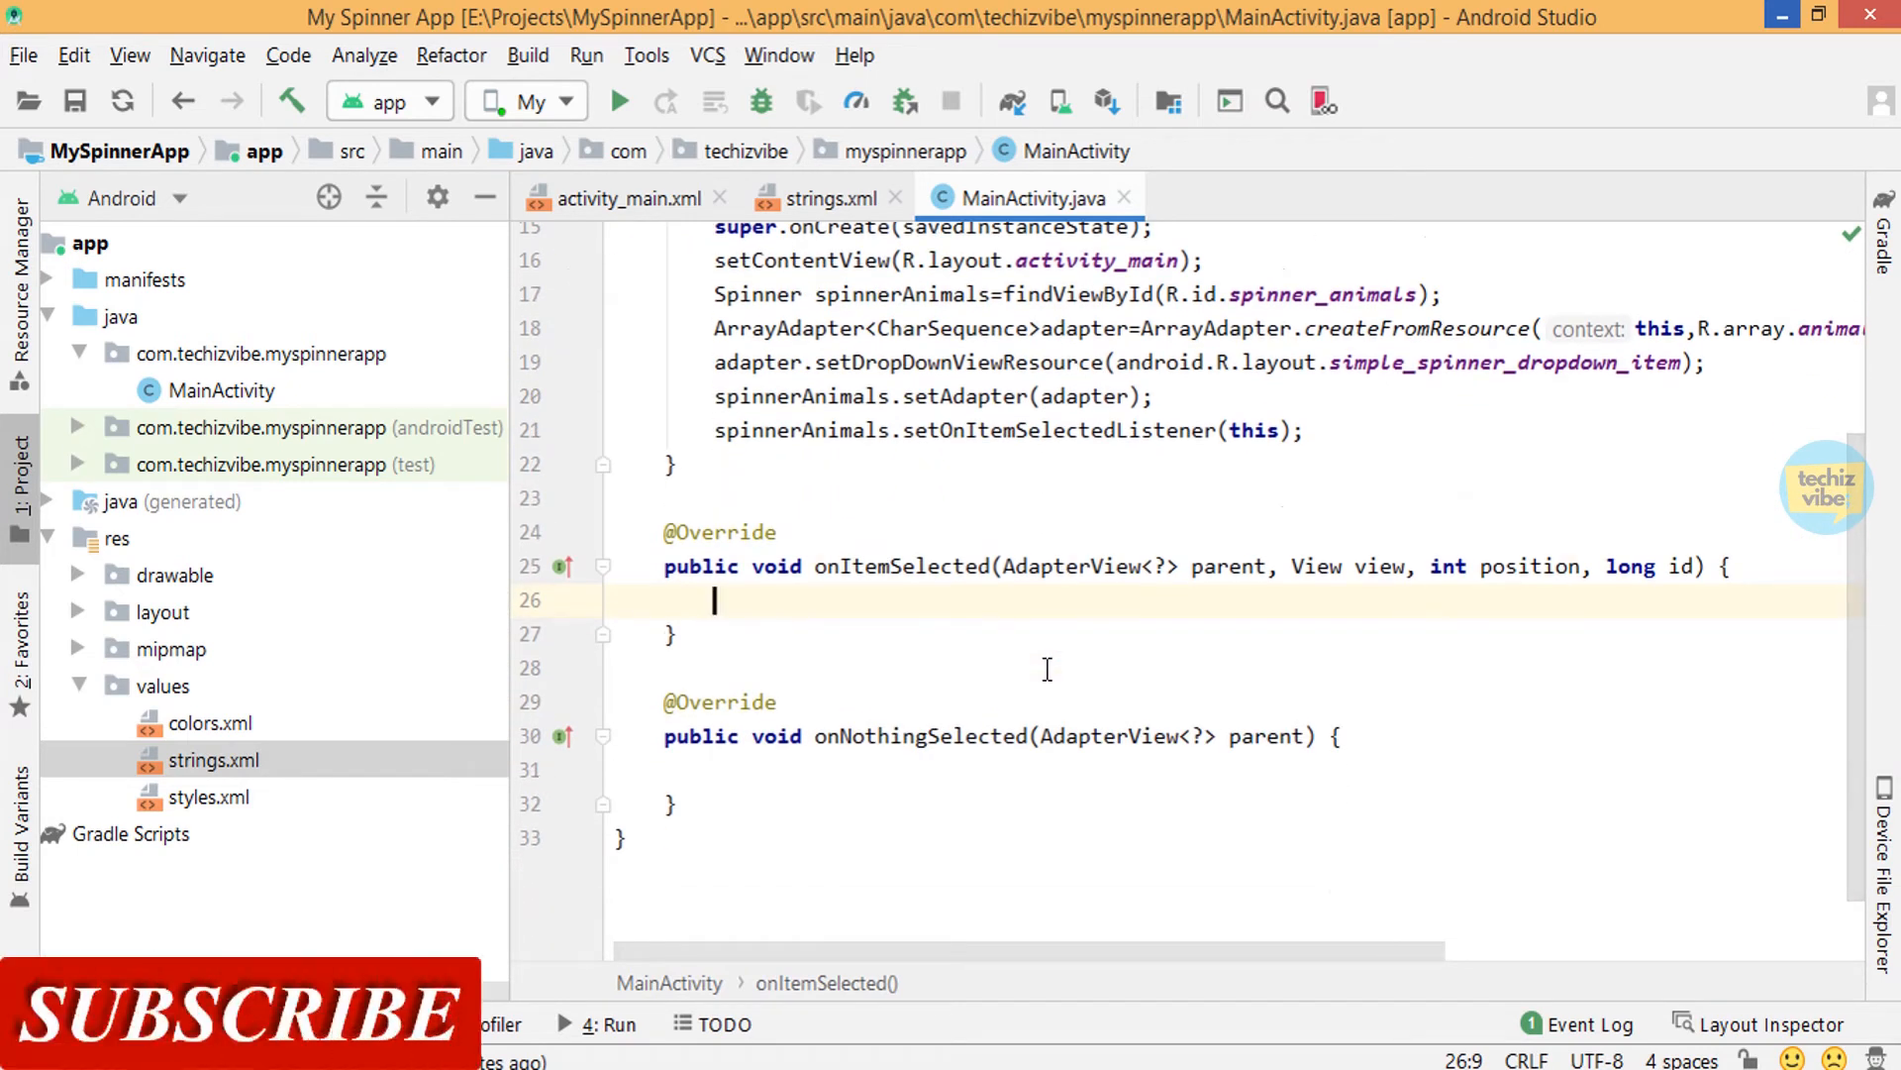
mouse_move(1046, 747)
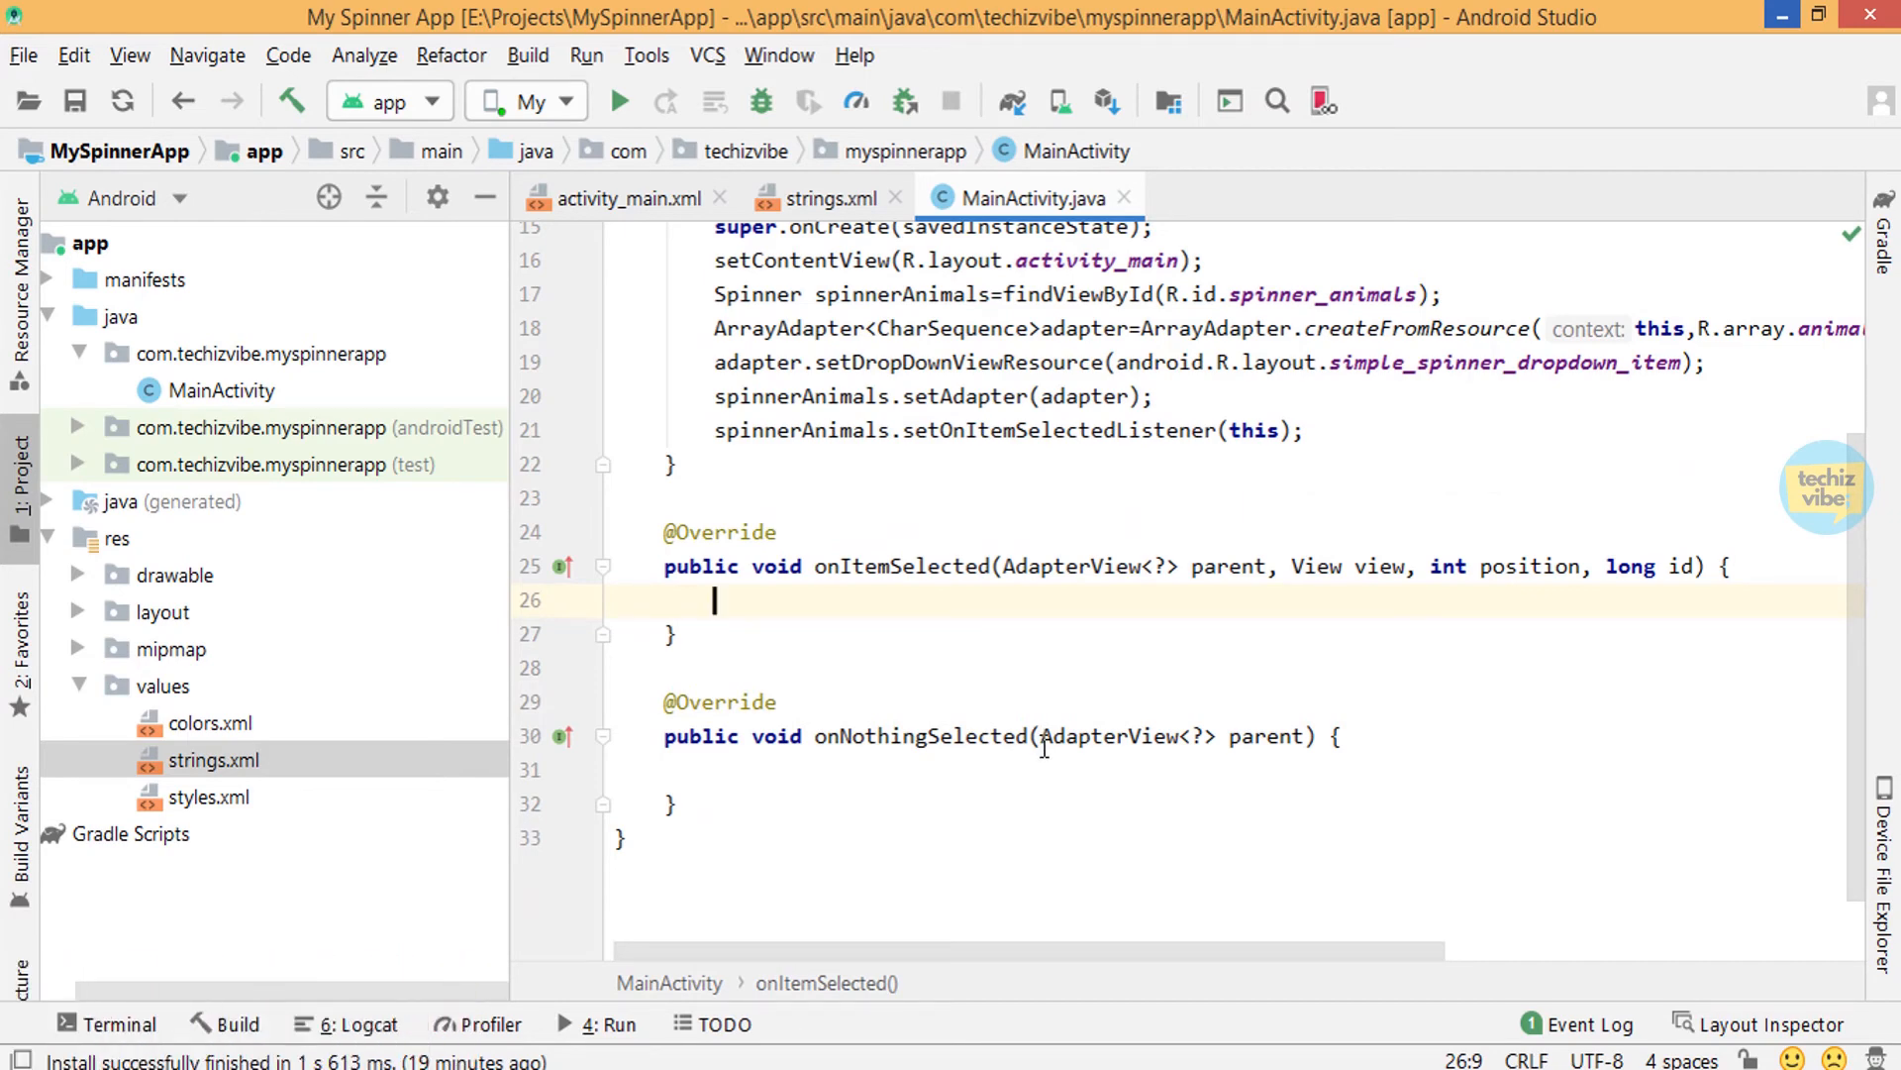
In onItemSelected, read the item at position into selectedAnimal and show it in a LENGTH_SHORT Toast
text(String selectedAnimal=)
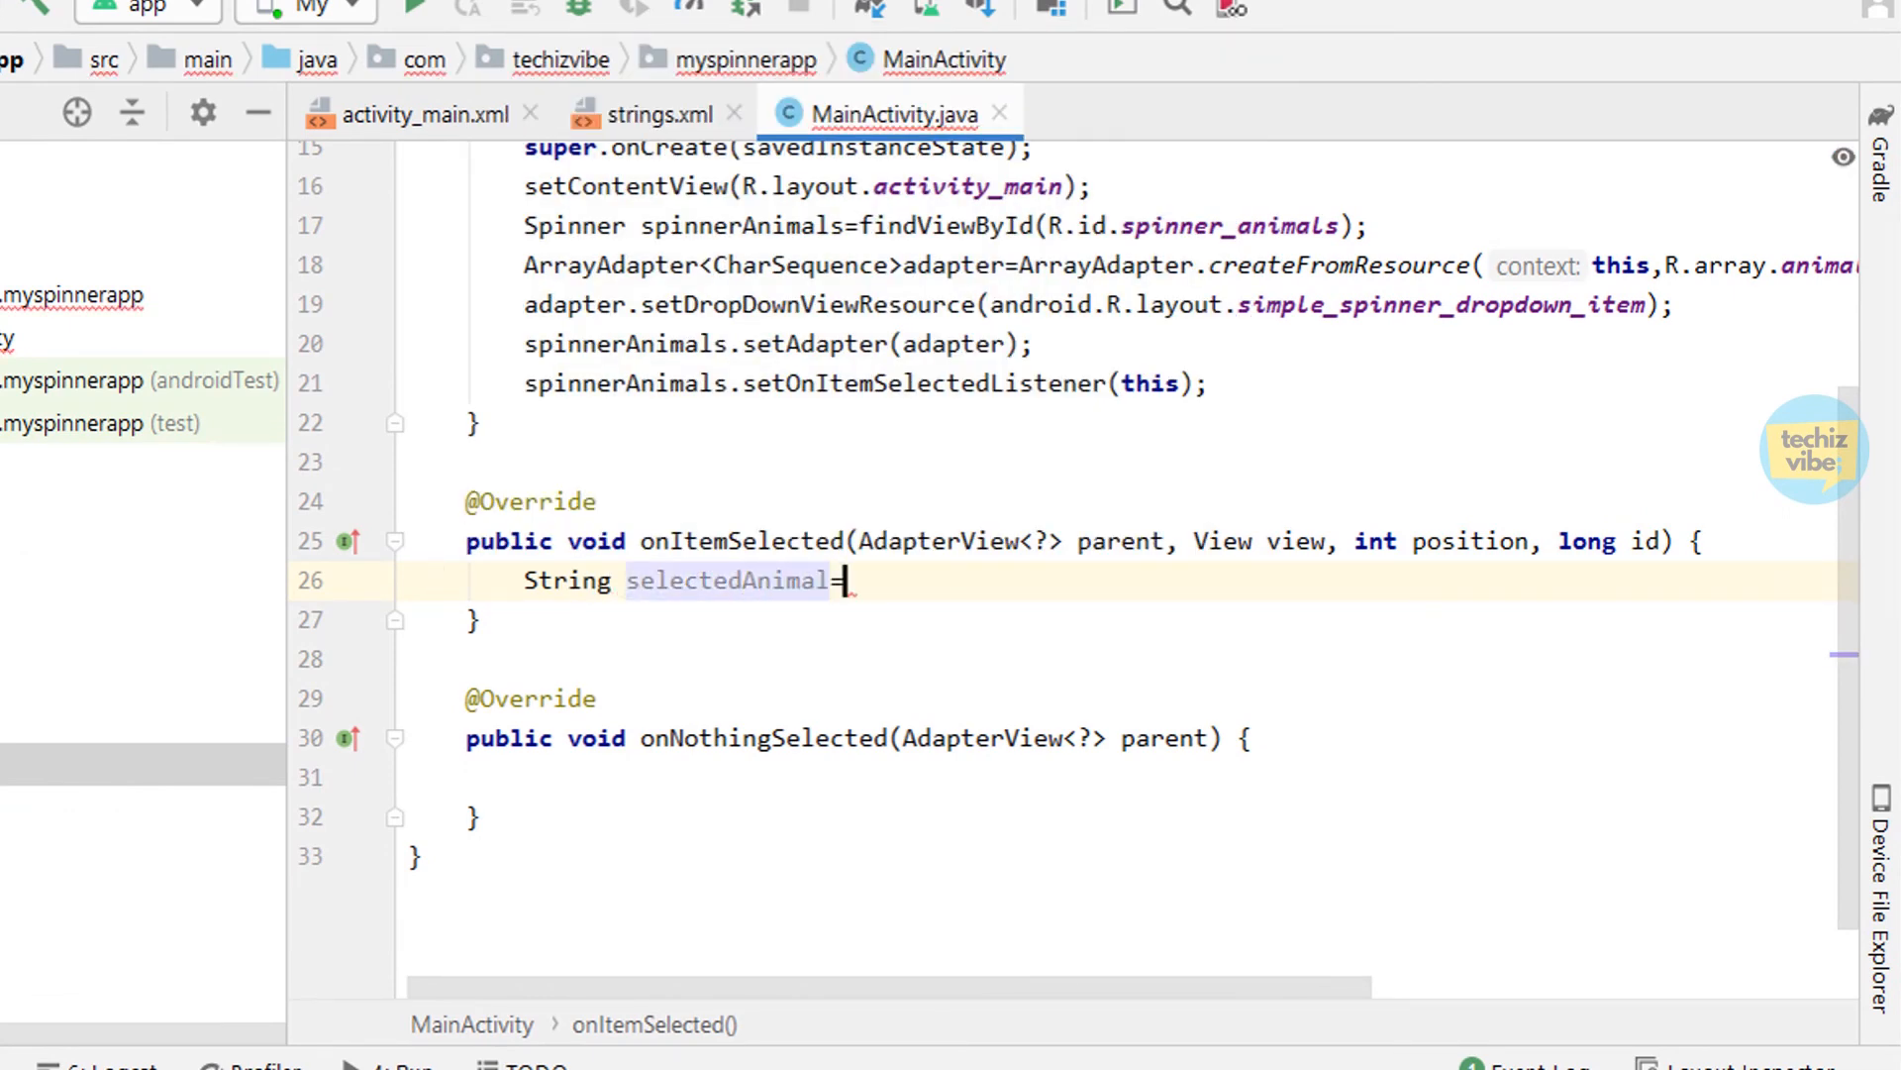
text(parent.getItemAtPosition(position).toString();)
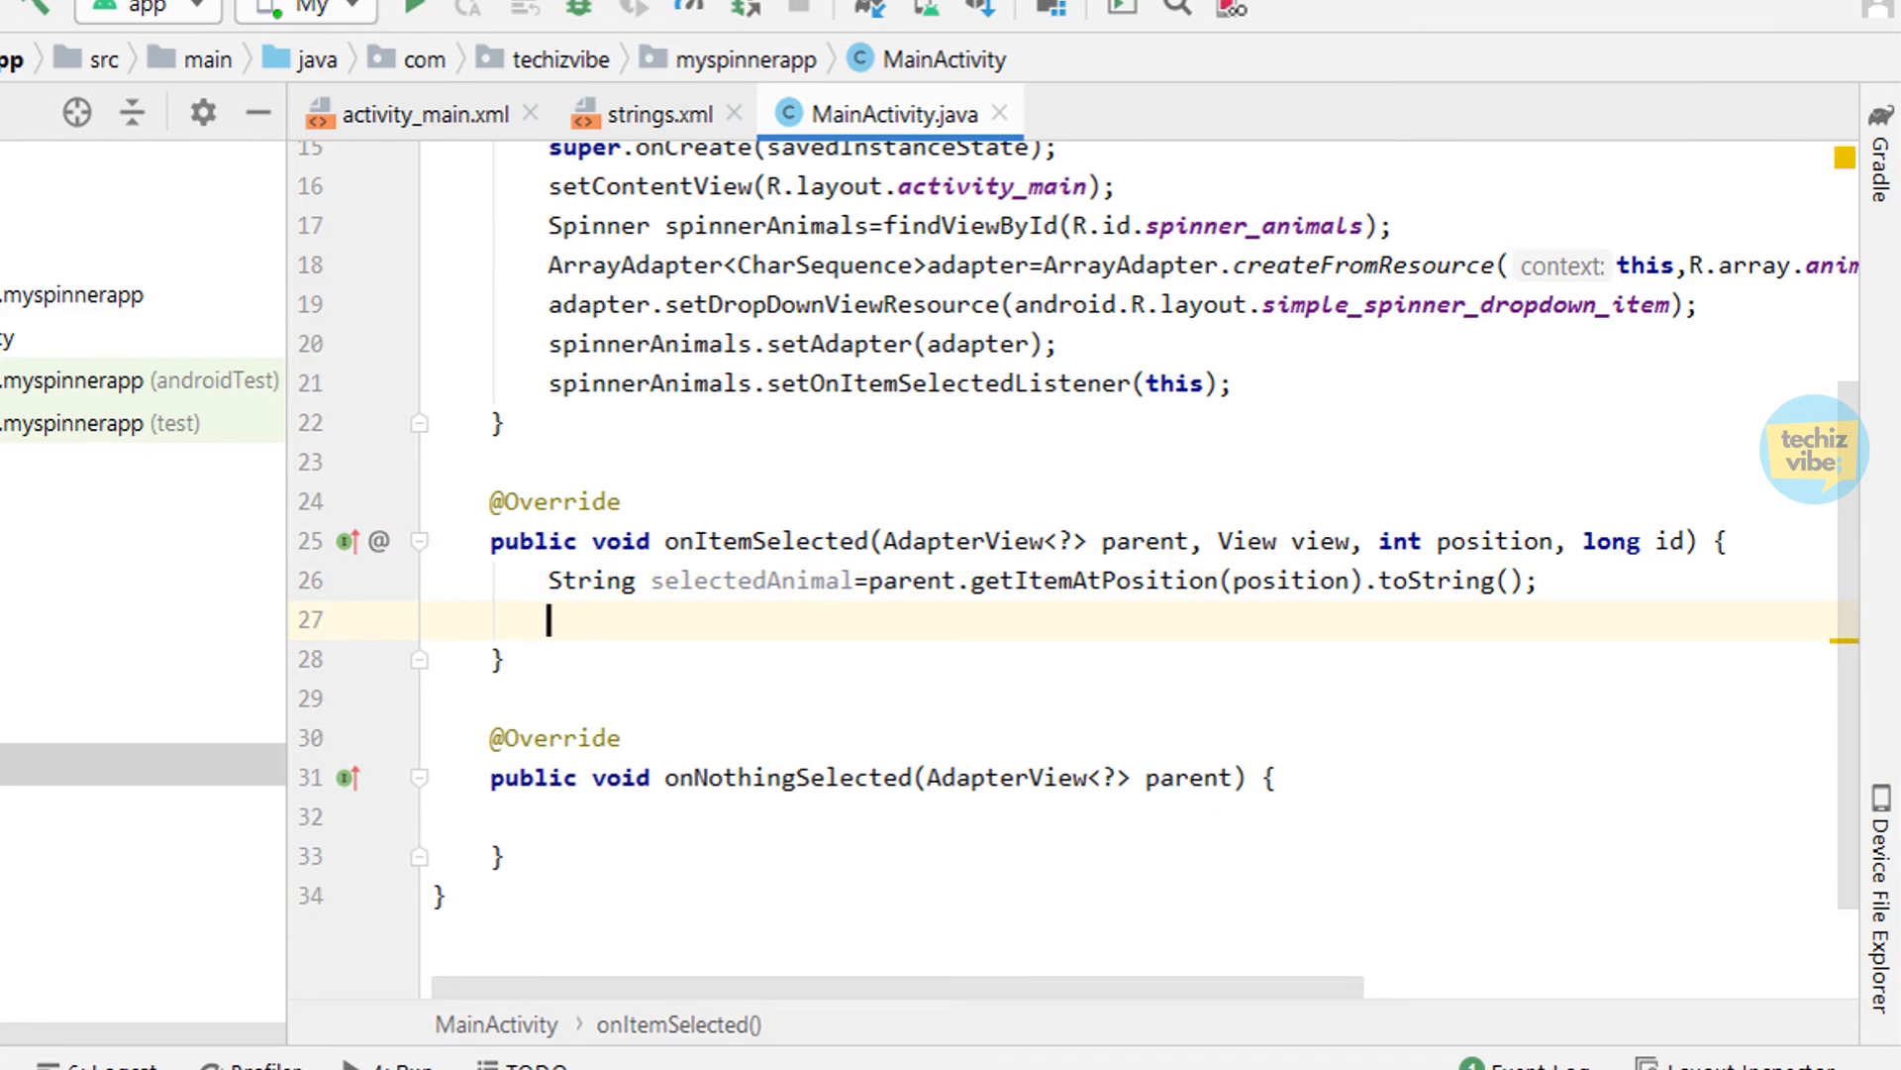
text(T)
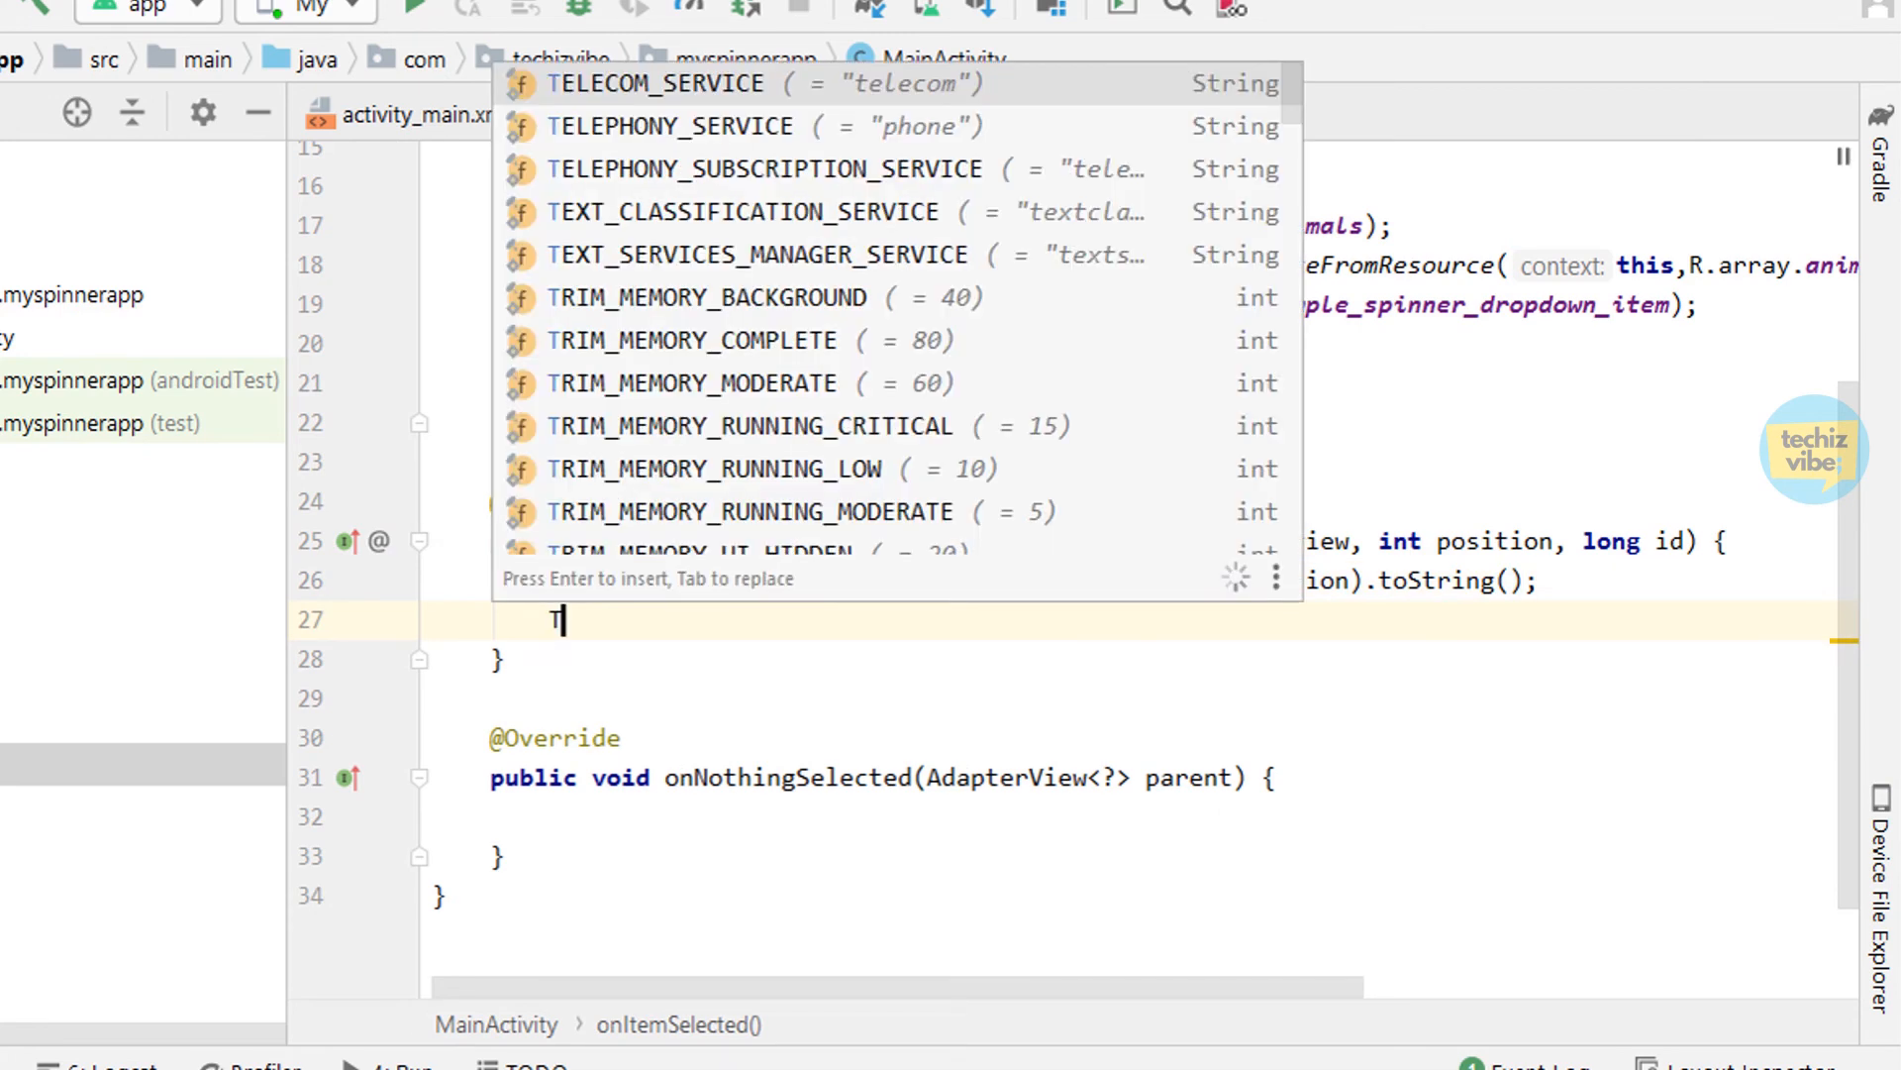
text(Toast.makeText()
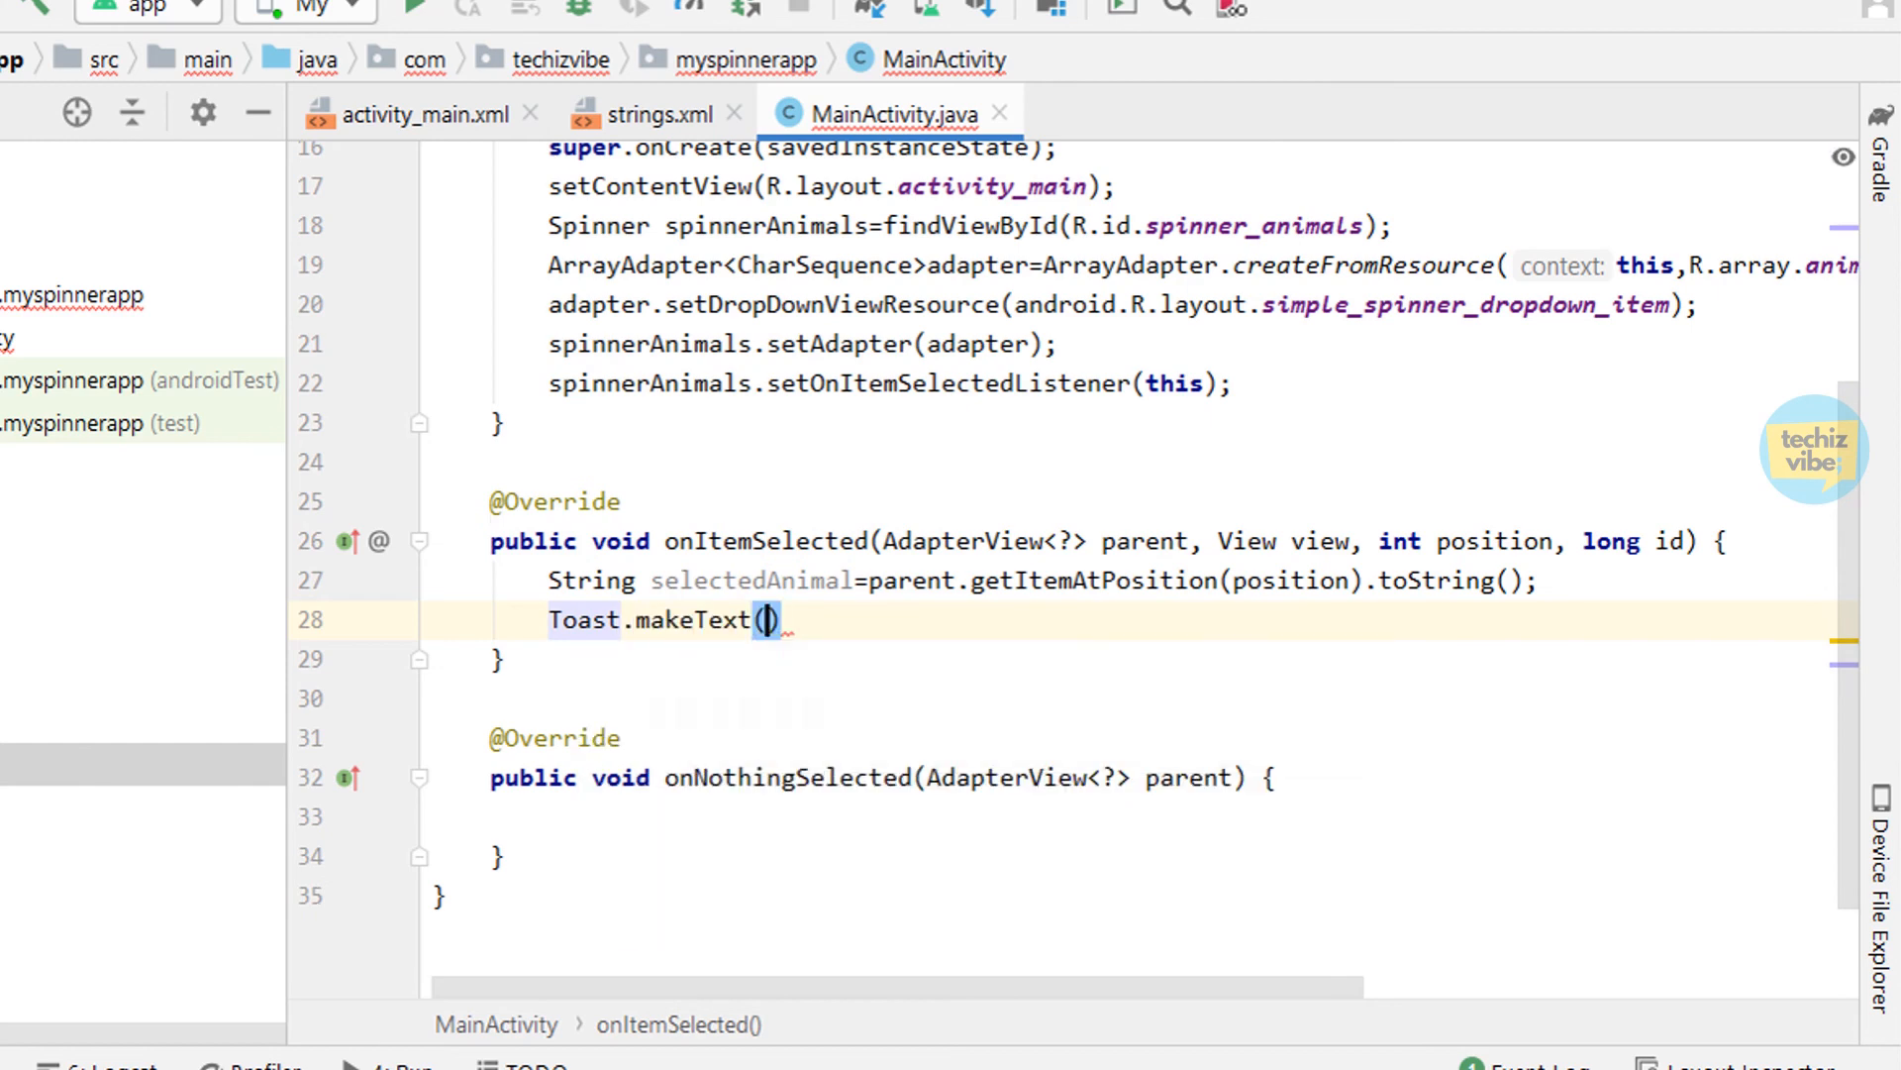
text(th)
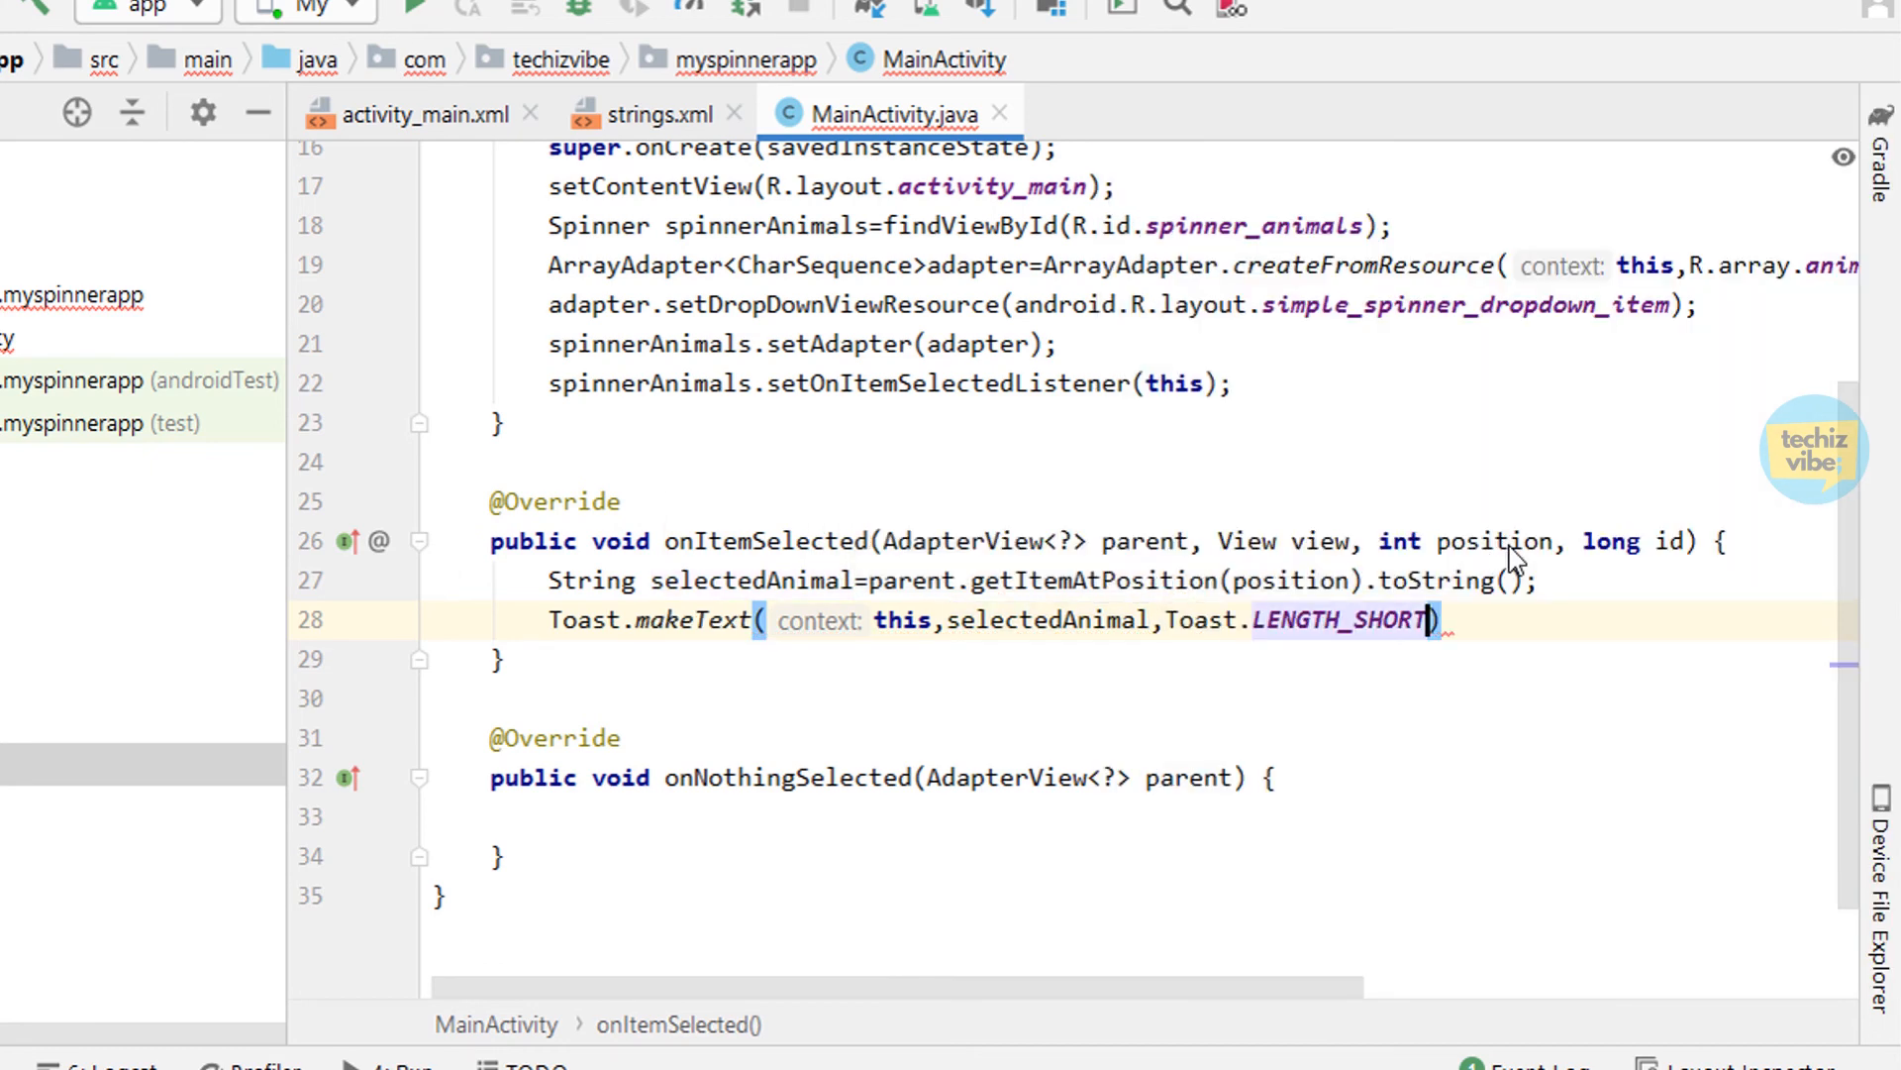
text(.show();)
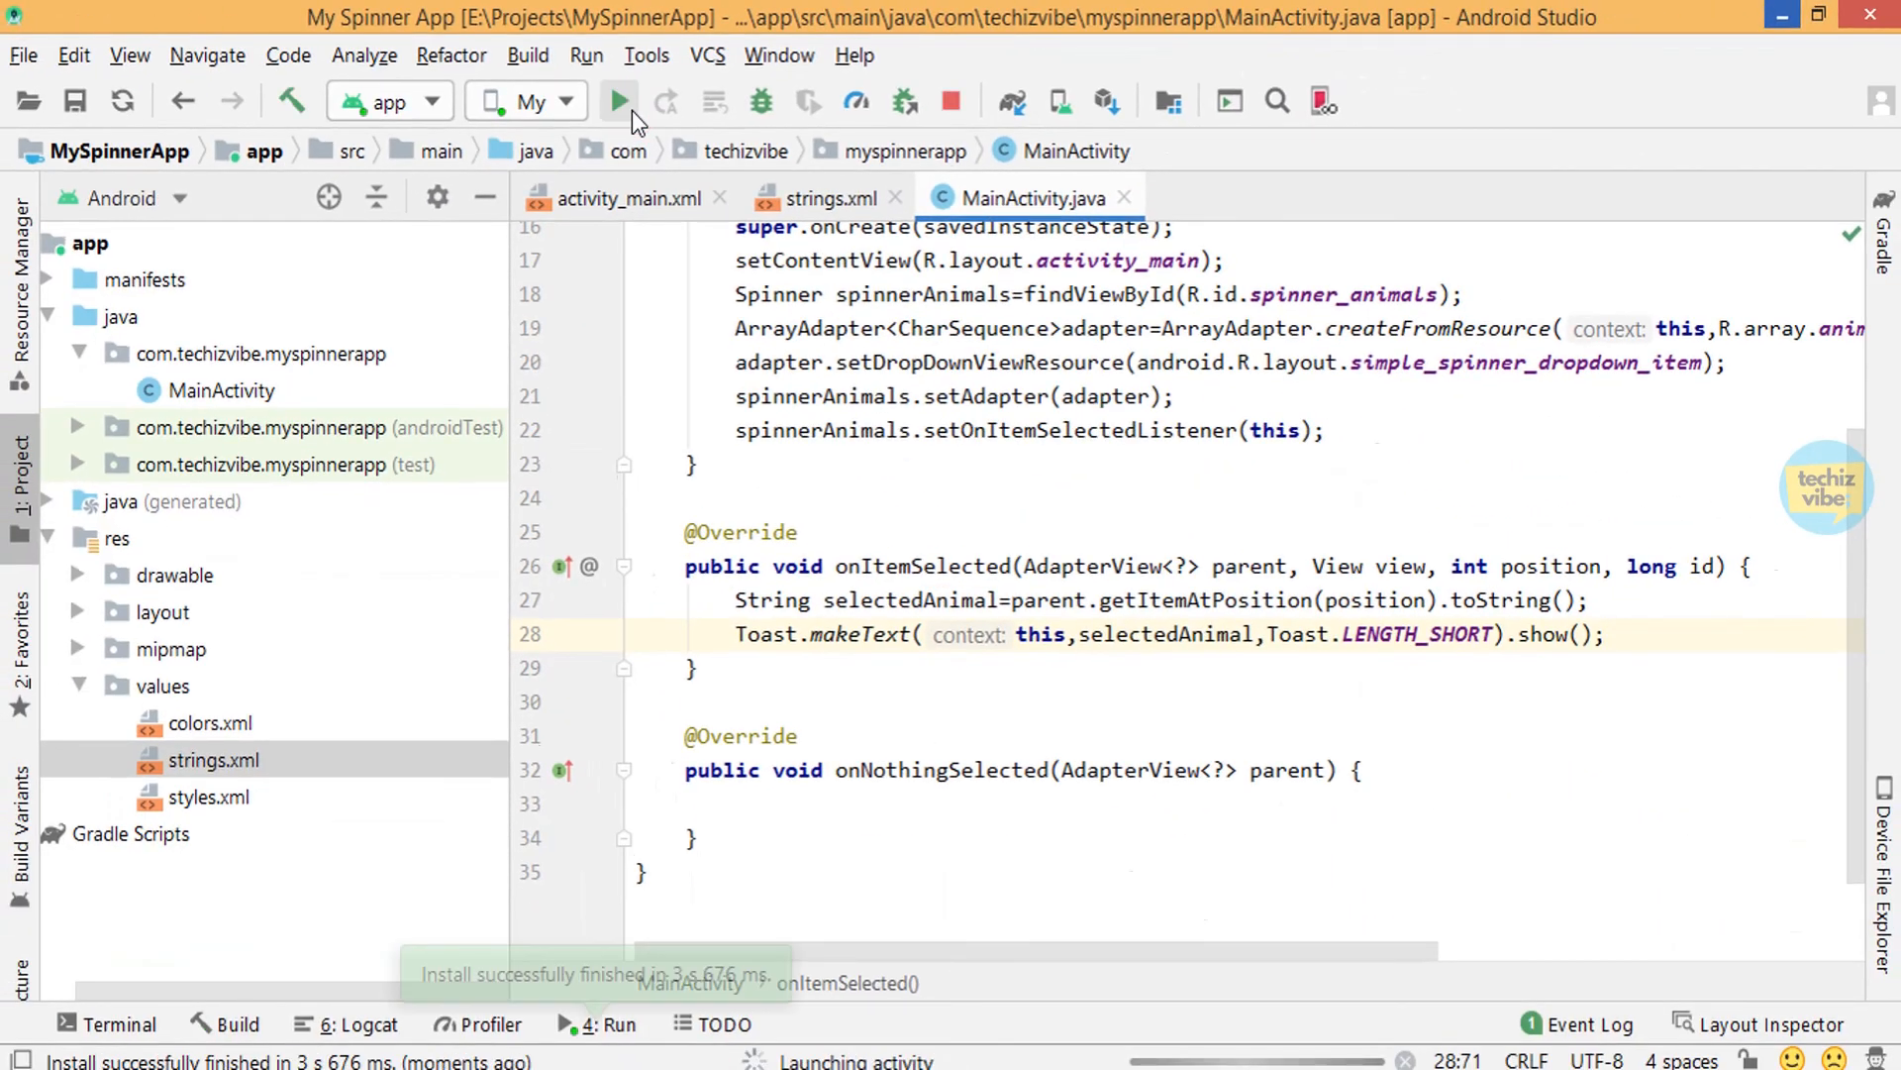
Run the app in the emulator, select Elephant, then select Monkey to show its toast
click(616, 101)
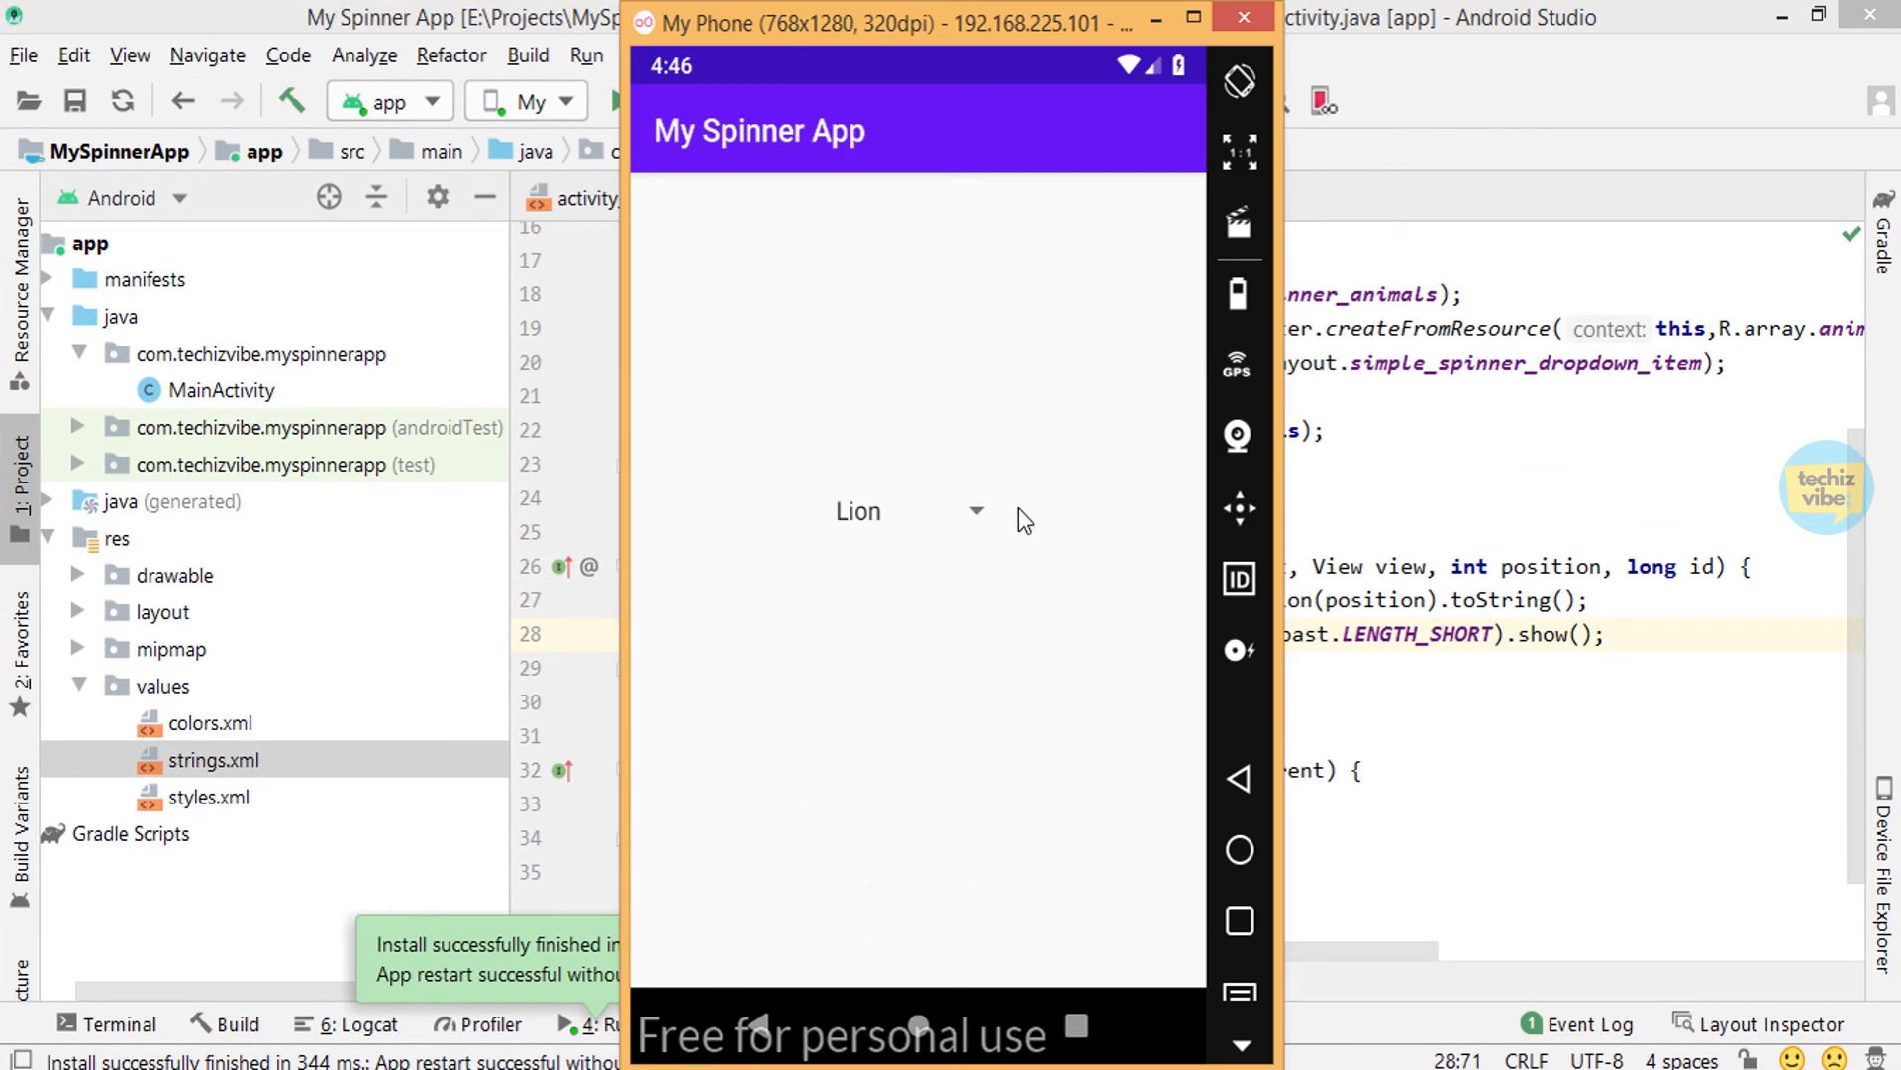
click(907, 511)
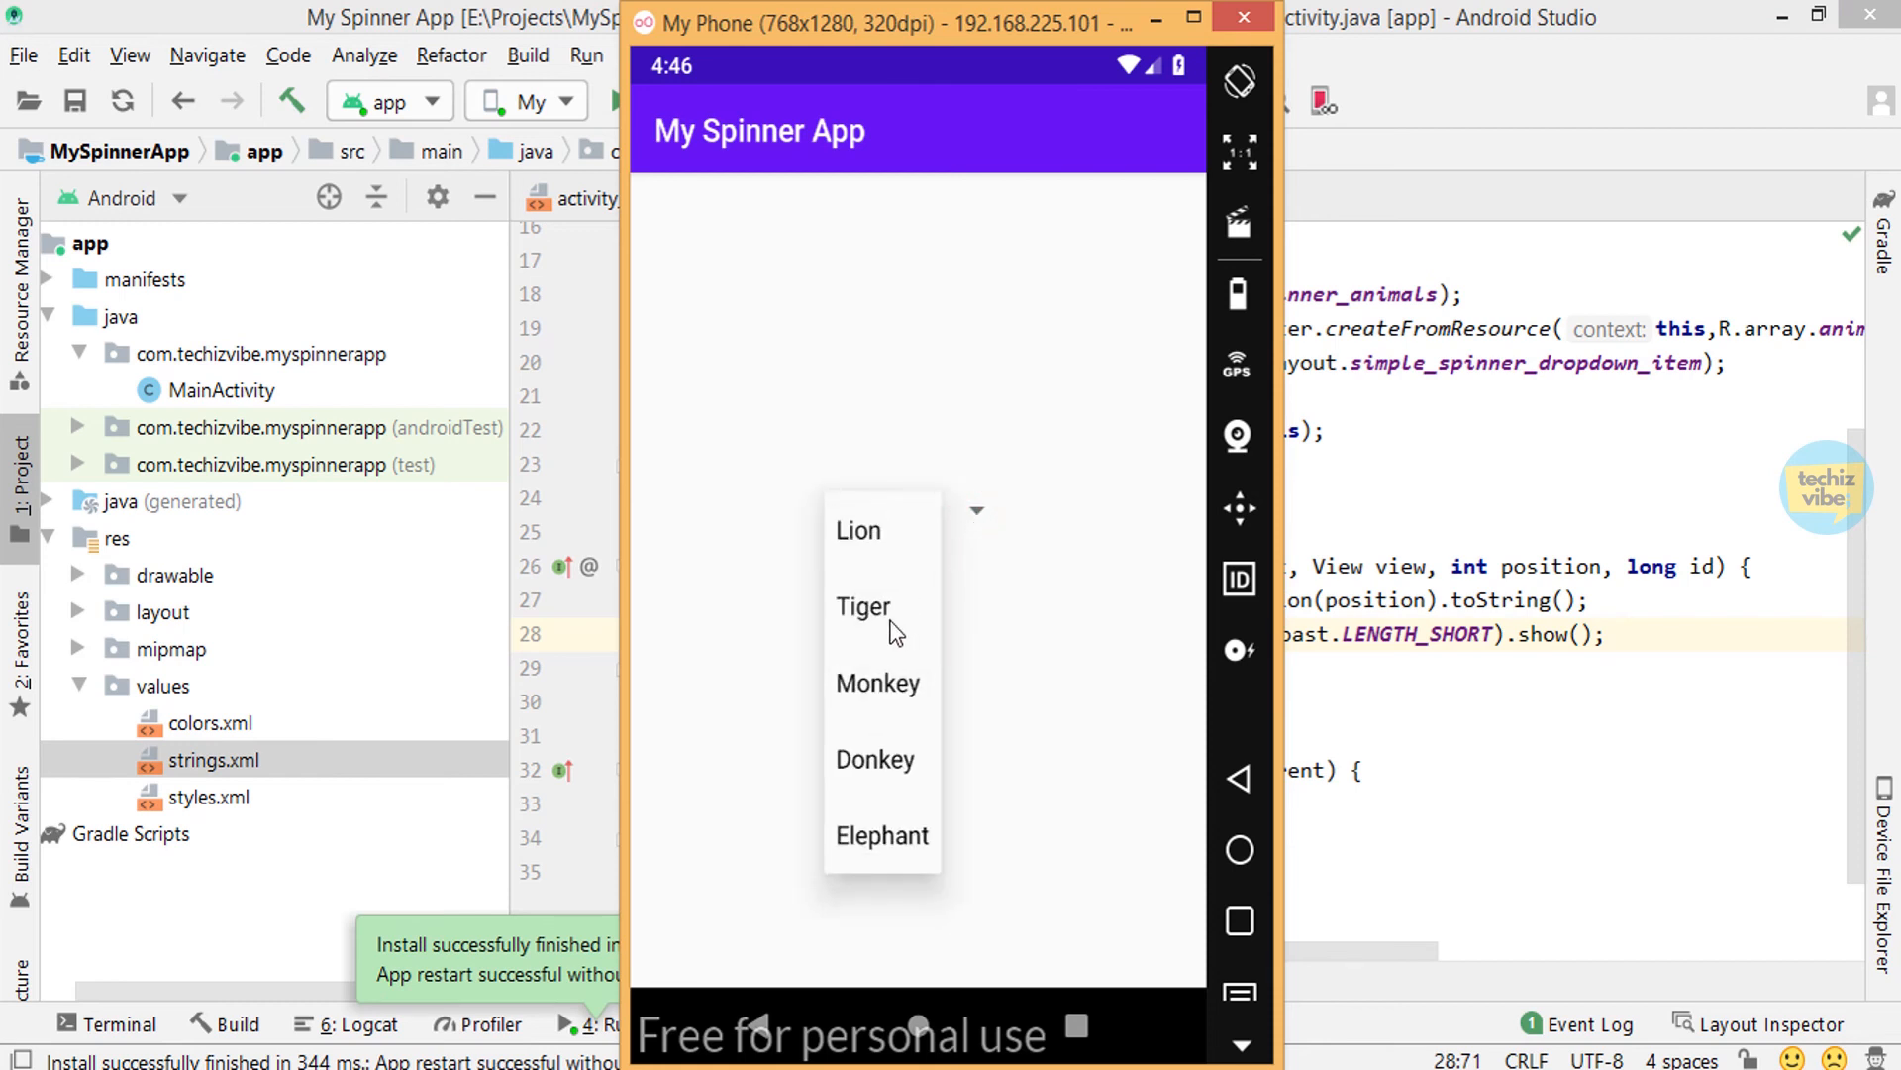
click(862, 606)
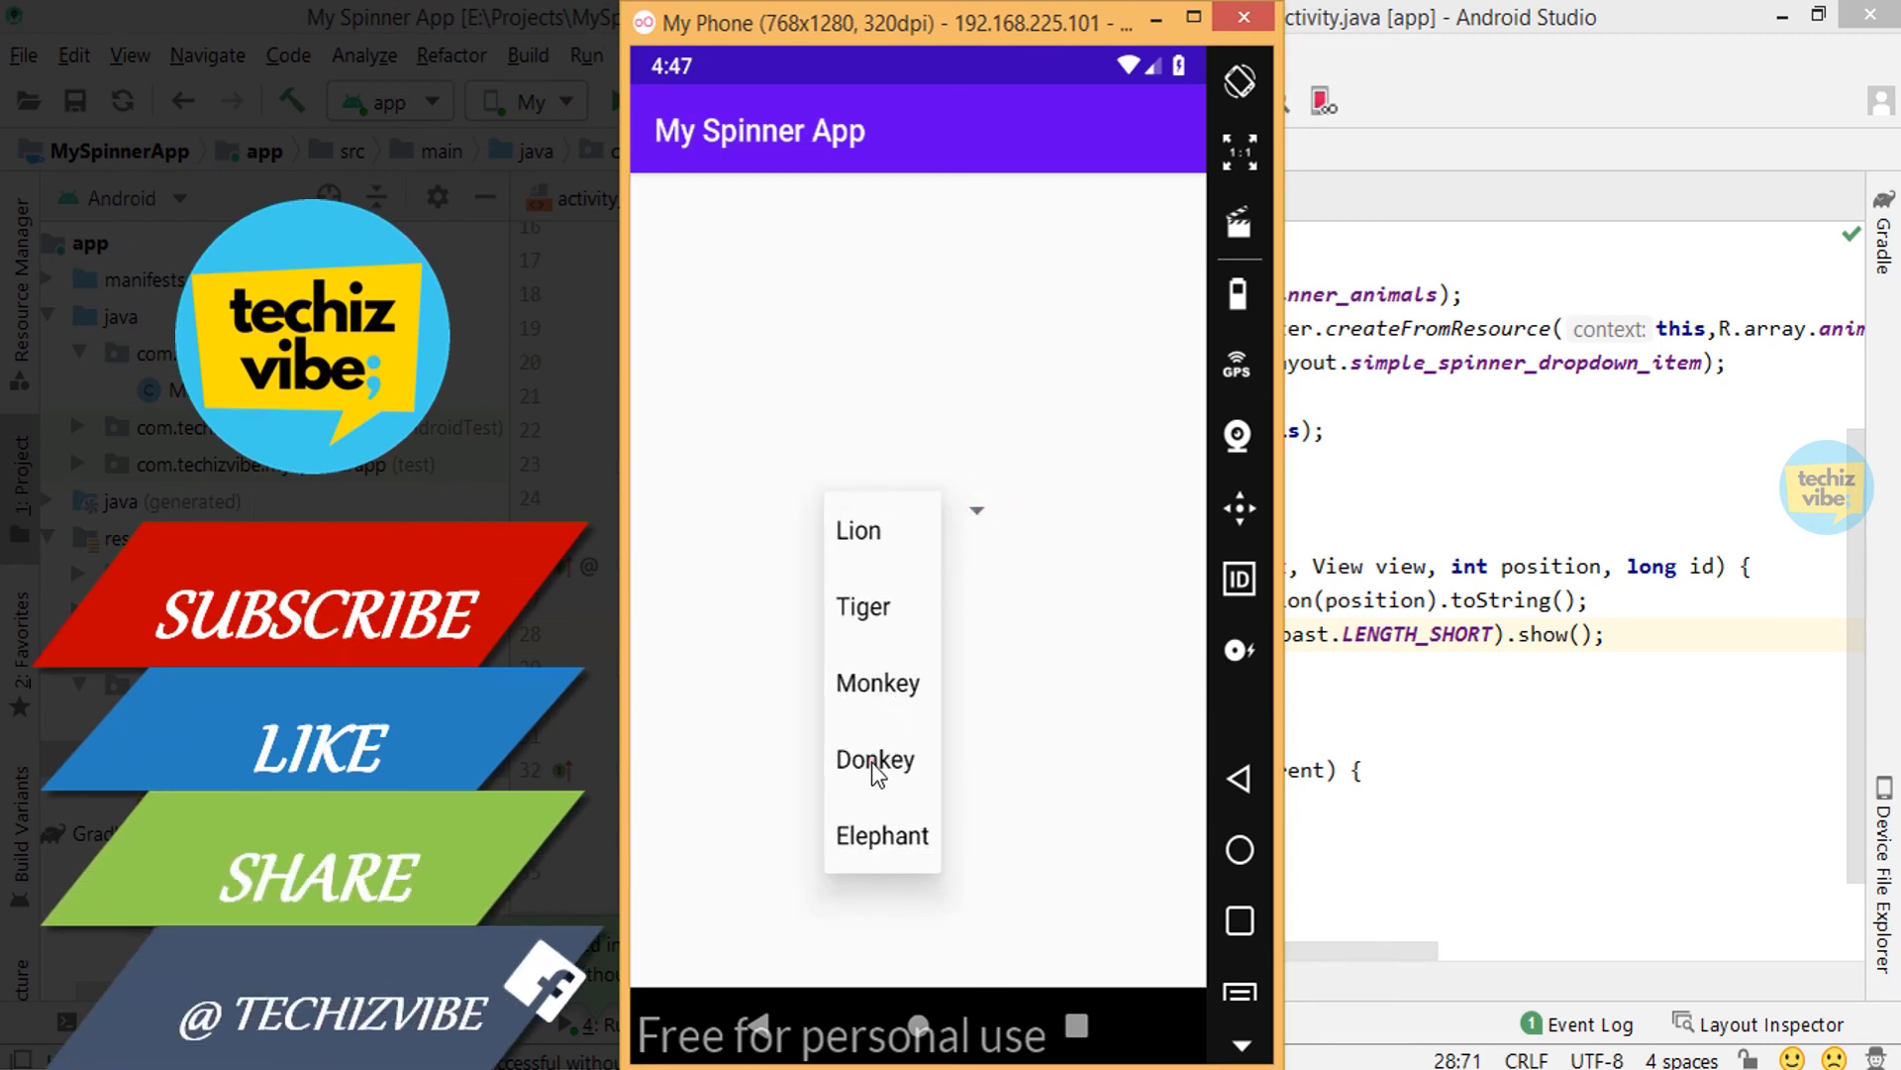
click(875, 759)
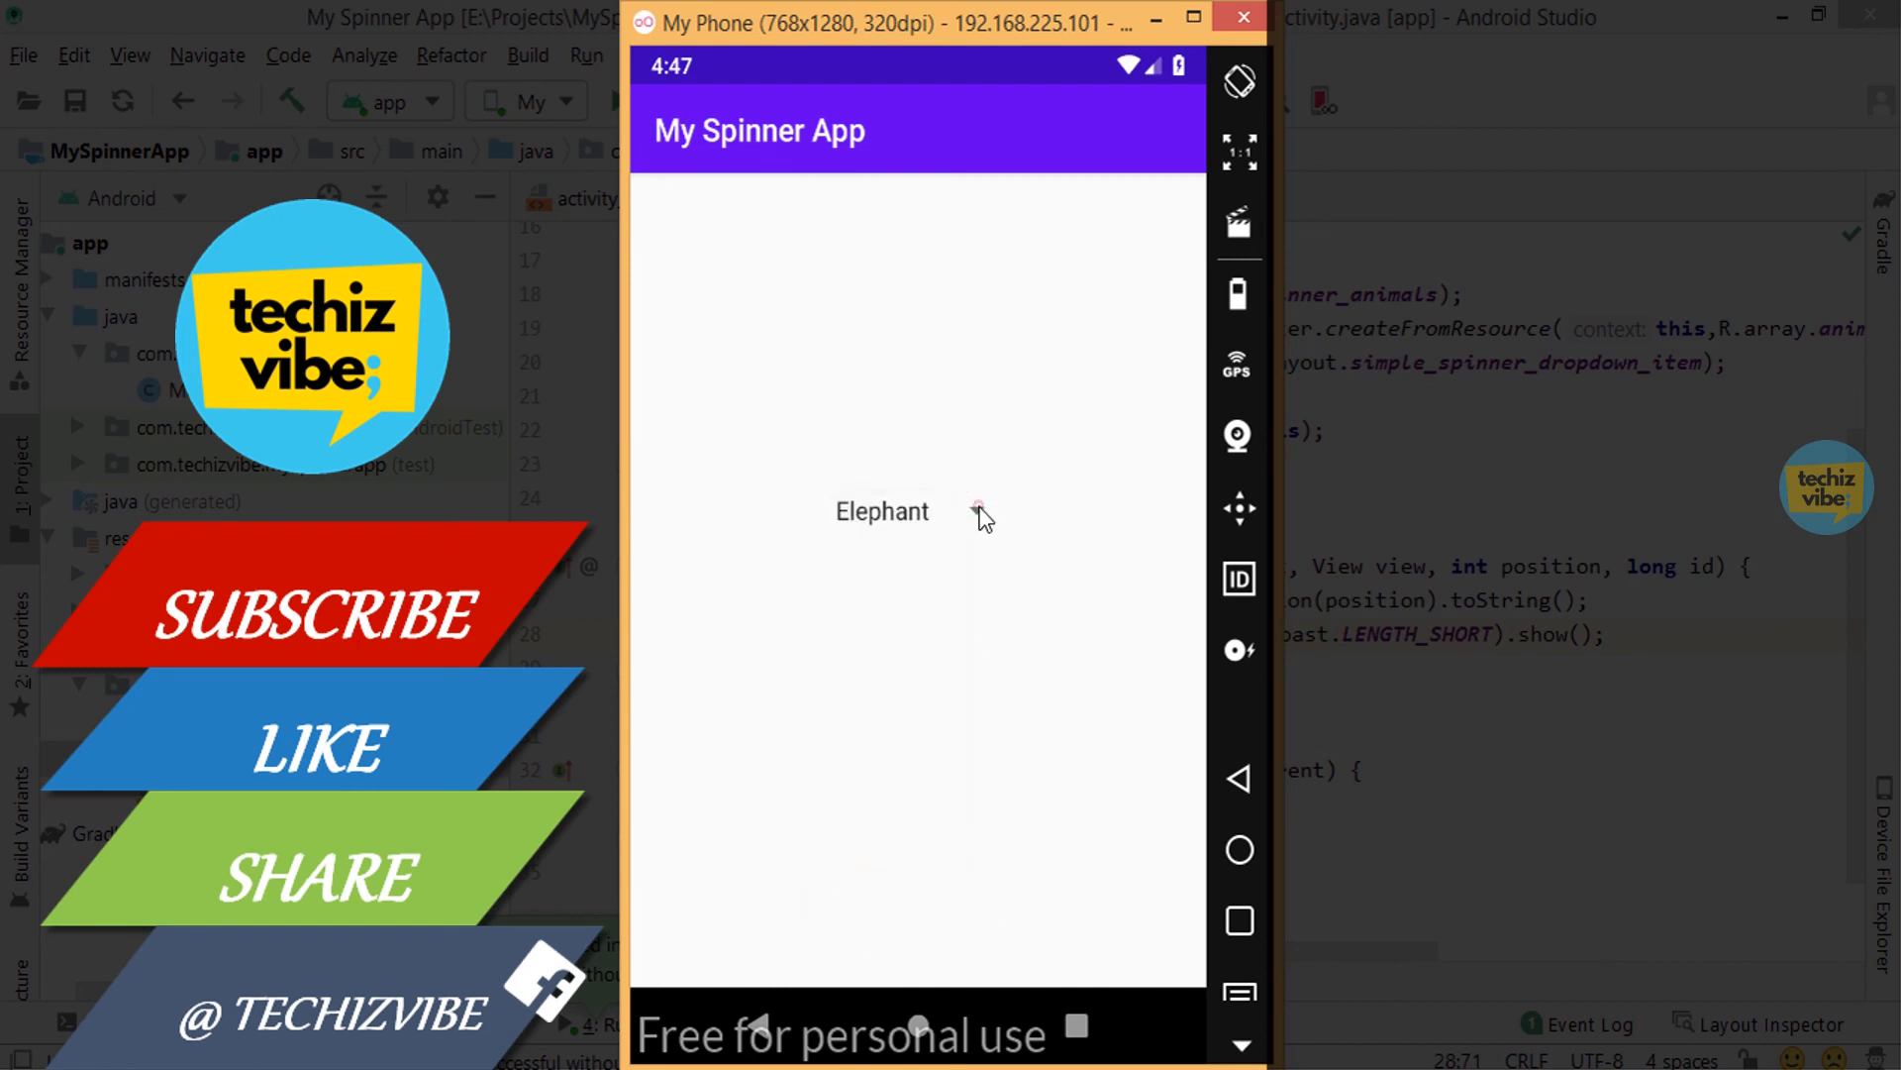
click(881, 511)
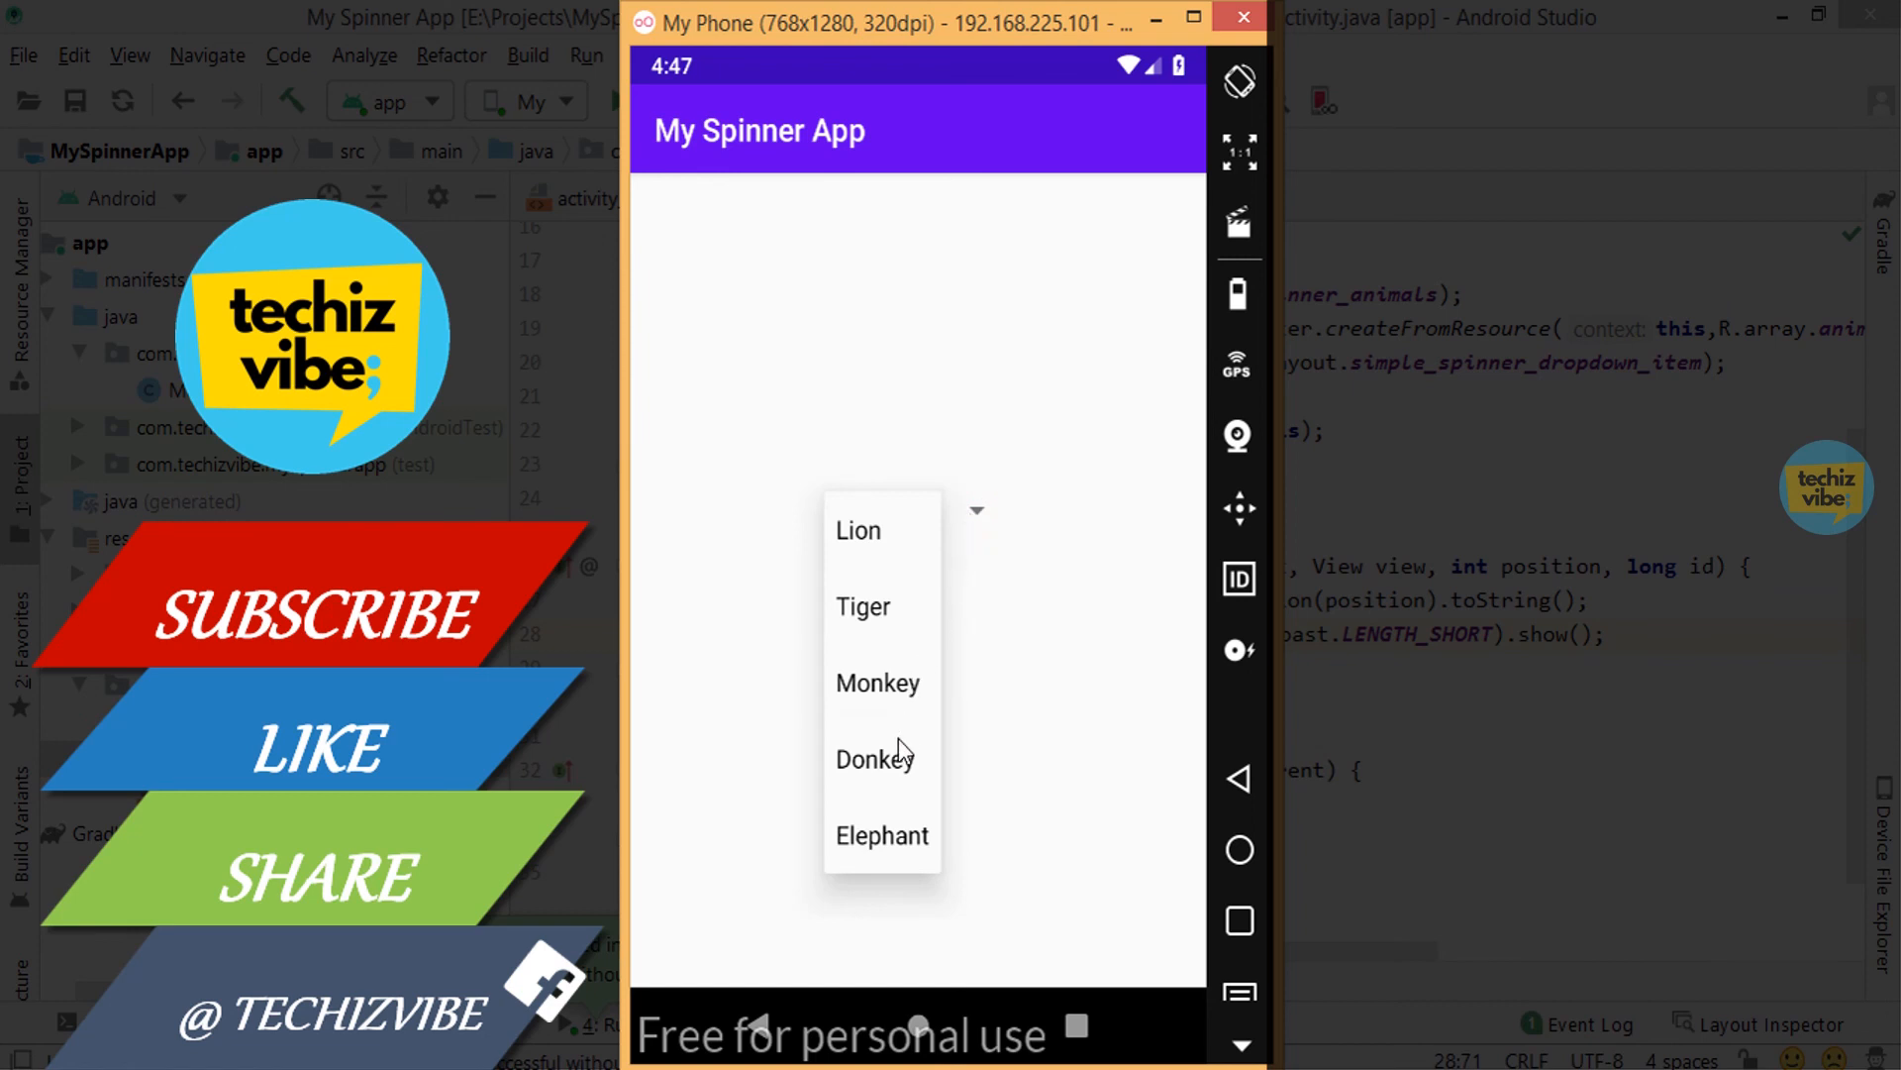
click(876, 682)
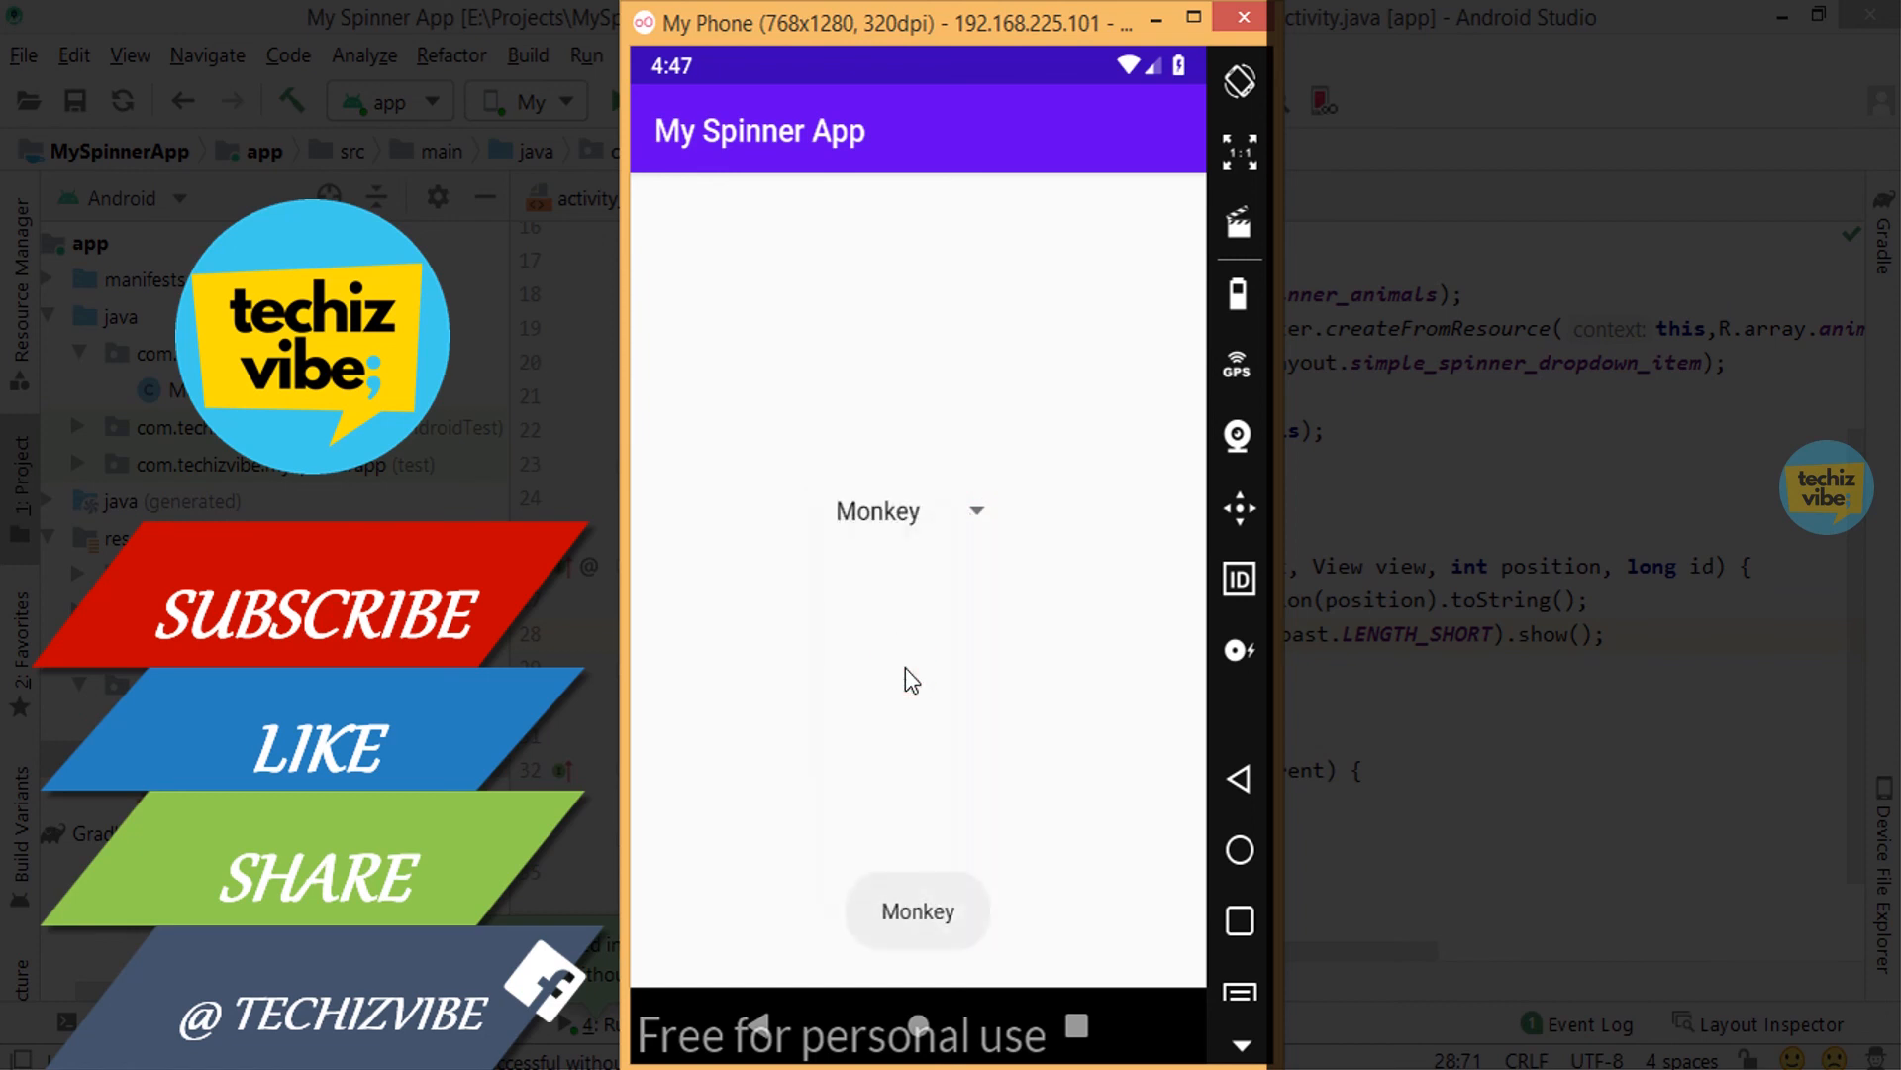